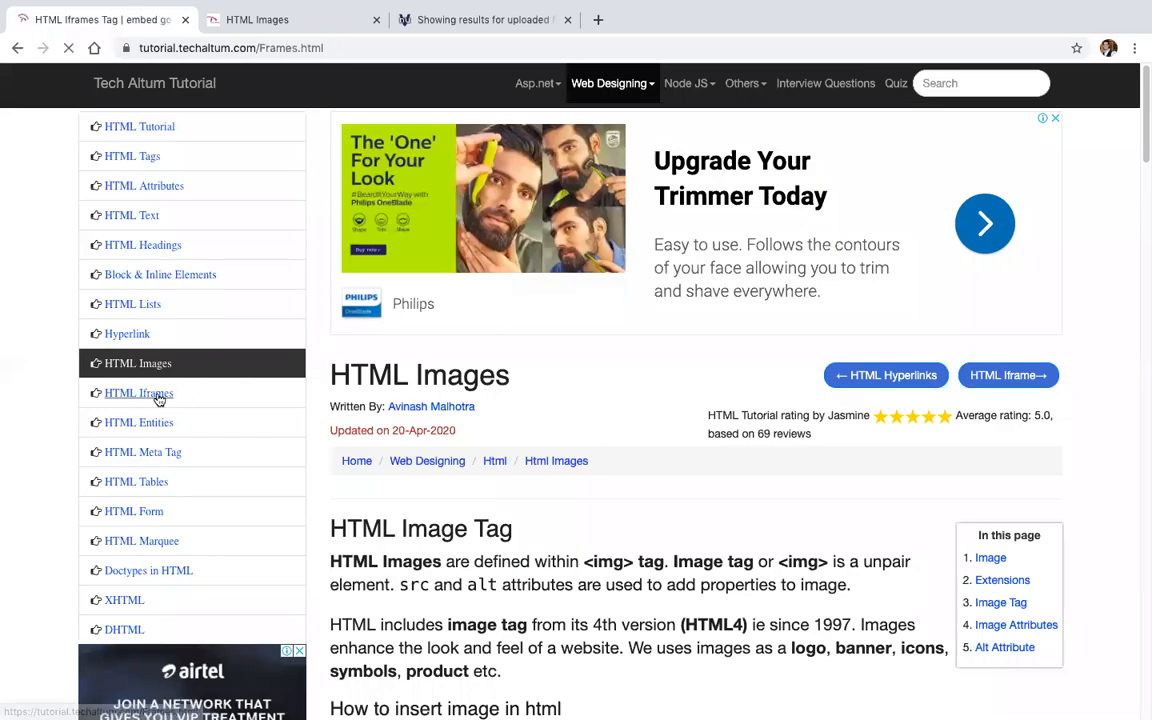
Show the HTML Iframe tutorial page from the Tech Altum sidebar.
{"action": "left_click", "coordinate": [138, 392]}
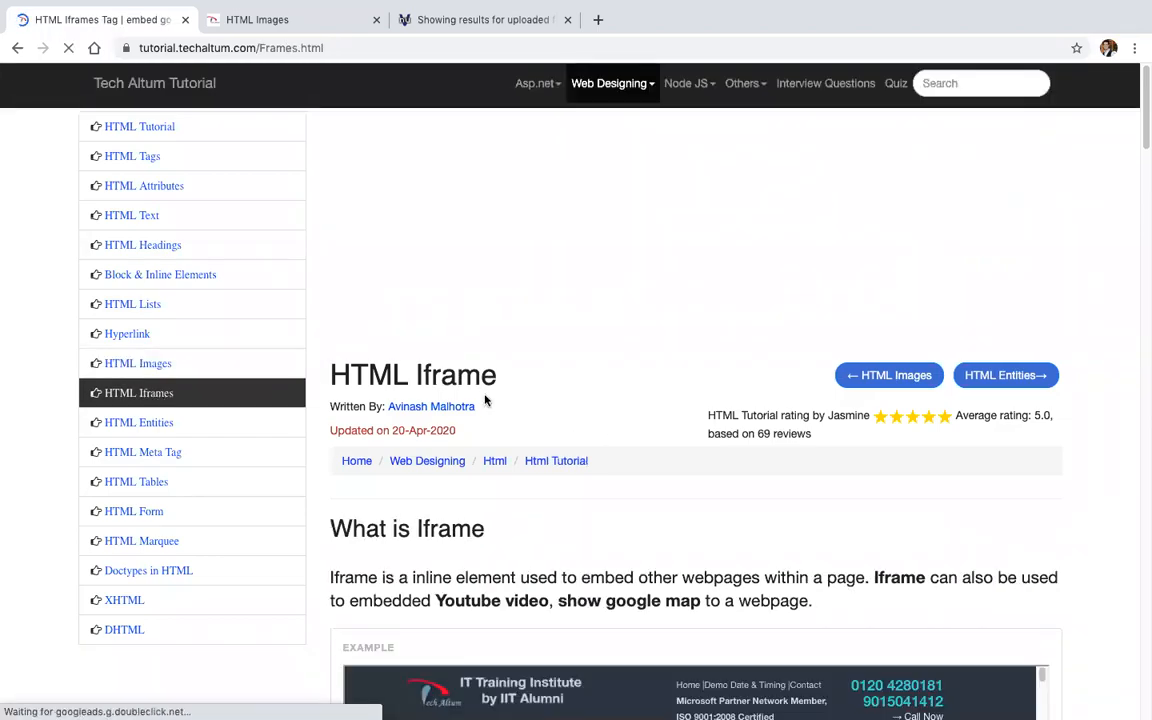
{"action": "scroll", "scroll_direction": "down", "scroll_amount": 3}
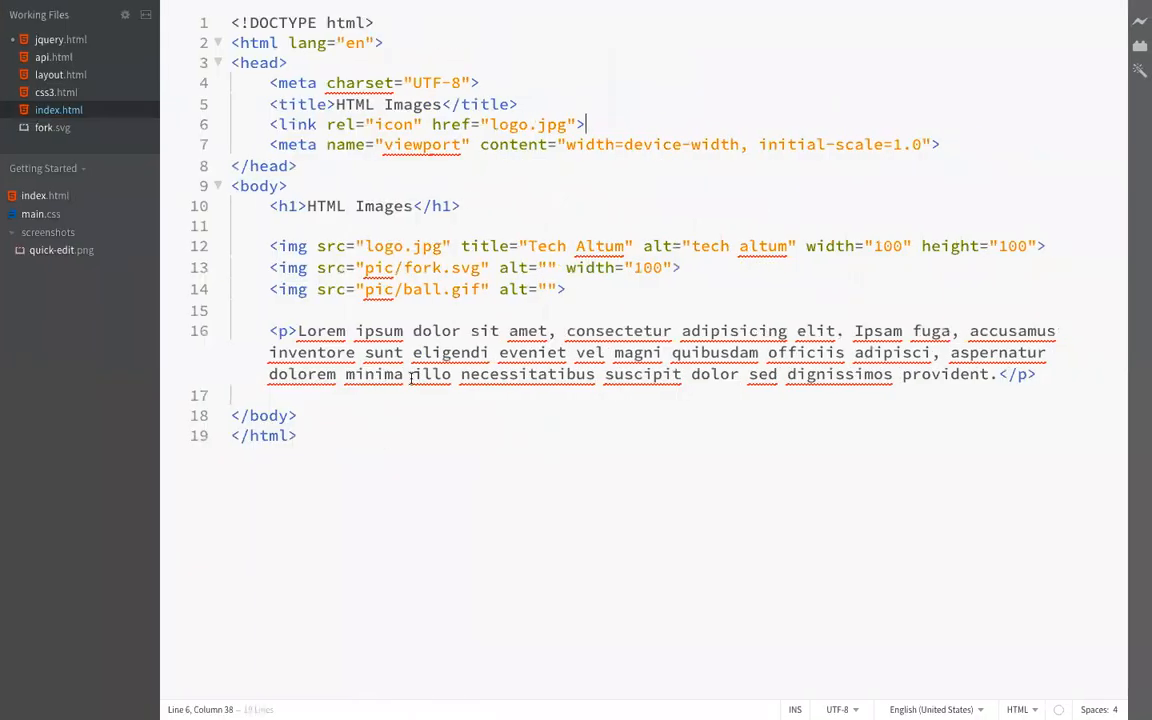
{"action": "type", "text": "<"}
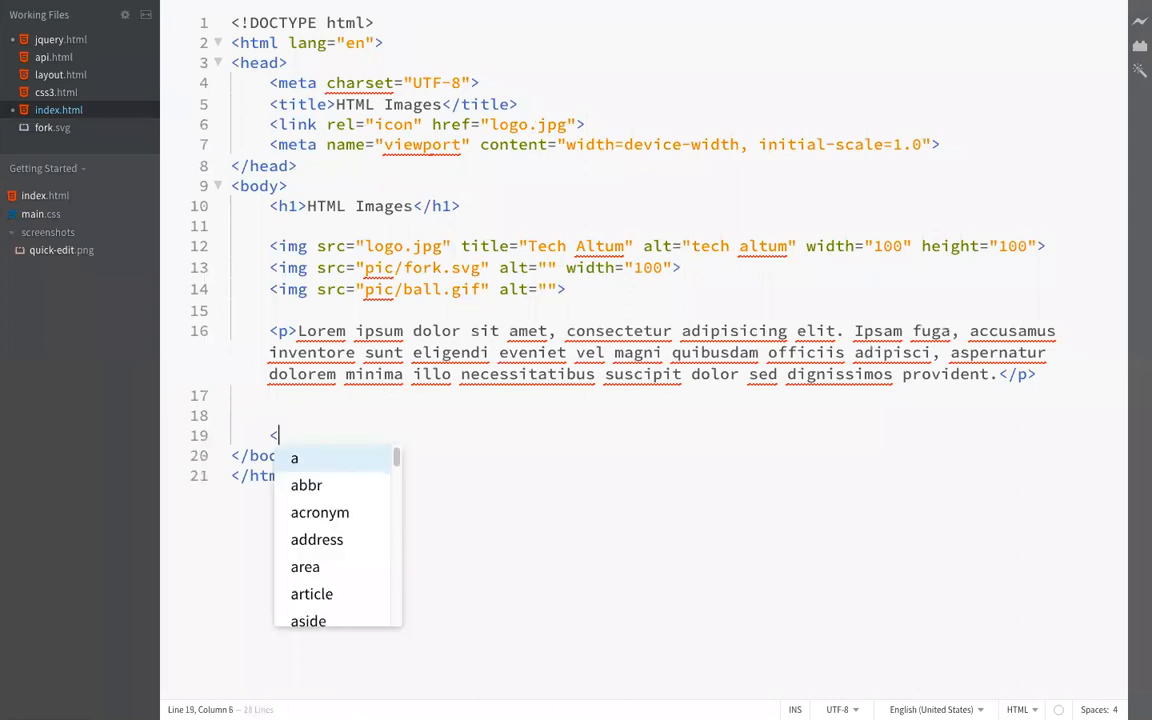
{"action": "type", "text": "frameset>"}
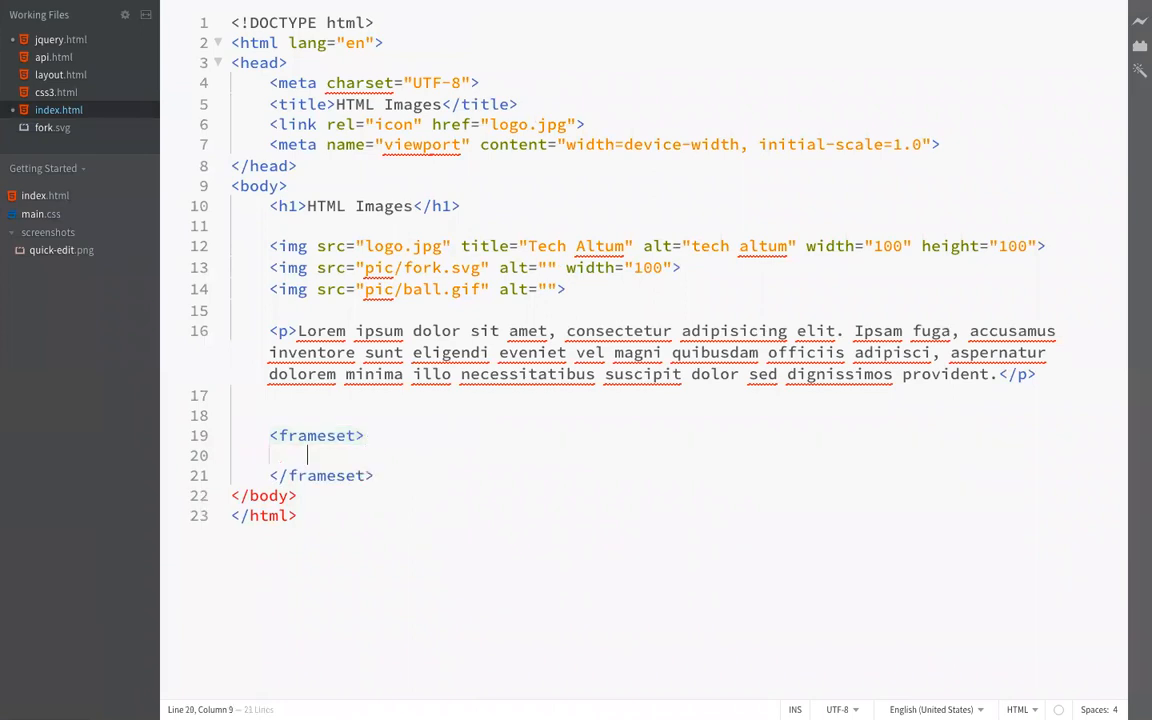
{"action": "type", "text": "<frame"}
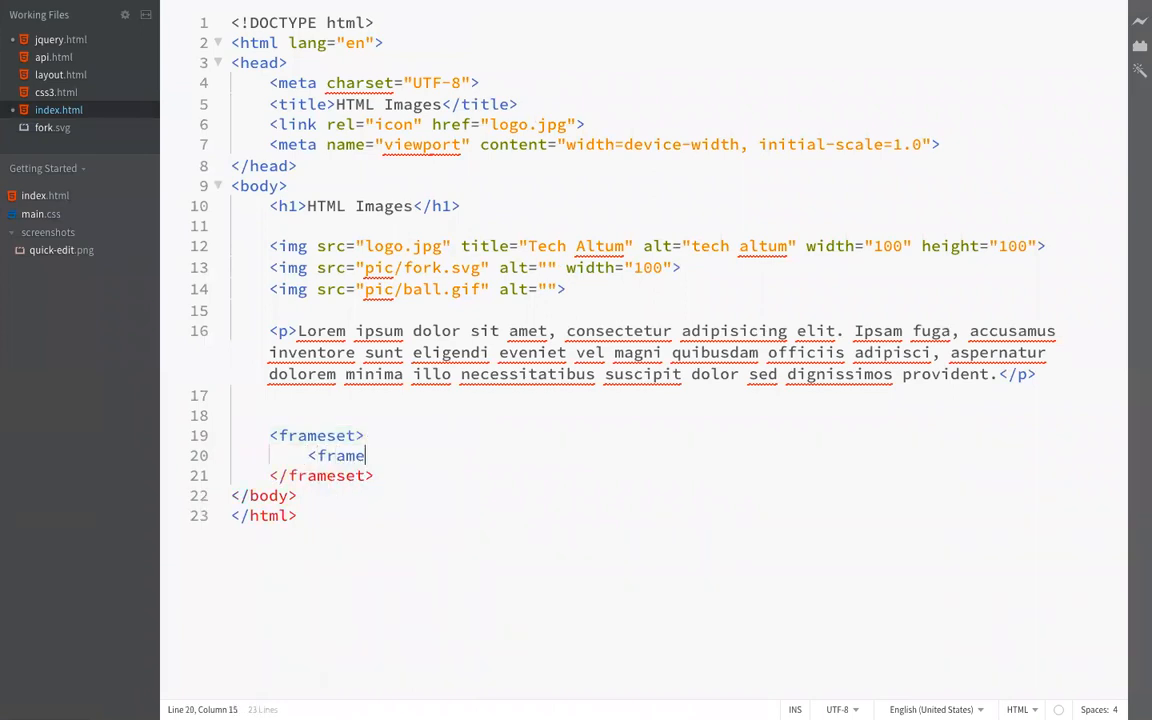
{"action": "type", "text": "></frame>"}
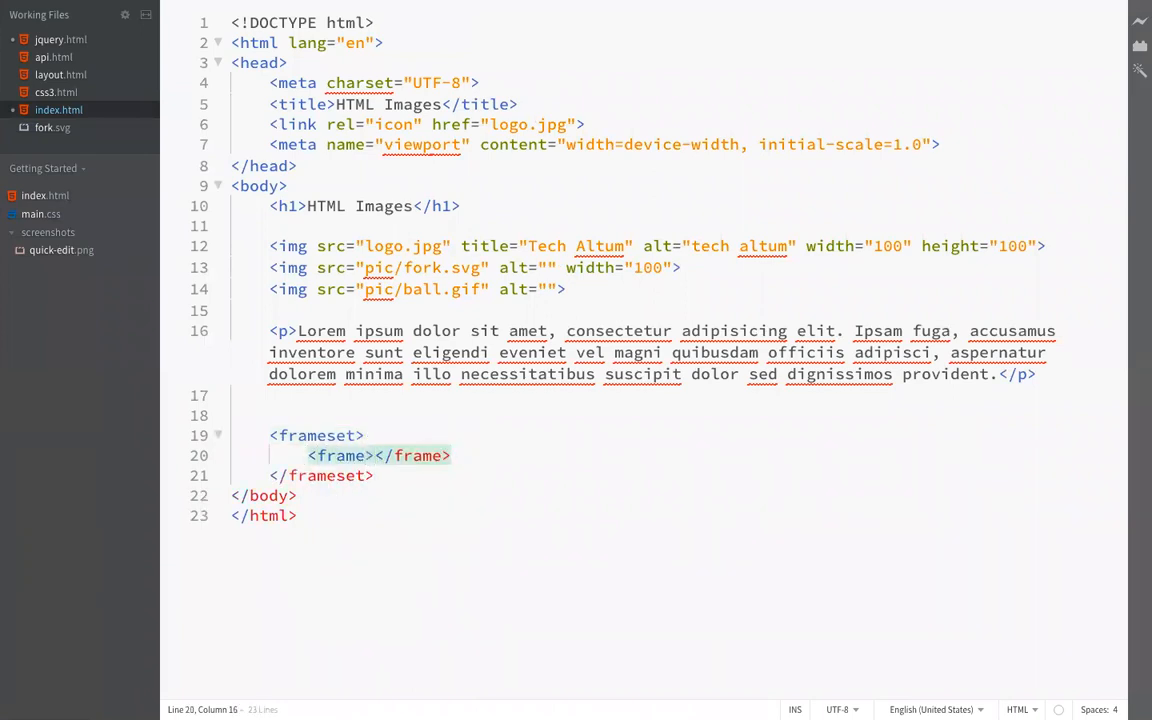
{"action": "type", "text": "<iframe></iframe>"}
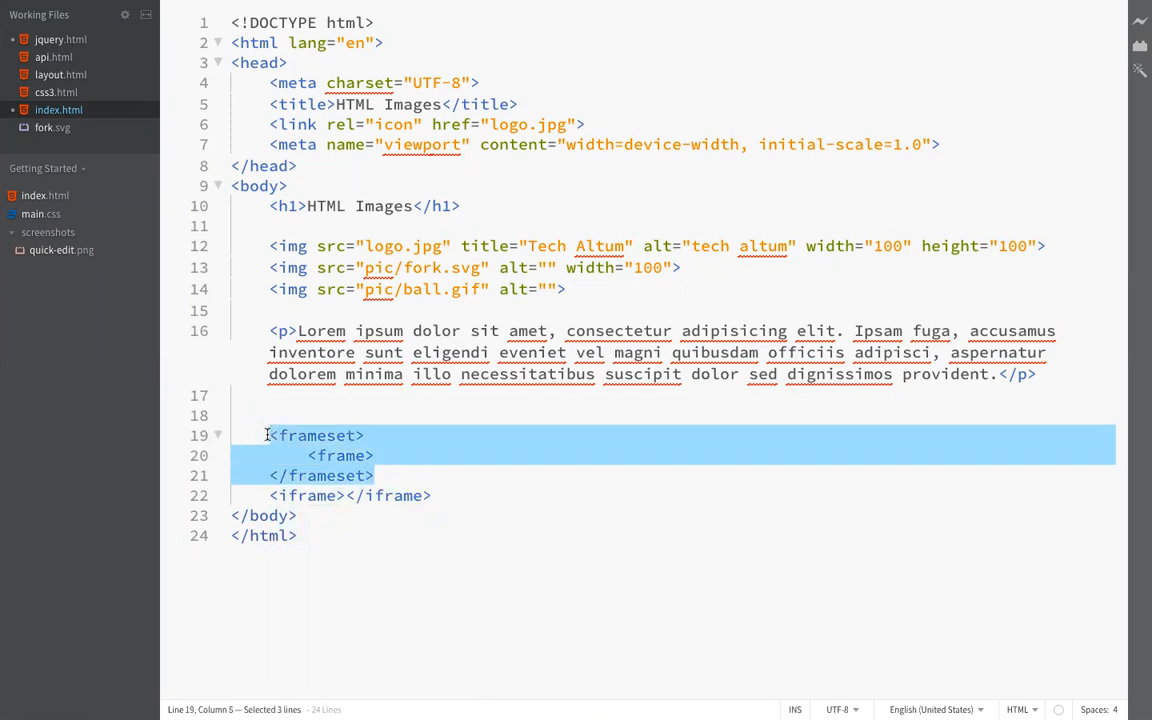
{"action": "key", "text": "Delete"}
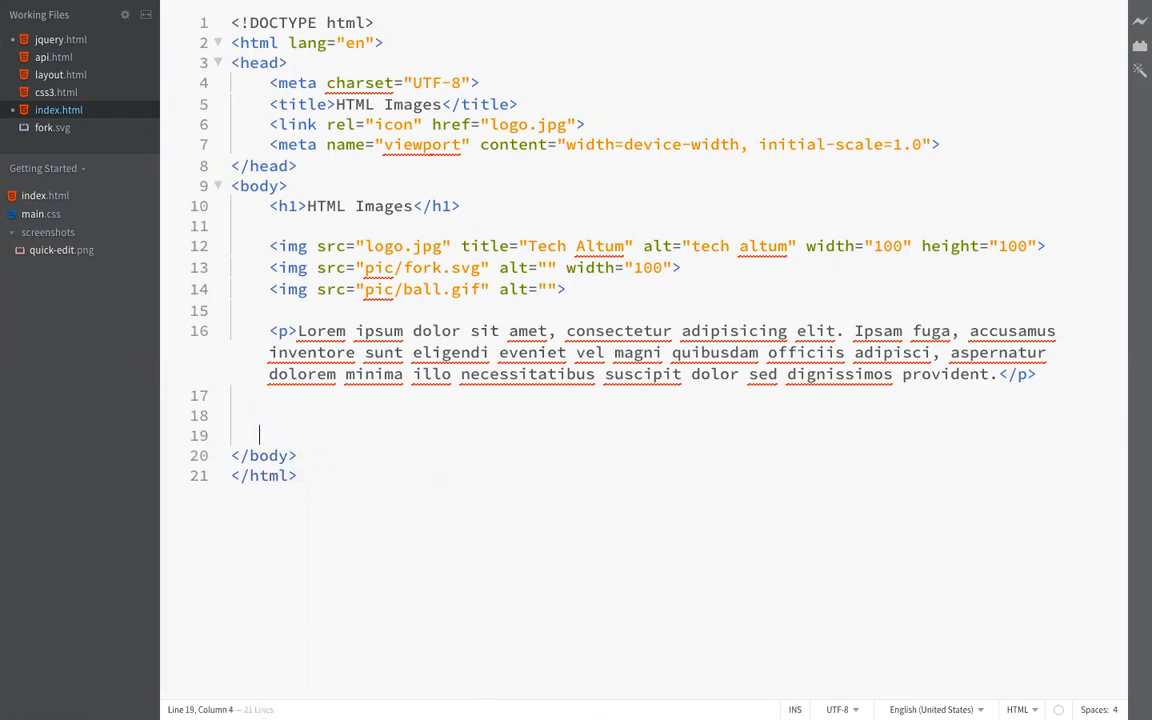
Insert an iframe element with empty src and frameborder="0" on line 18 of index.html.
{"action": "type", "text": "ifra"}
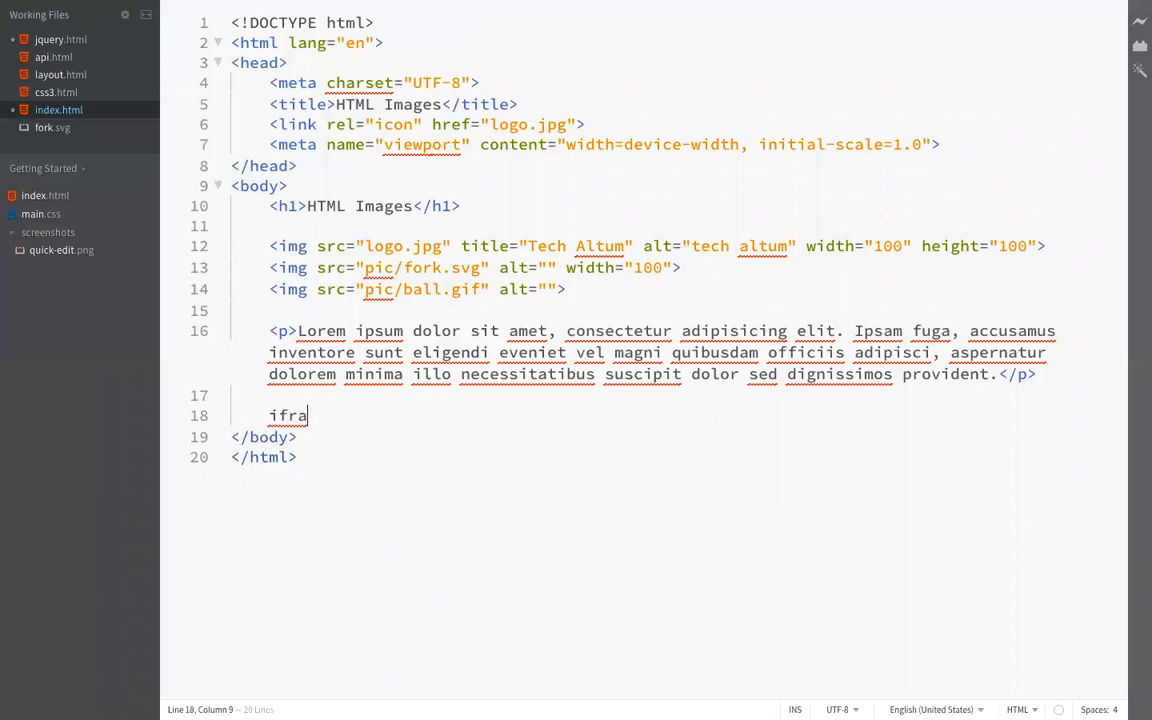
{"action": "key", "text": "Tab"}
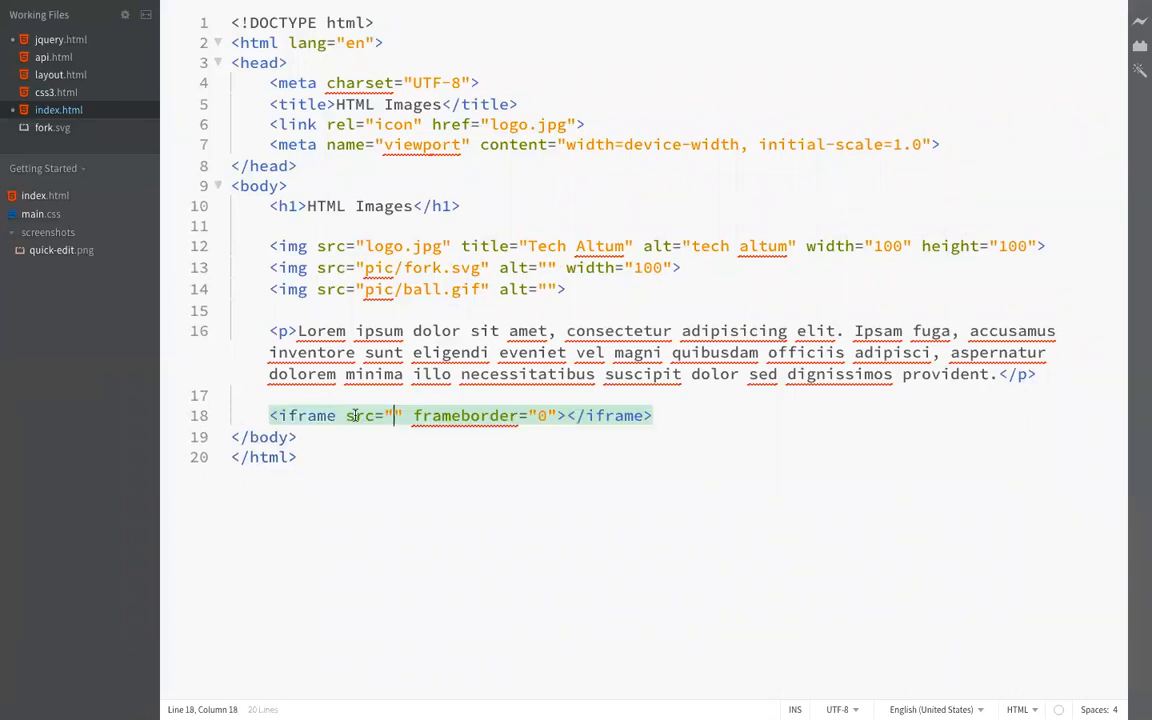
{"action": "double_click", "coordinate": [464, 414]}
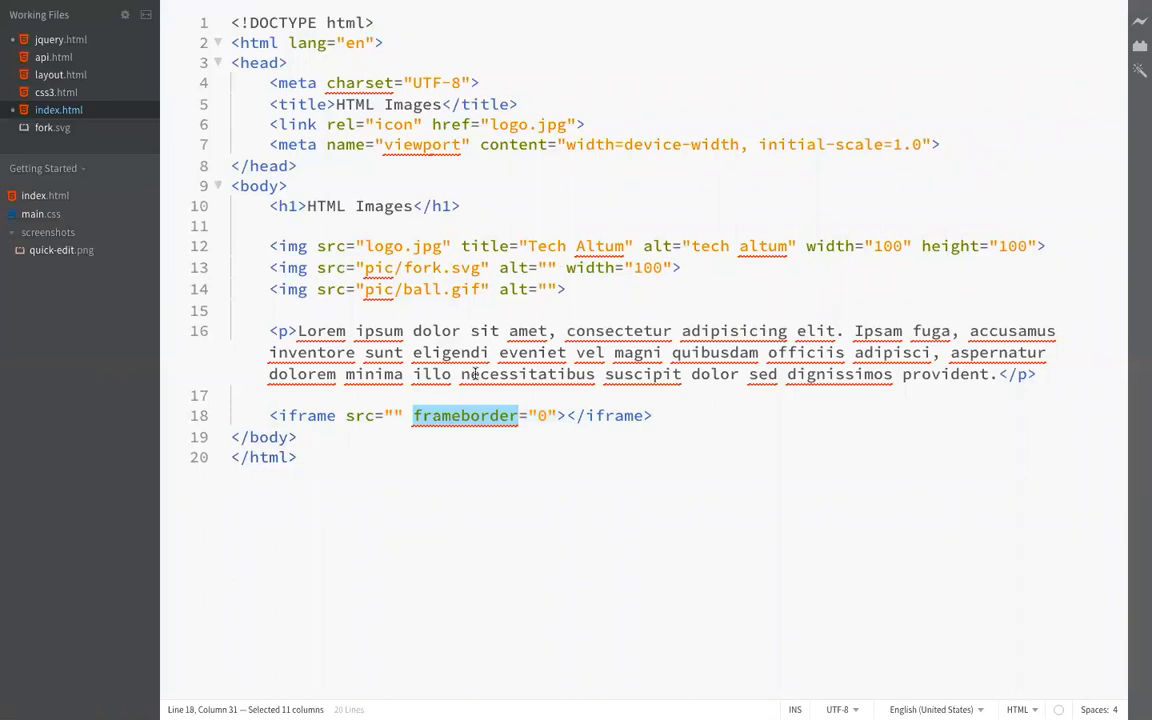
{"action": "mouse_move", "coordinate": [516, 432]}
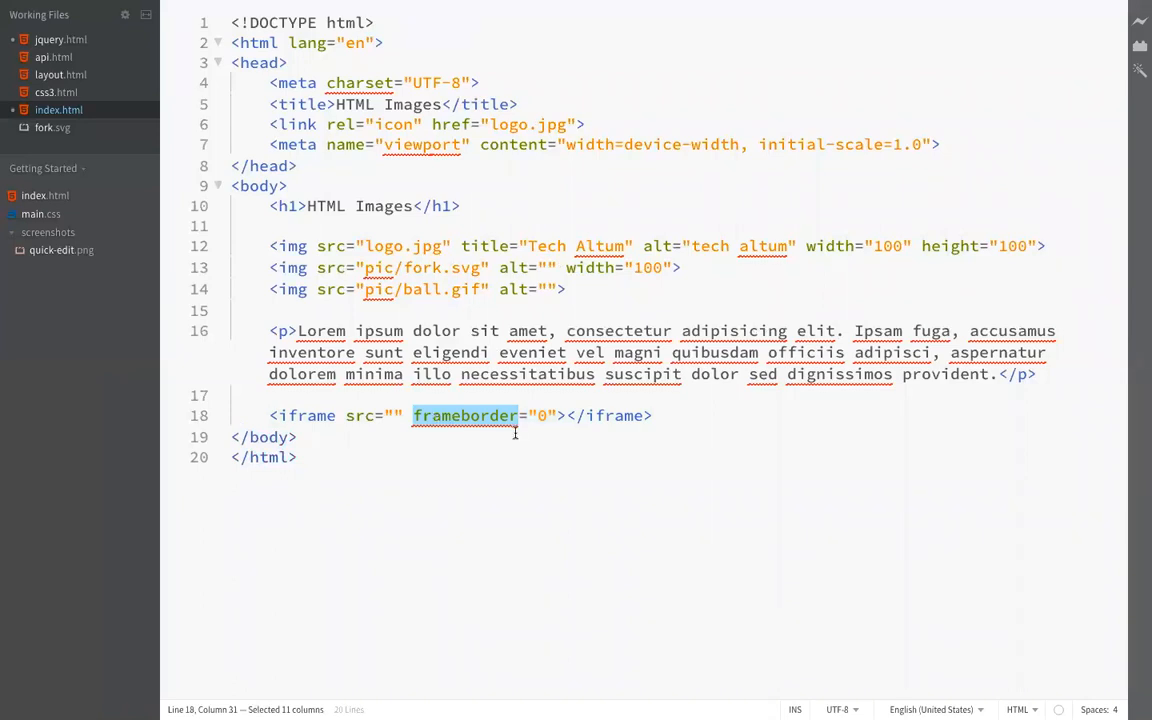
{"action": "left_click", "coordinate": [298, 456]}
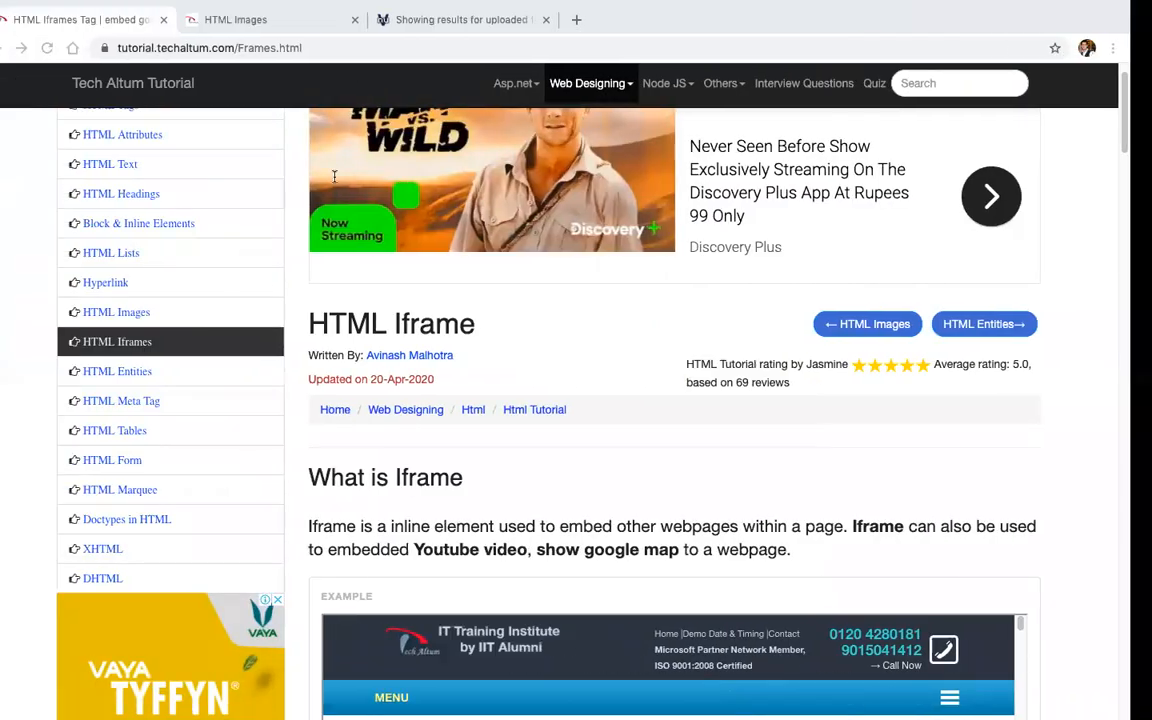
View the index.html preview, then bring the W3C validator tab with index.html to front.
{"action": "left_click", "coordinate": [258, 20]}
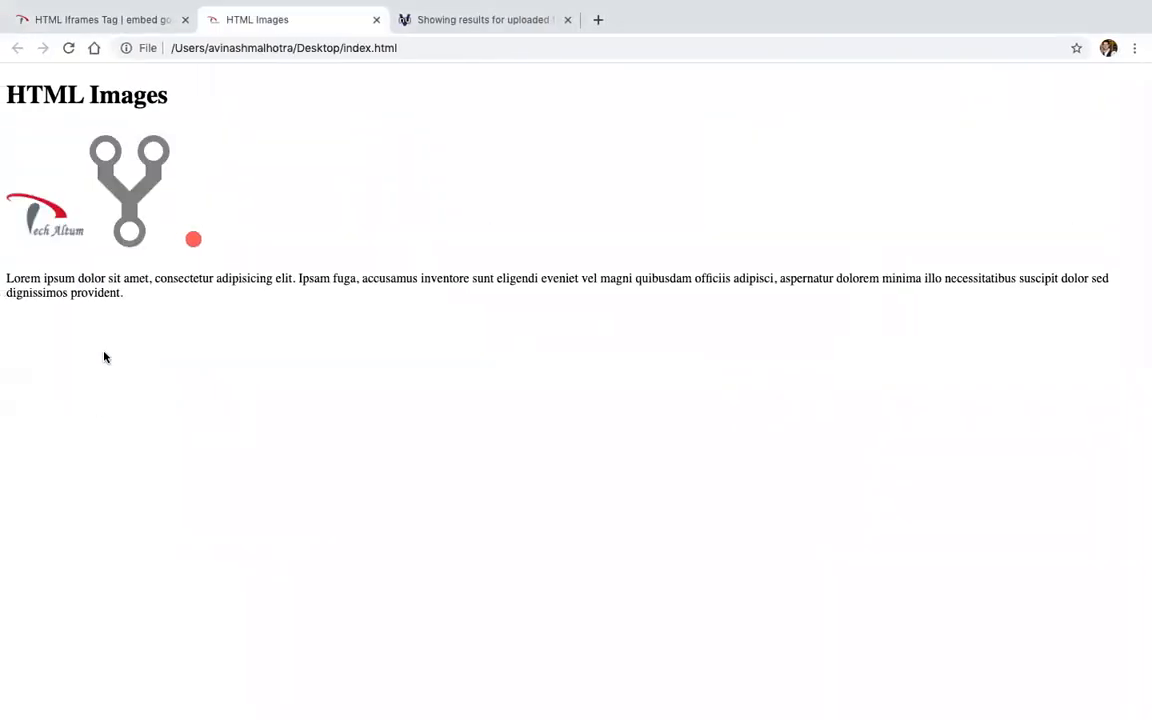
{"action": "left_click", "coordinate": [484, 20]}
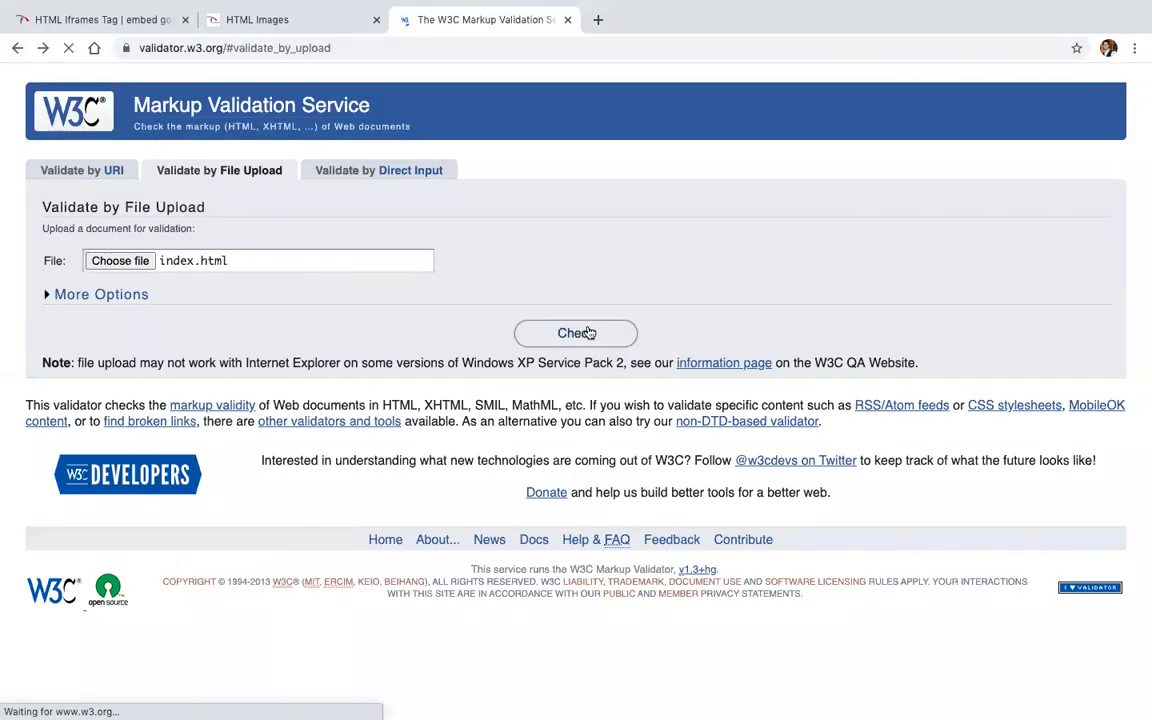
Validate index.html, read the frameborder errors and set the iframe src to chess.html.
{"action": "left_click", "coordinate": [576, 332]}
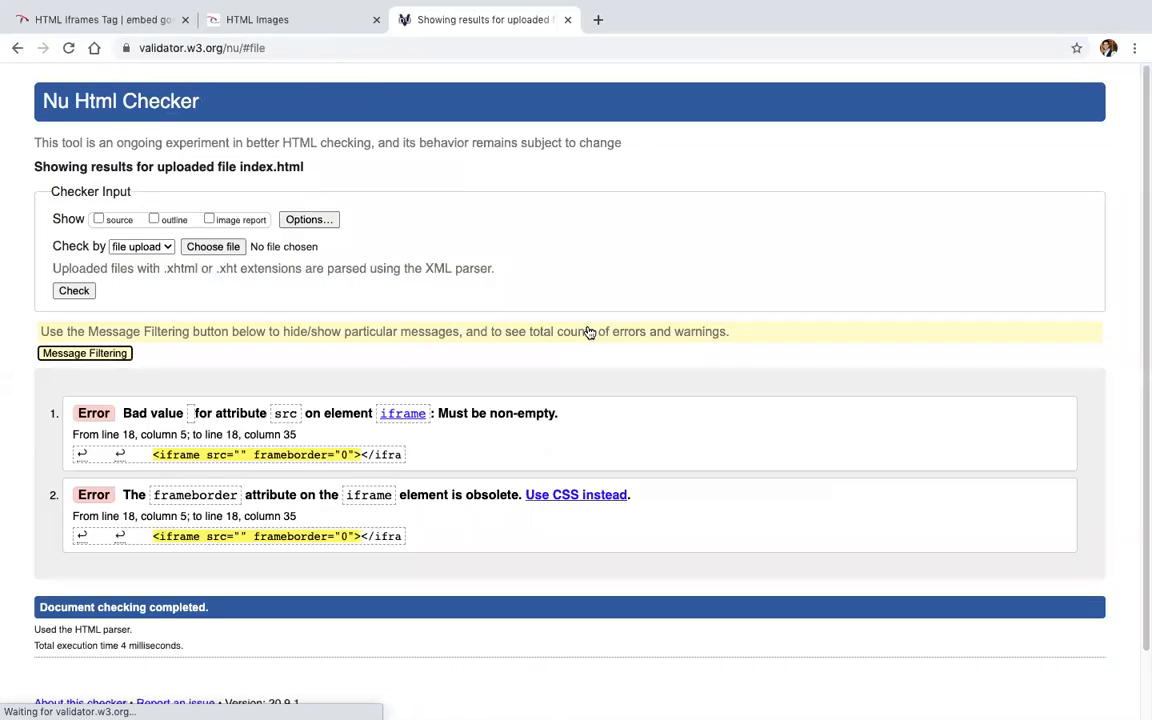
{"action": "scroll", "scroll_direction": "down", "scroll_amount": 3}
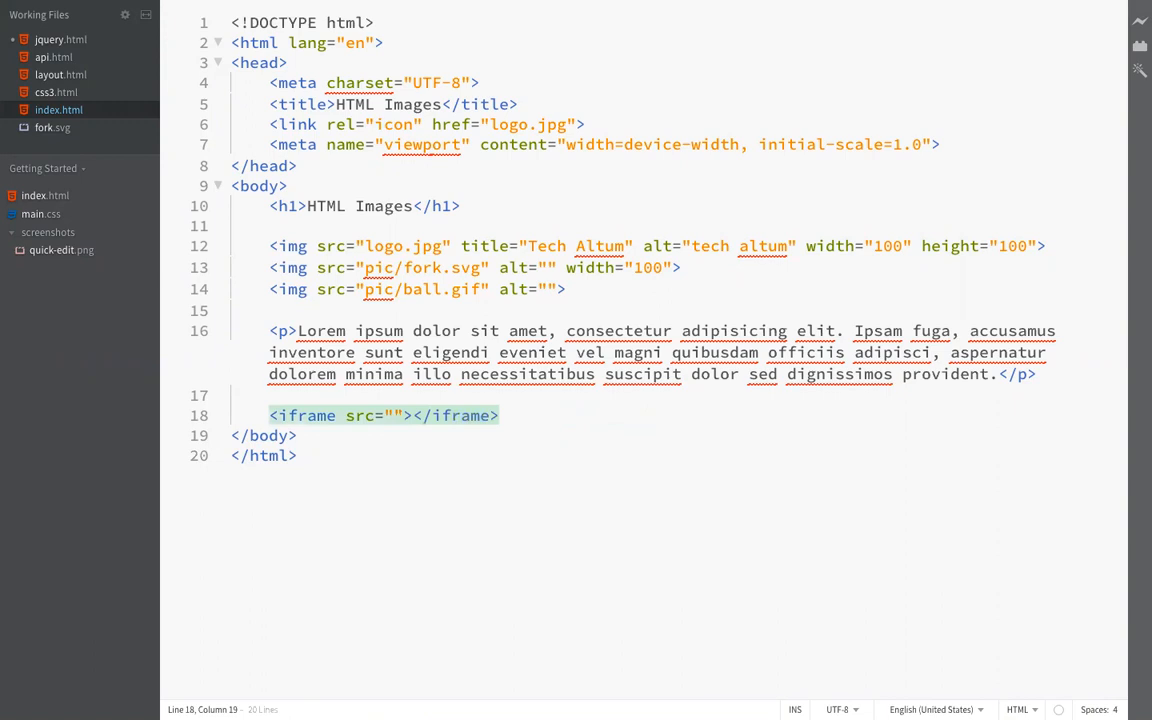
{"action": "type", "text": "ch"}
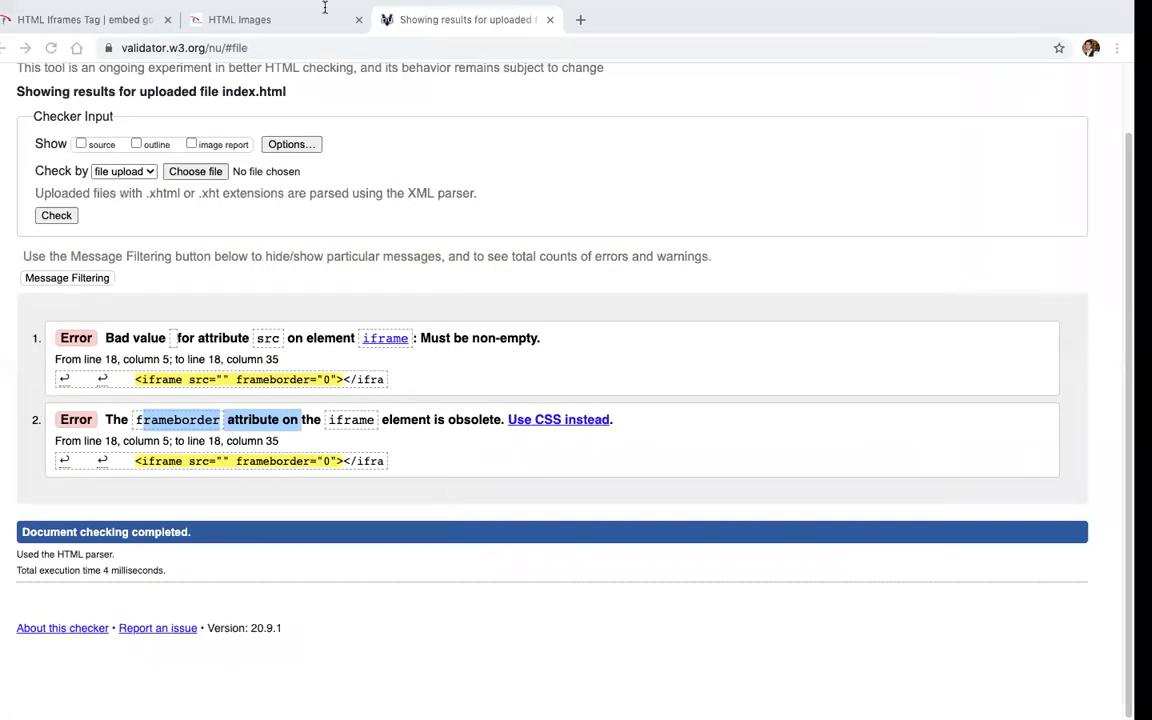
Re-check index.html in the validator with no errors or warnings.
{"action": "left_click", "coordinate": [16, 48]}
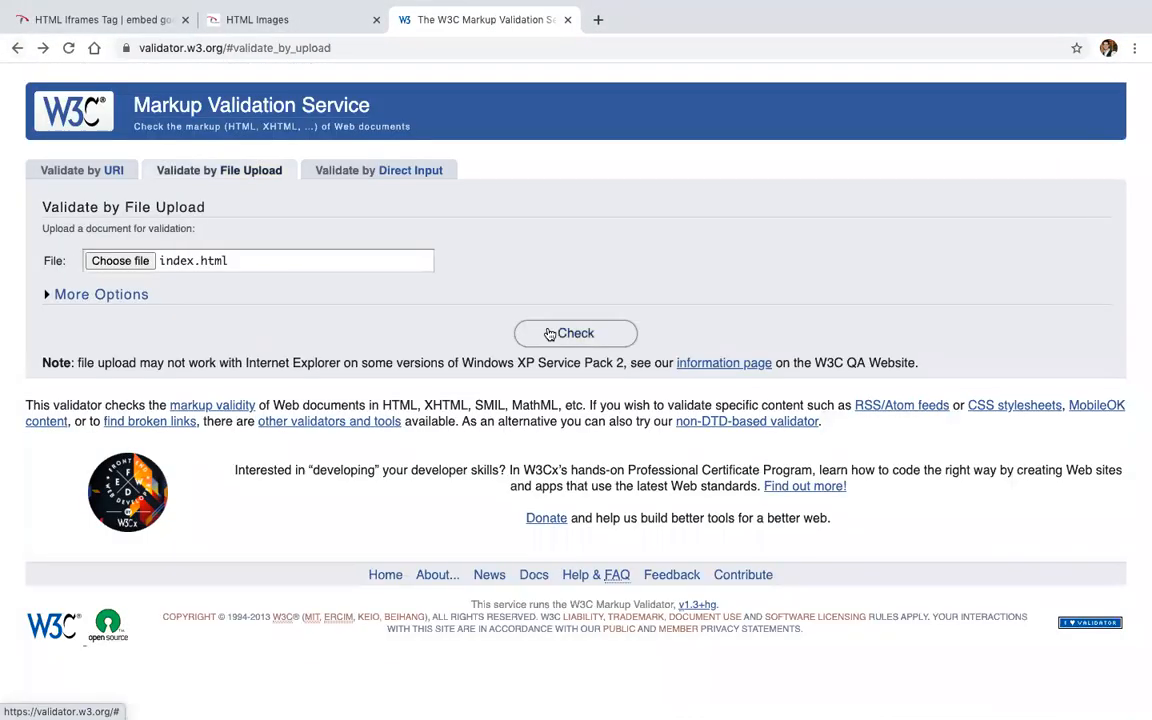
{"action": "left_click", "coordinate": [576, 332]}
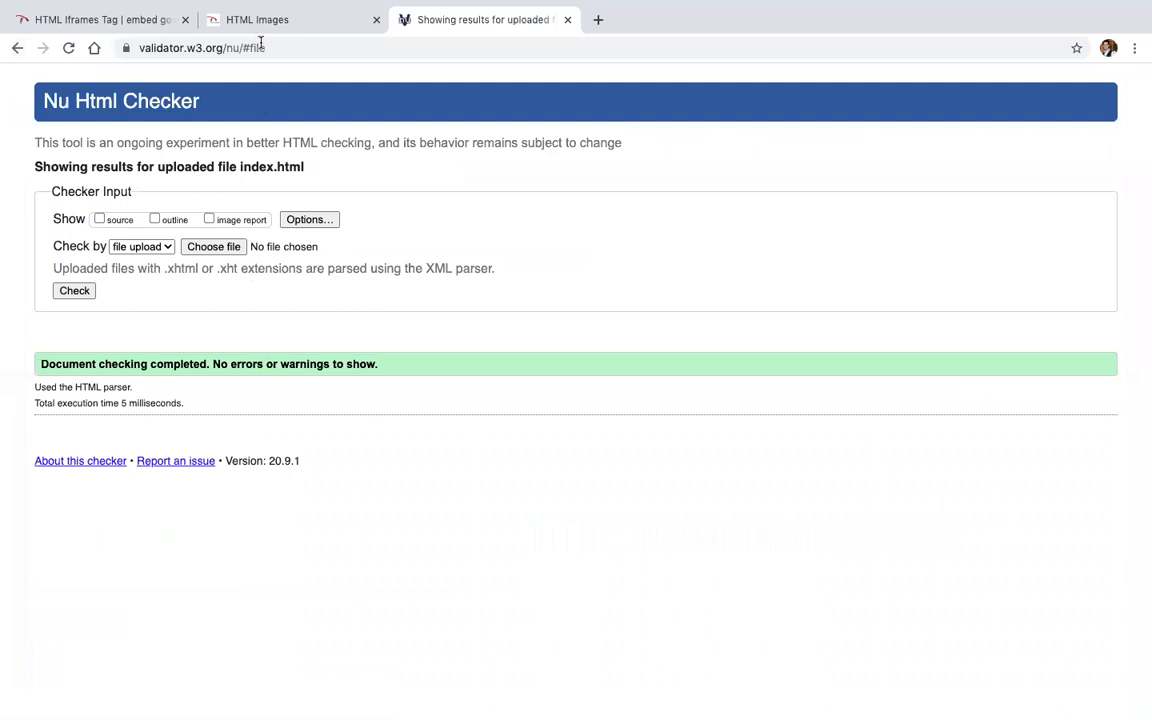
{"action": "left_click", "coordinate": [292, 20]}
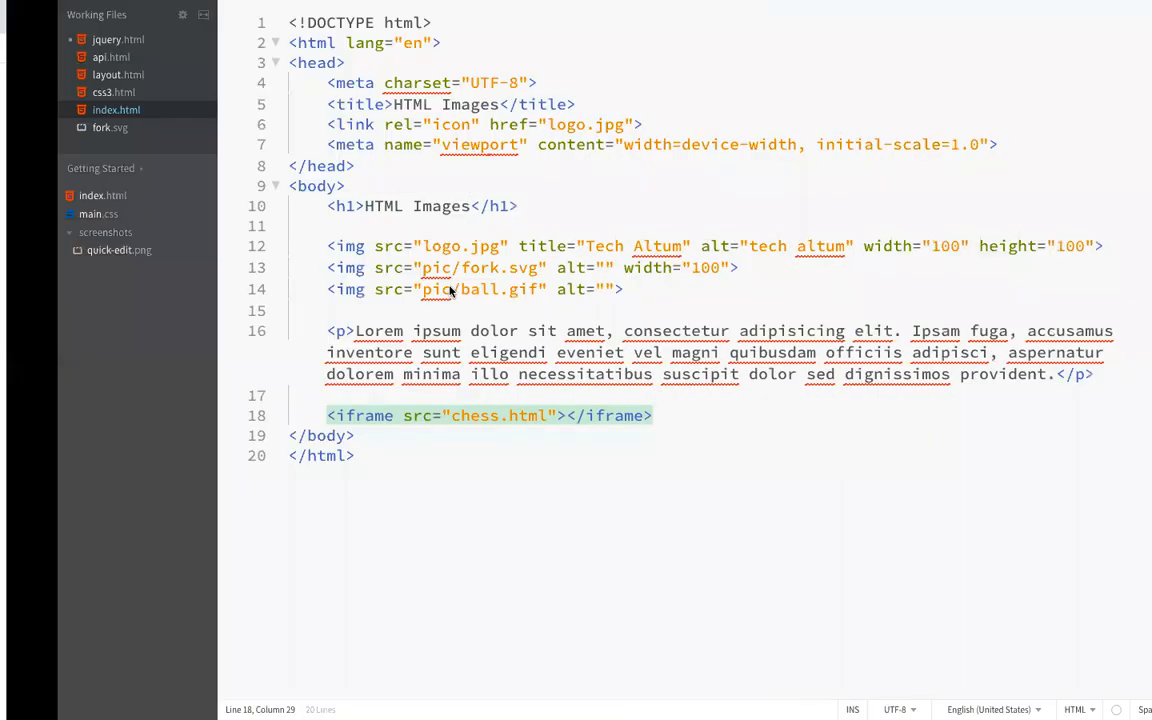
{"action": "double_click", "coordinate": [416, 414]}
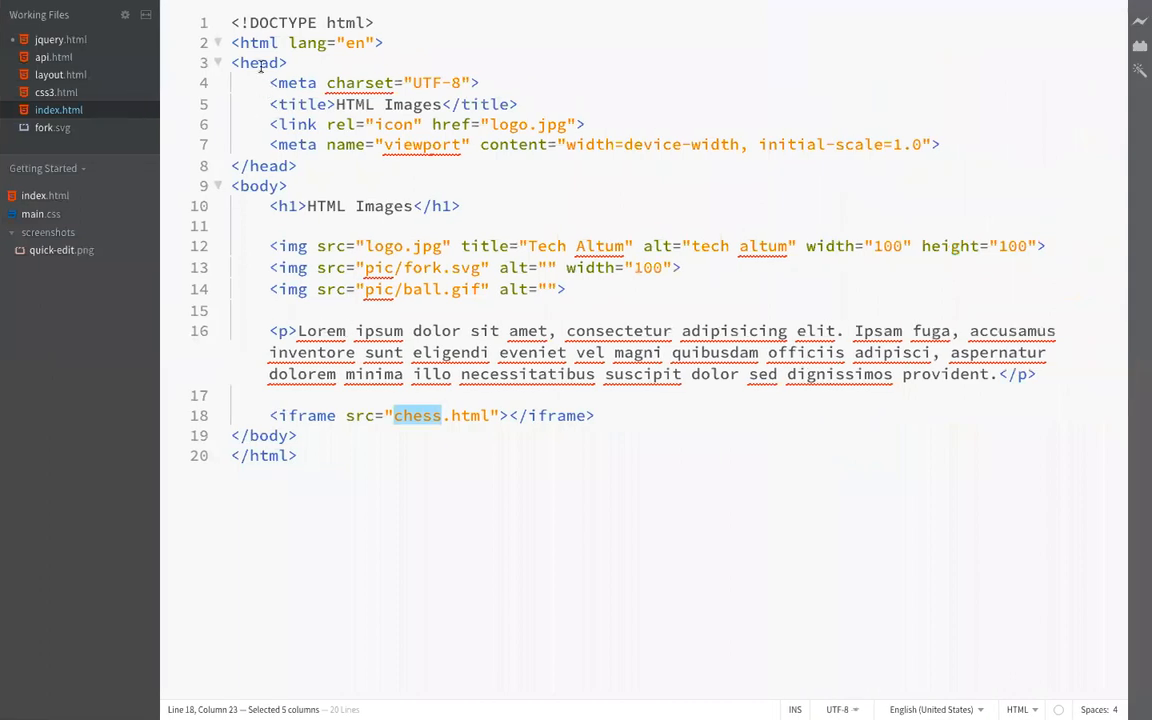
{"action": "key", "text": "ctrl+a"}
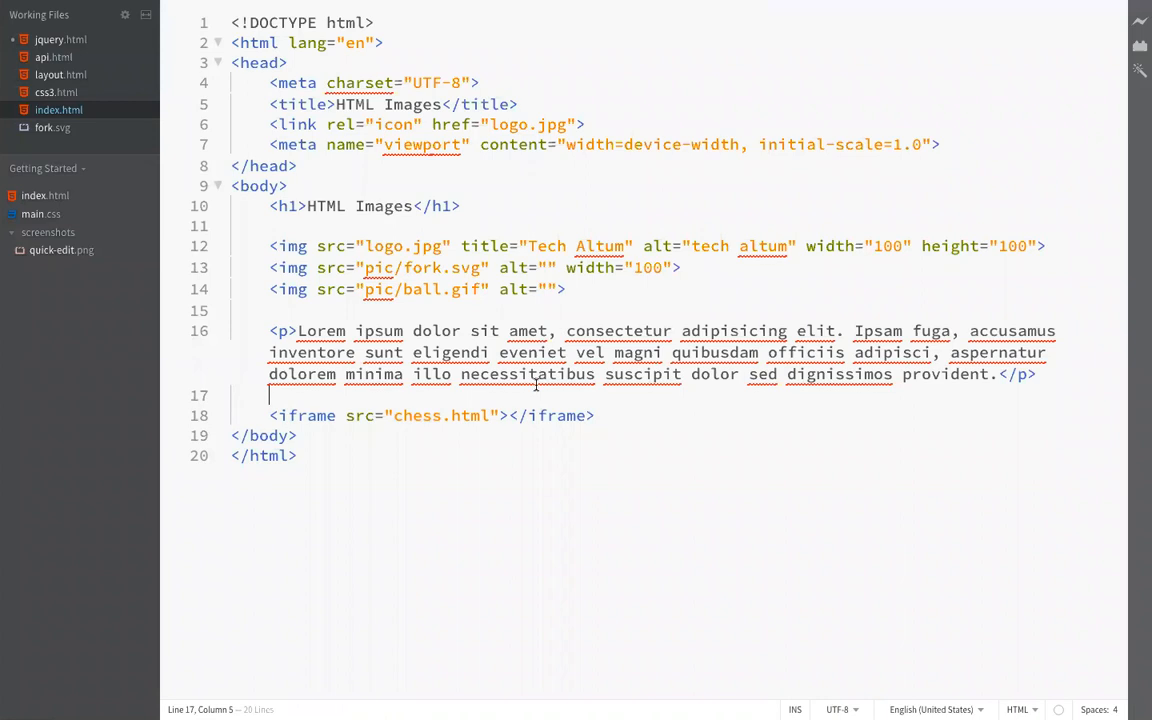
{"action": "left_click_drag", "start_coordinate": [380, 414], "coordinate": [496, 414]}
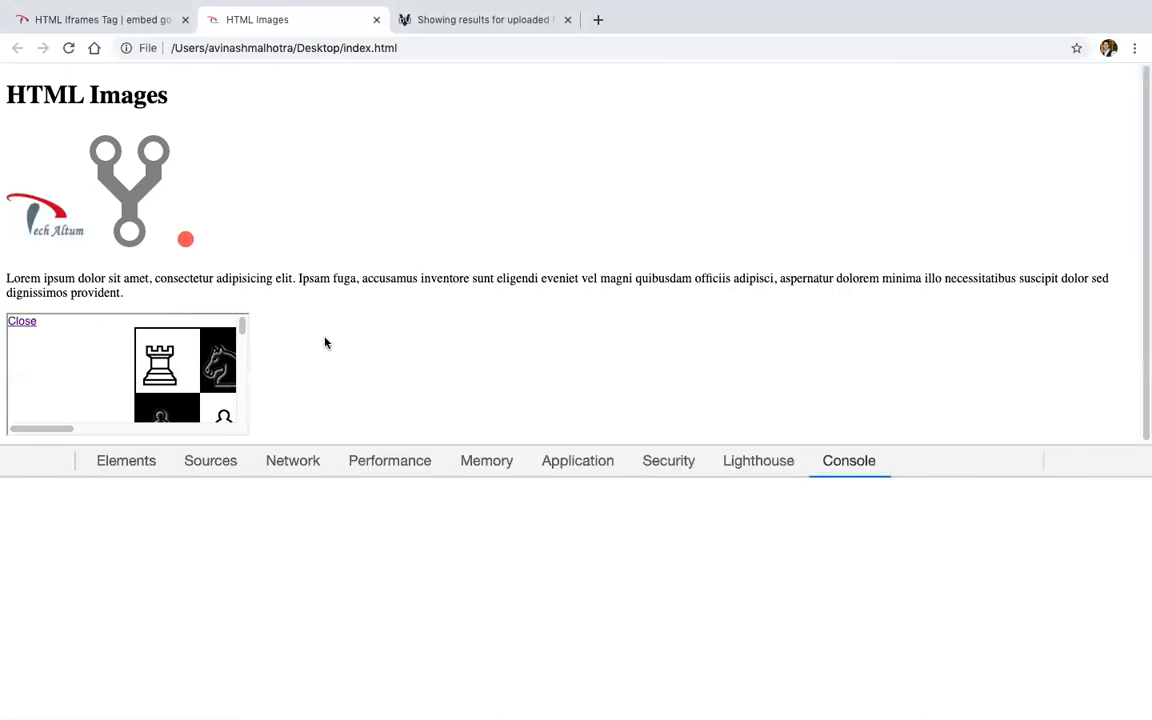
List the preview's network requests in DevTools, including chess.html and its stylesheet.
{"action": "left_click", "coordinate": [292, 460]}
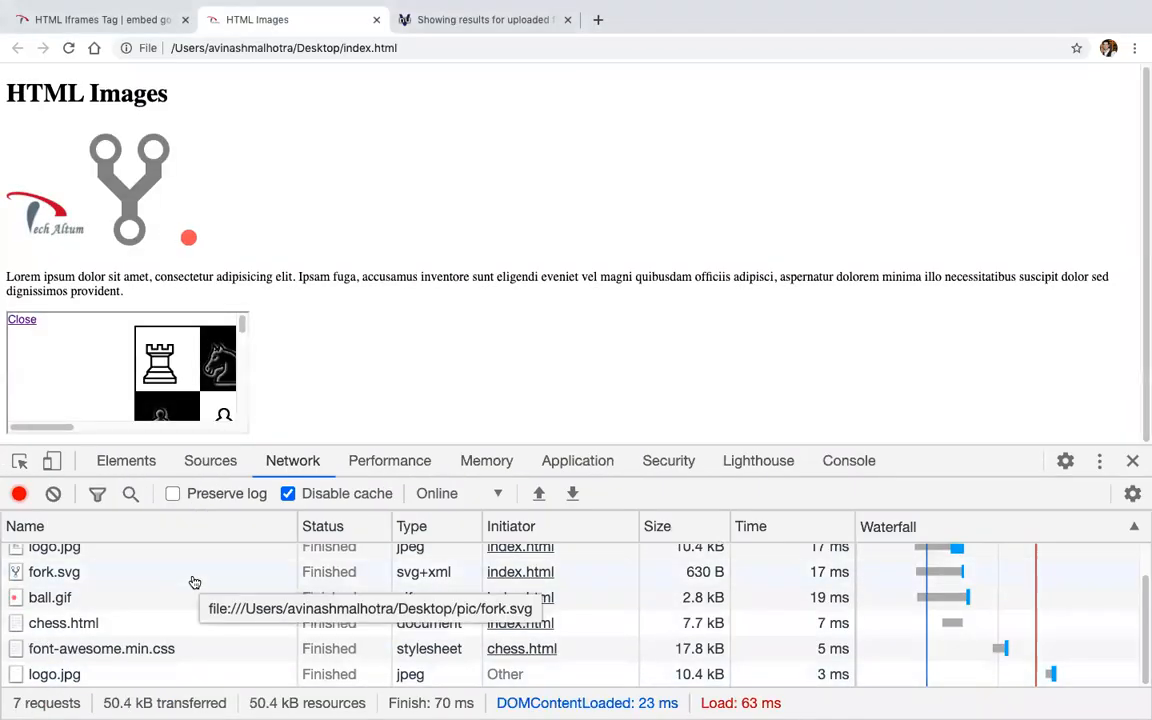
{"action": "mouse_move", "coordinate": [158, 608]}
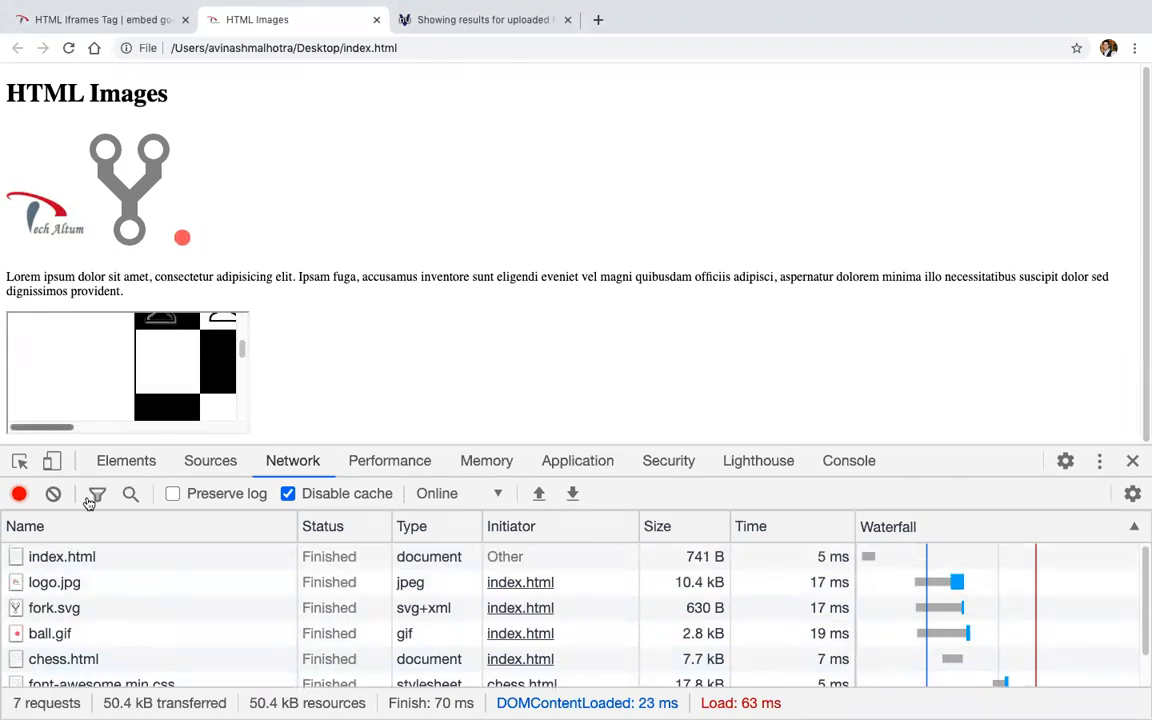
{"action": "scroll", "scroll_direction": "down", "scroll_amount": 3}
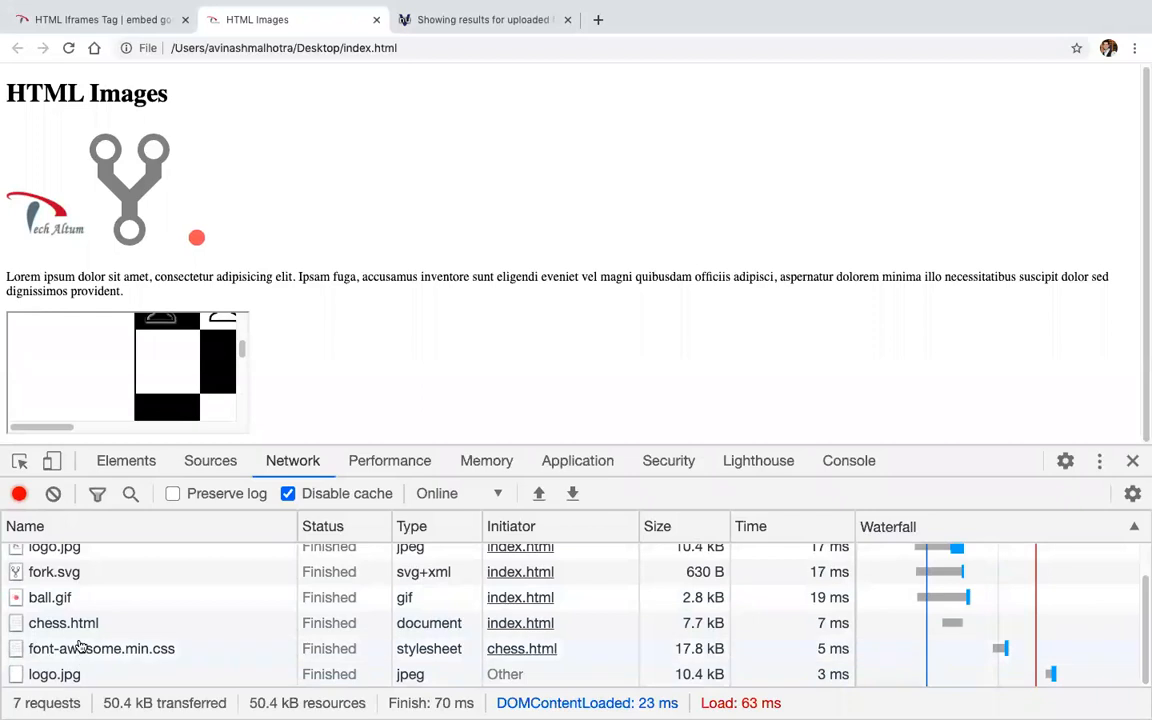
{"action": "left_click", "coordinate": [68, 48]}
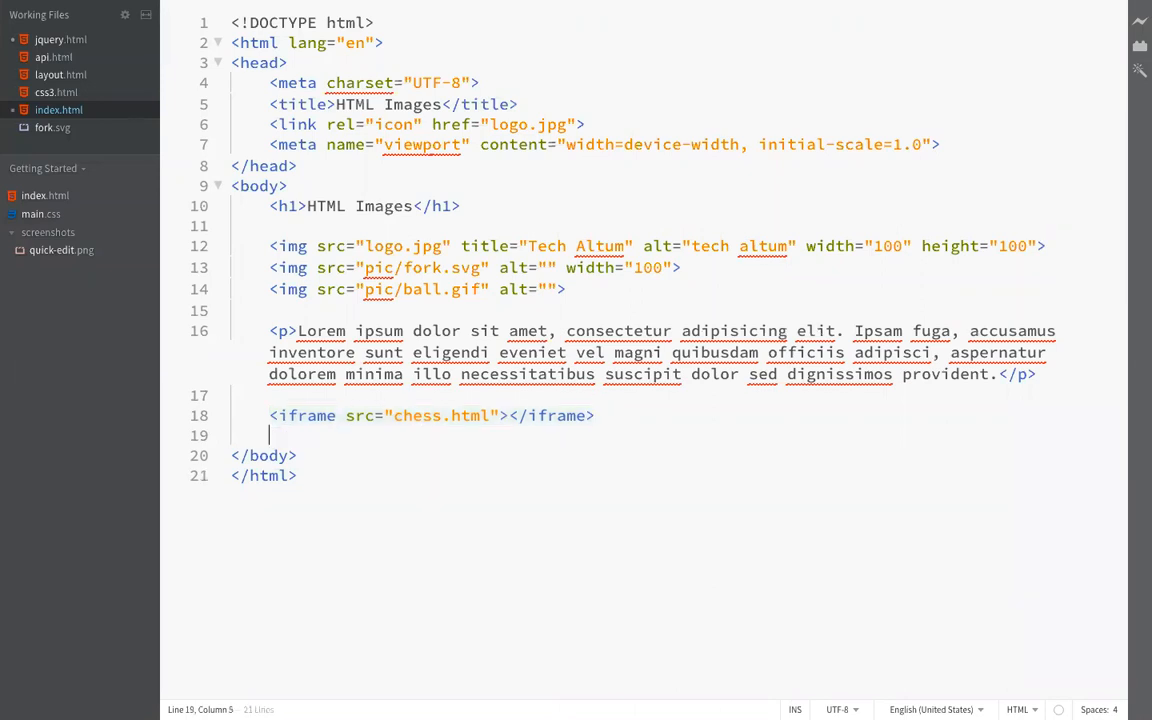
Remove the iframe's src and name it myframe.
{"action": "type", "text": "width=\"\""}
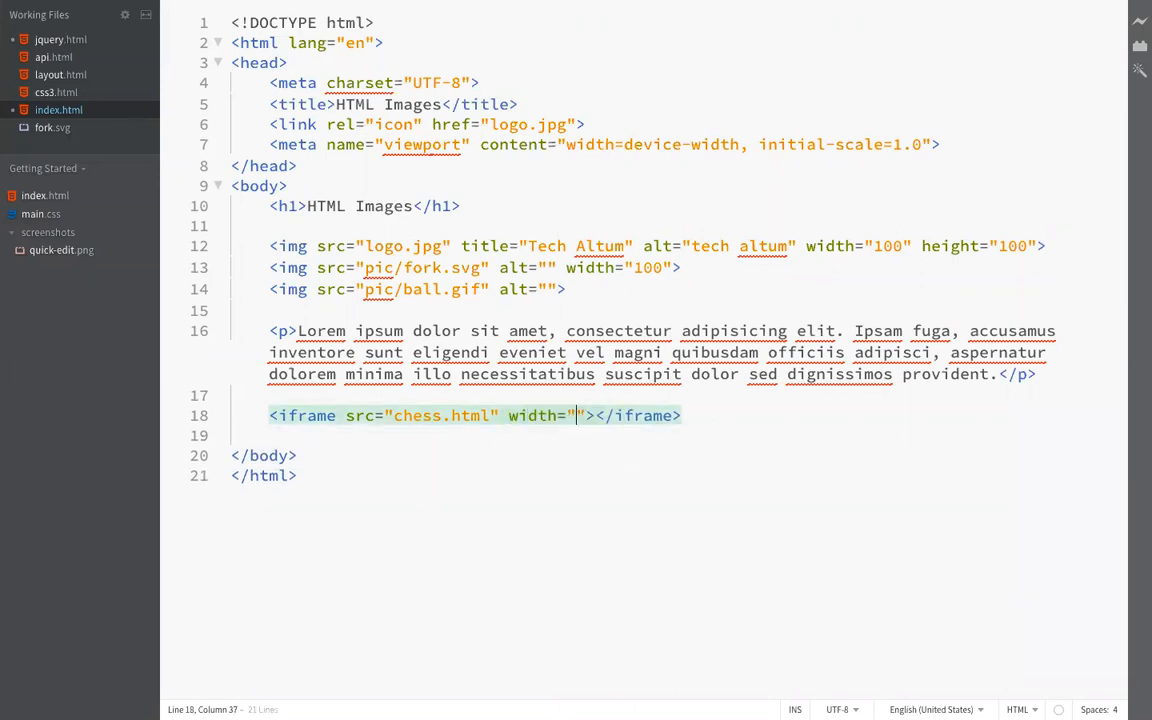
{"action": "type", "text": "600"}
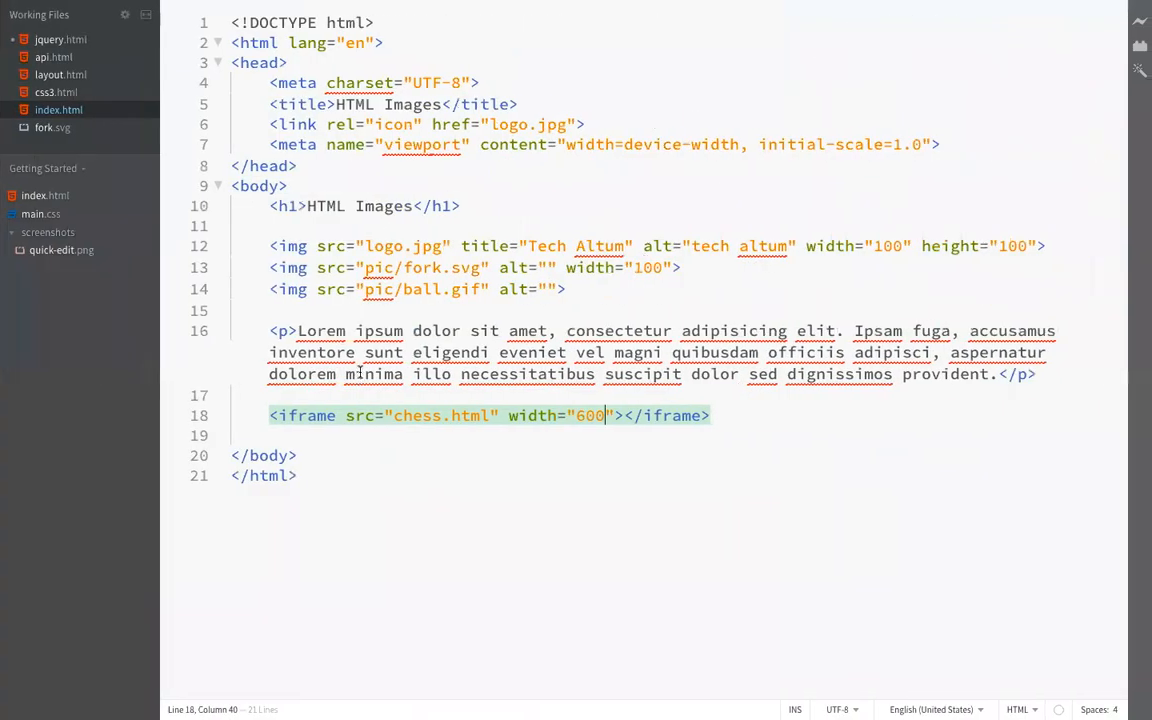
{"action": "key", "text": "BackSpace"}
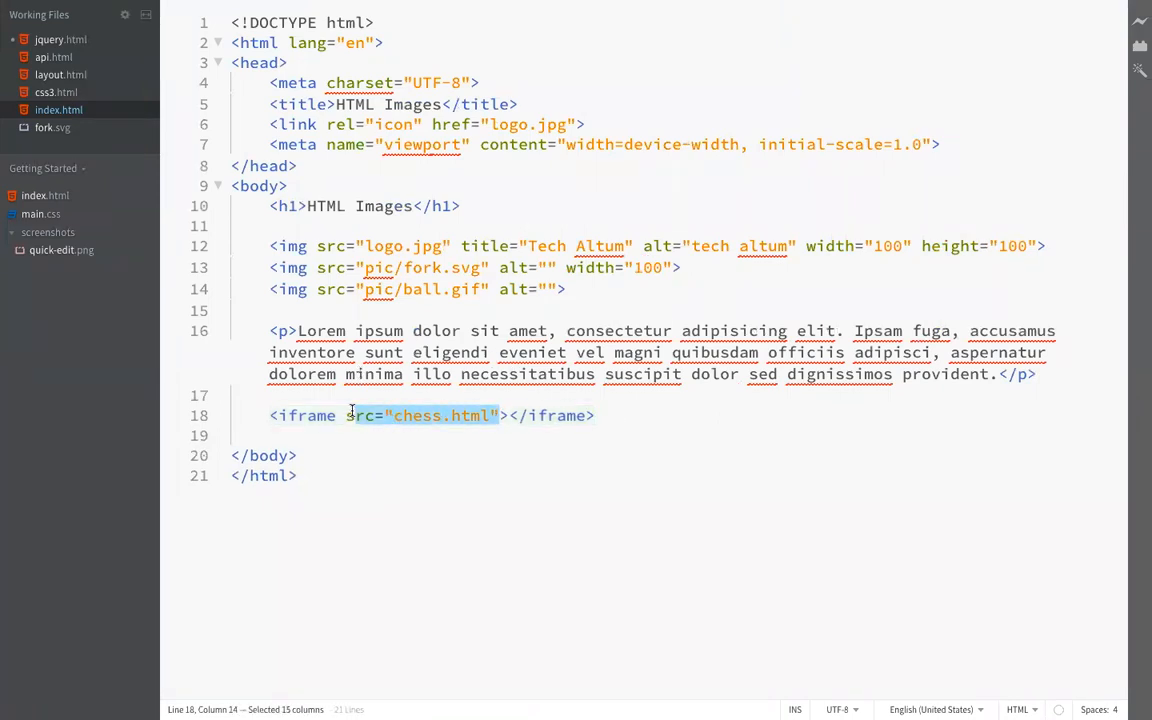
{"action": "key", "text": "Delete"}
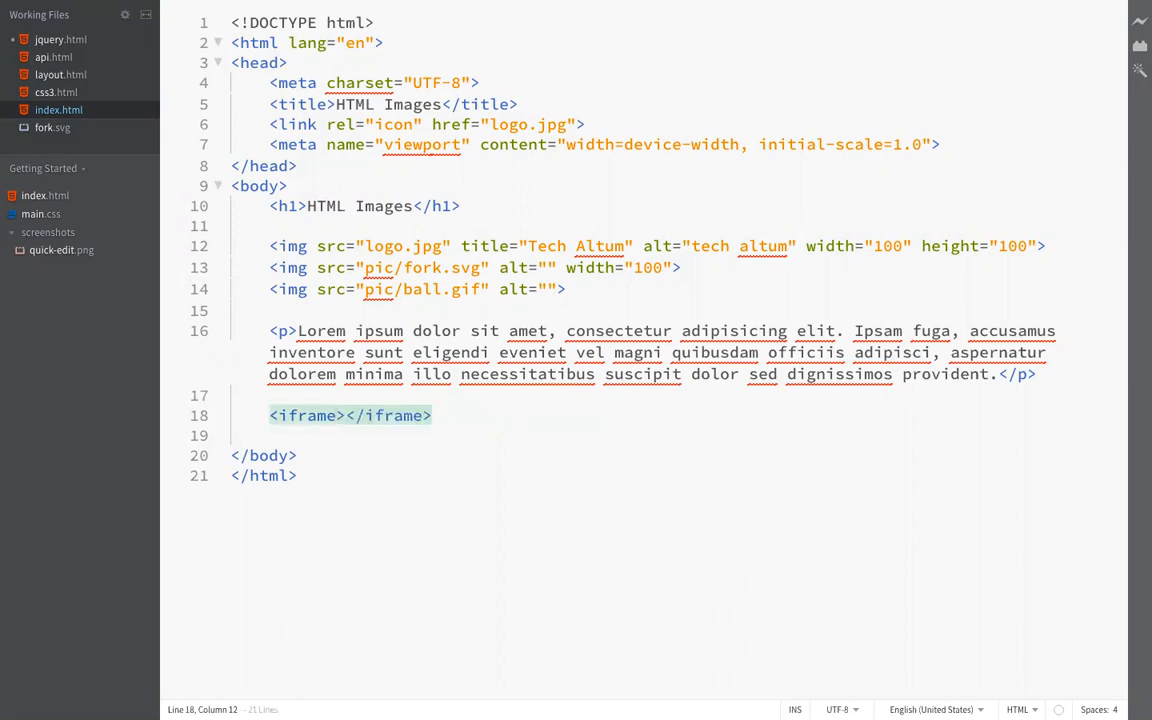
{"action": "type", "text": "name=\"m\""}
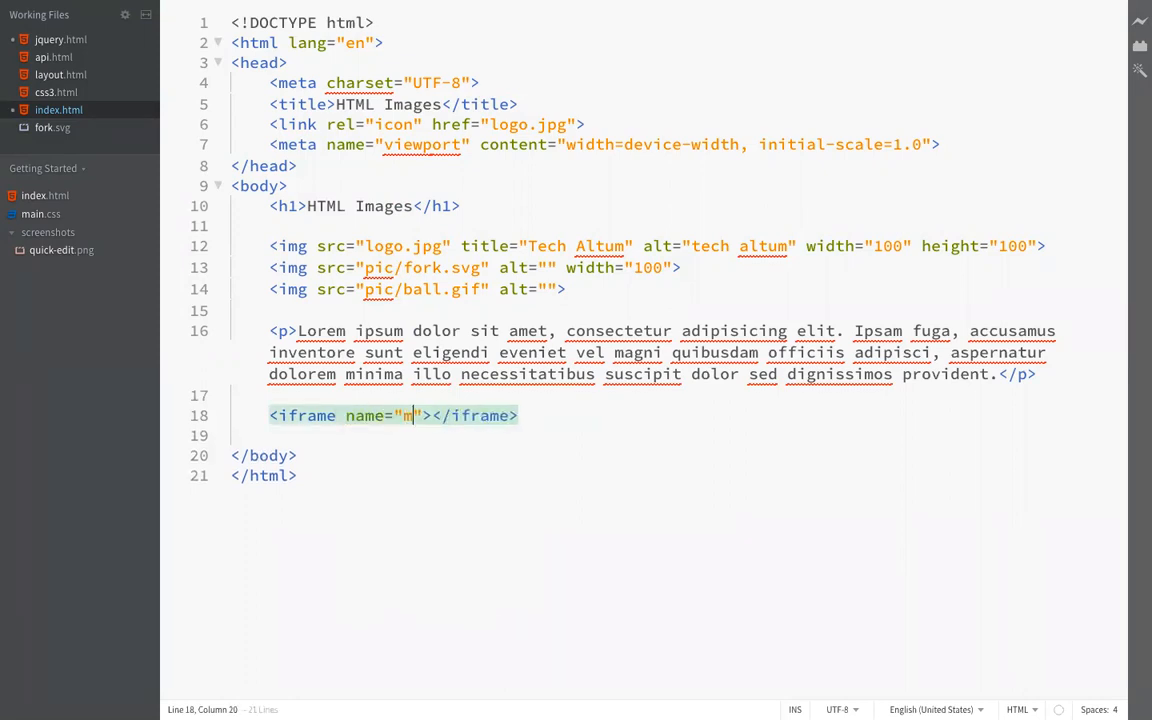
{"action": "type", "text": "yframe"}
{"action": "left_click", "coordinate": [646, 436]}
{"action": "type", "text": "<a href=\"\"></a>"}
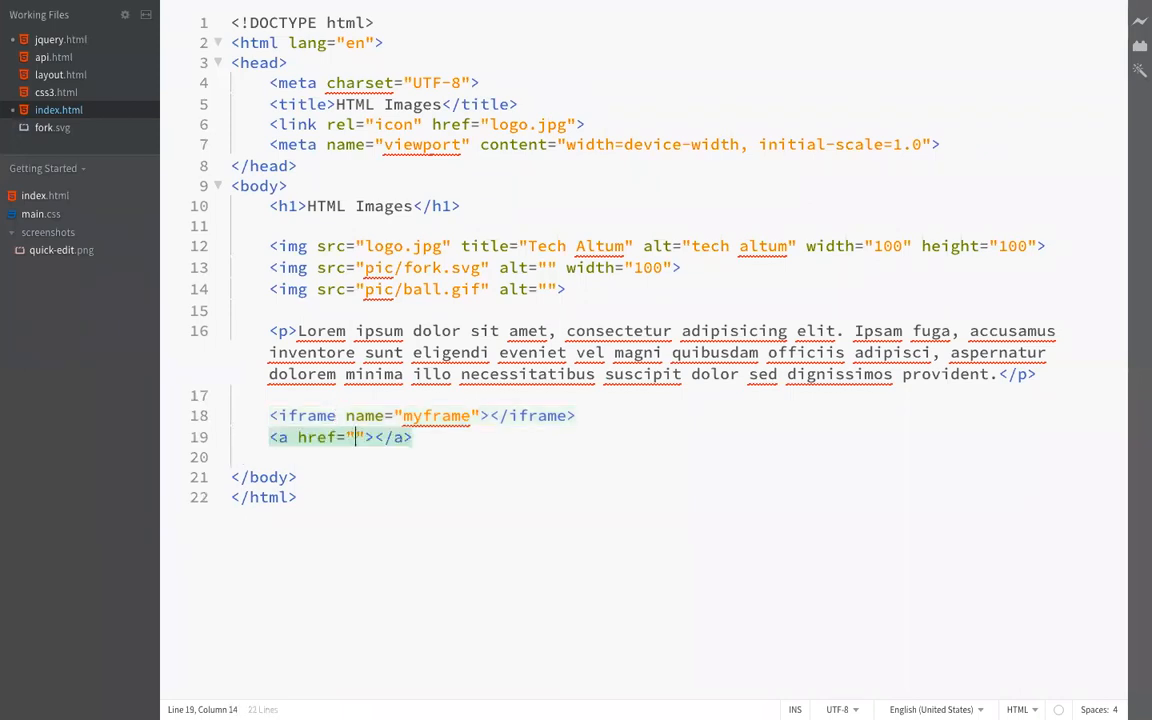
Add a Chess link pointing to chess.html after the iframe.
{"action": "type", "text": "Ches"}
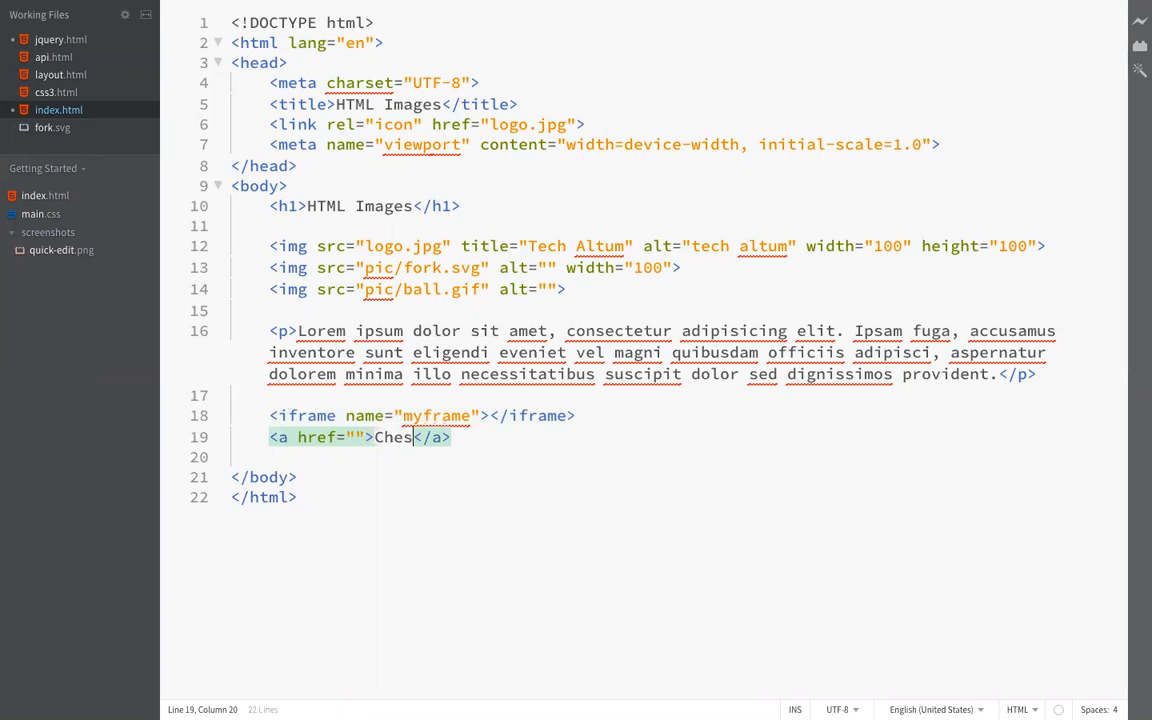
{"action": "type", "text": "c"}
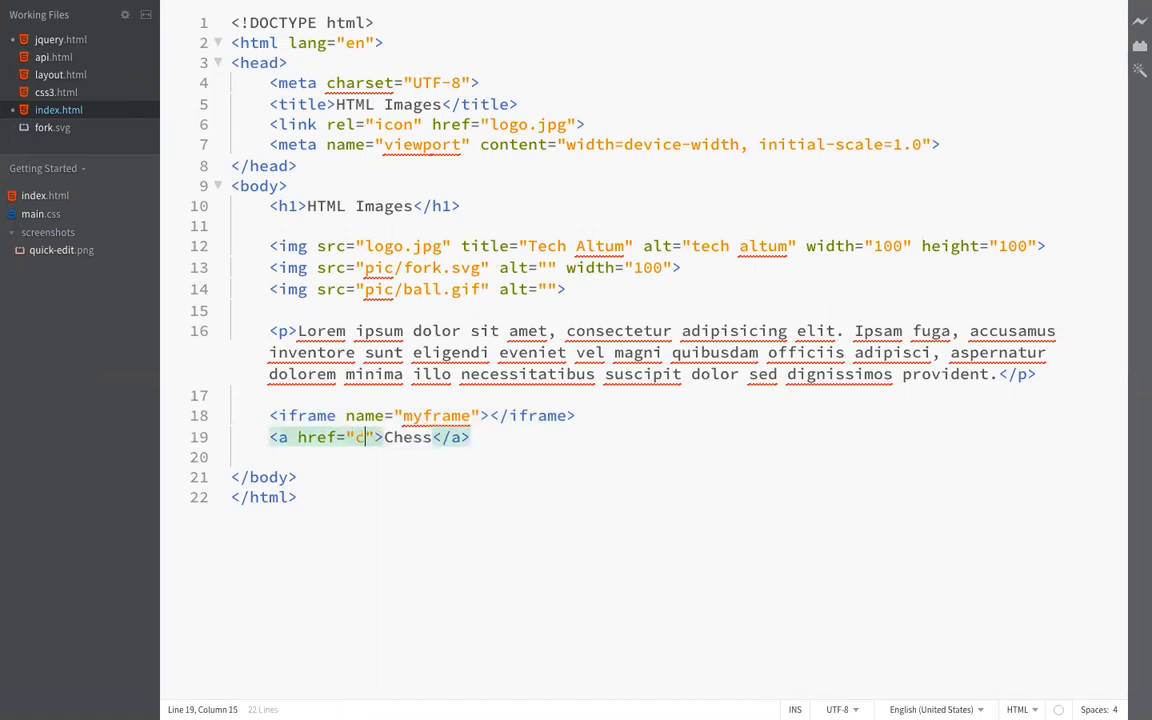
{"action": "type", "text": "hess.html"}
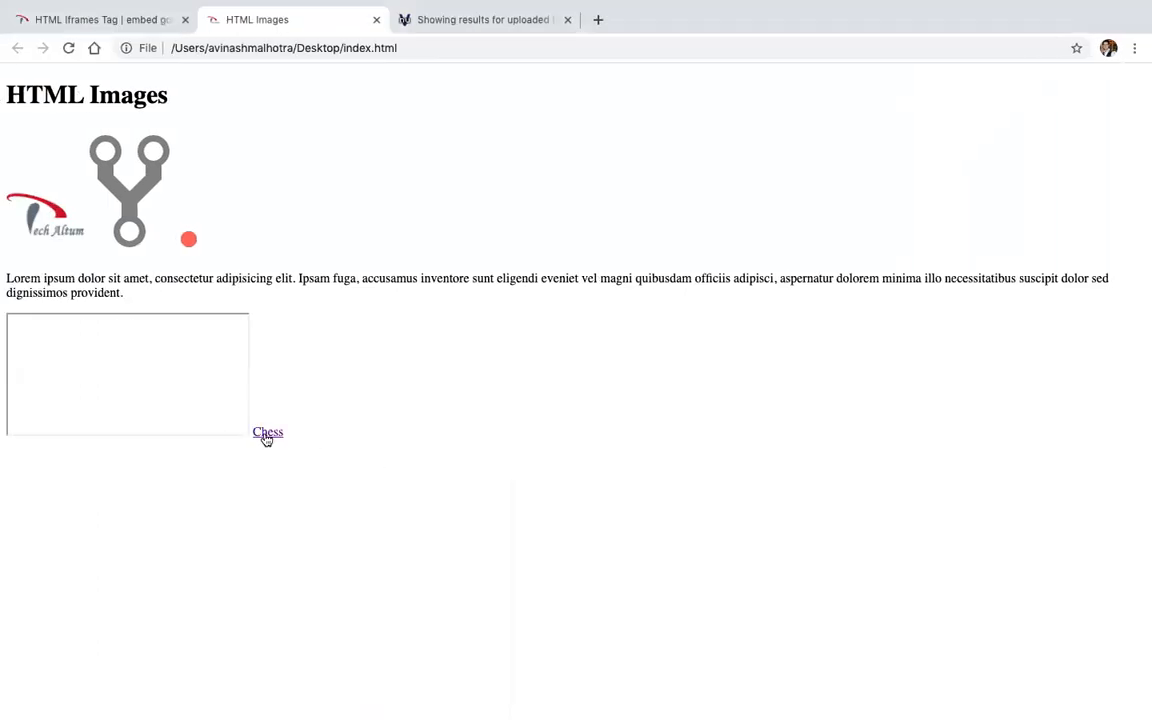
Test the Chess link in the preview and start a target attribute on the anchor.
{"action": "left_click", "coordinate": [268, 432]}
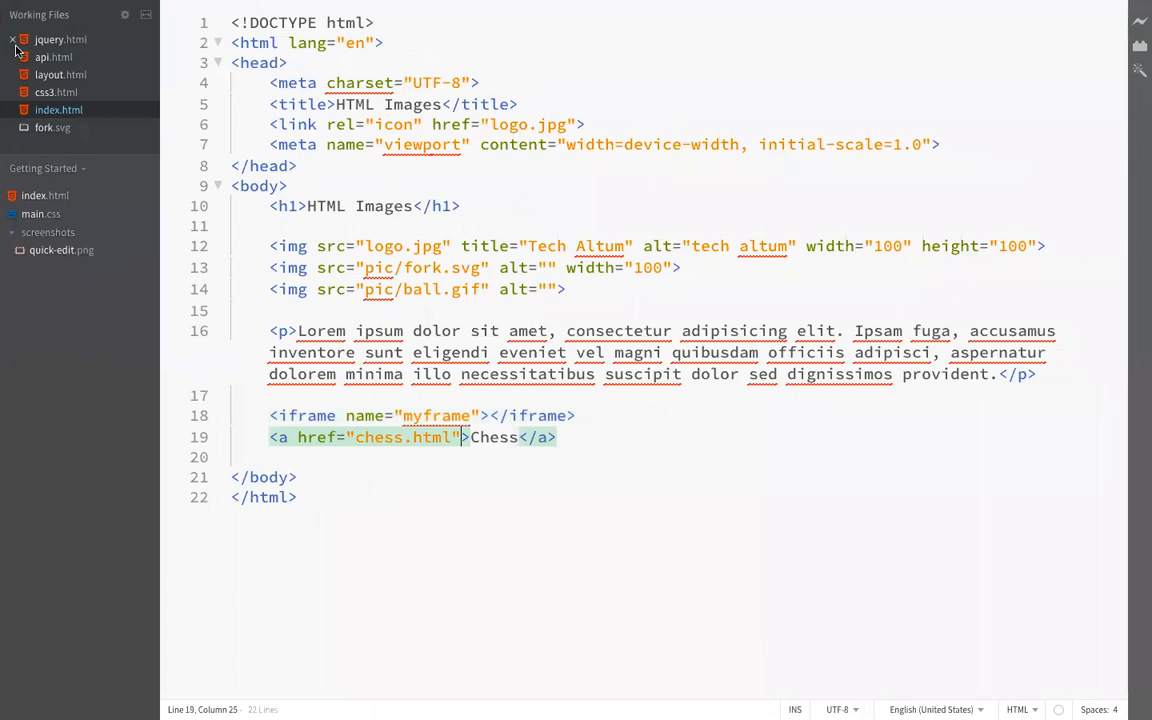
{"action": "type", "text": "target=\""}
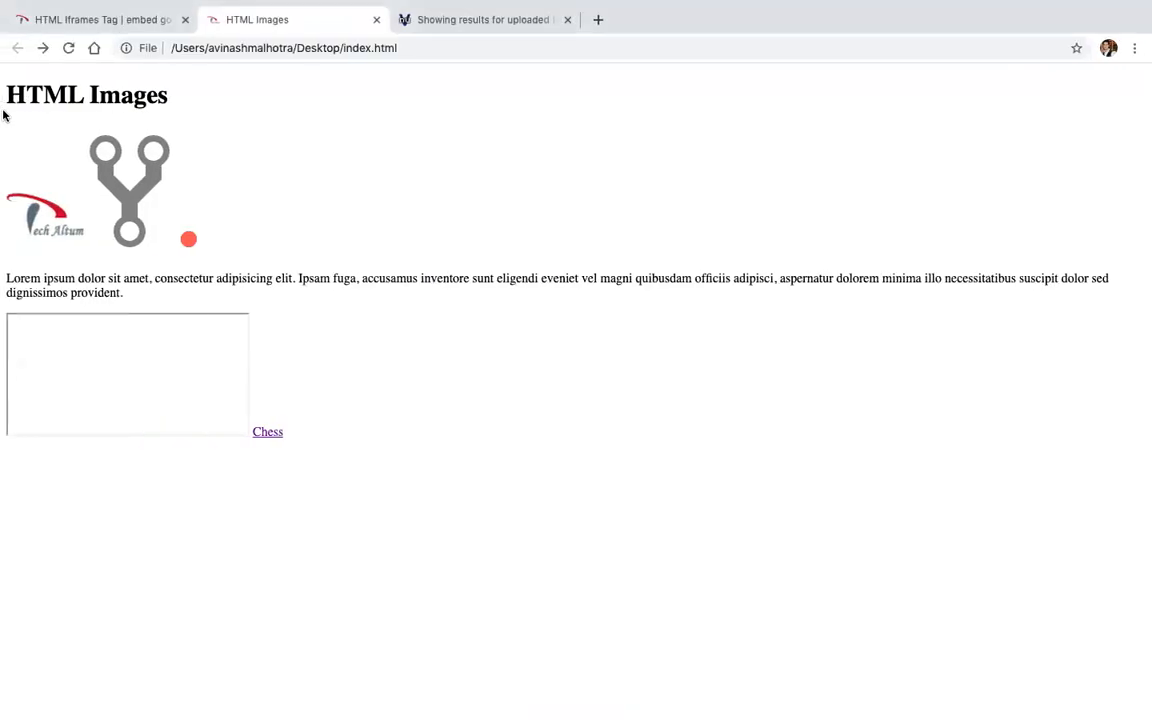
{"action": "mouse_move", "coordinate": [268, 432]}
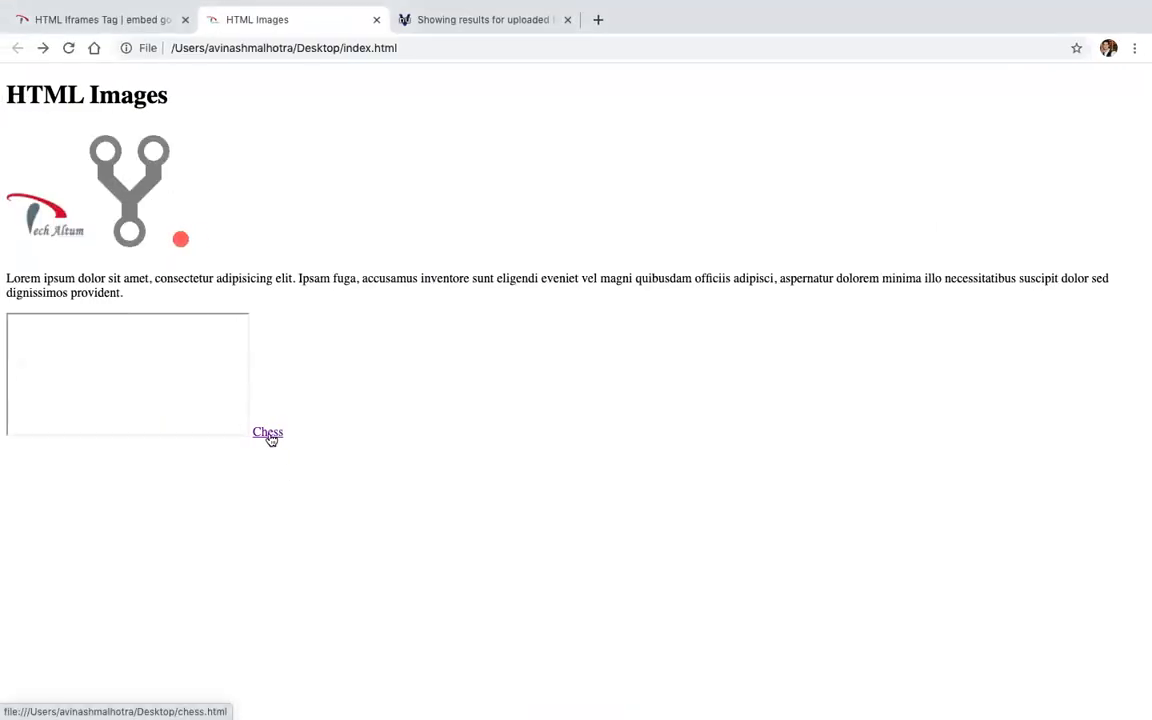
{"action": "left_click", "coordinate": [268, 432]}
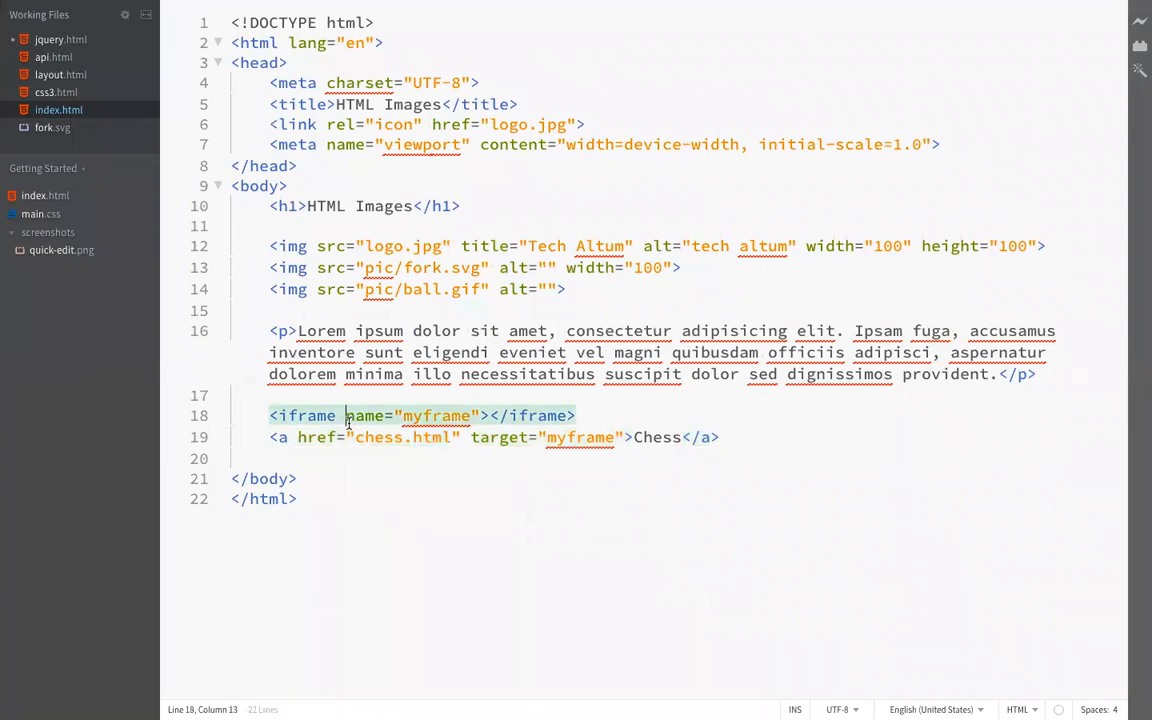
Give the Chess link target="myframe" so chess.html loads inside the iframe in the preview.
{"action": "left_click", "coordinate": [288, 20]}
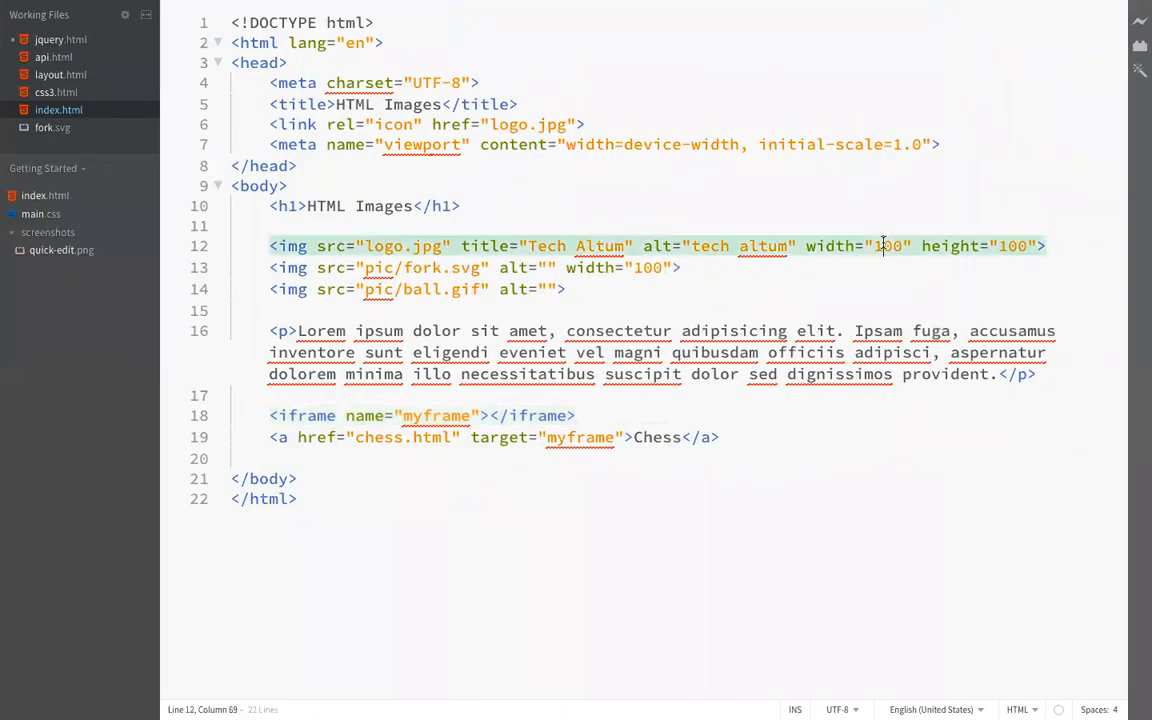
{"action": "key", "text": "Backspace"}
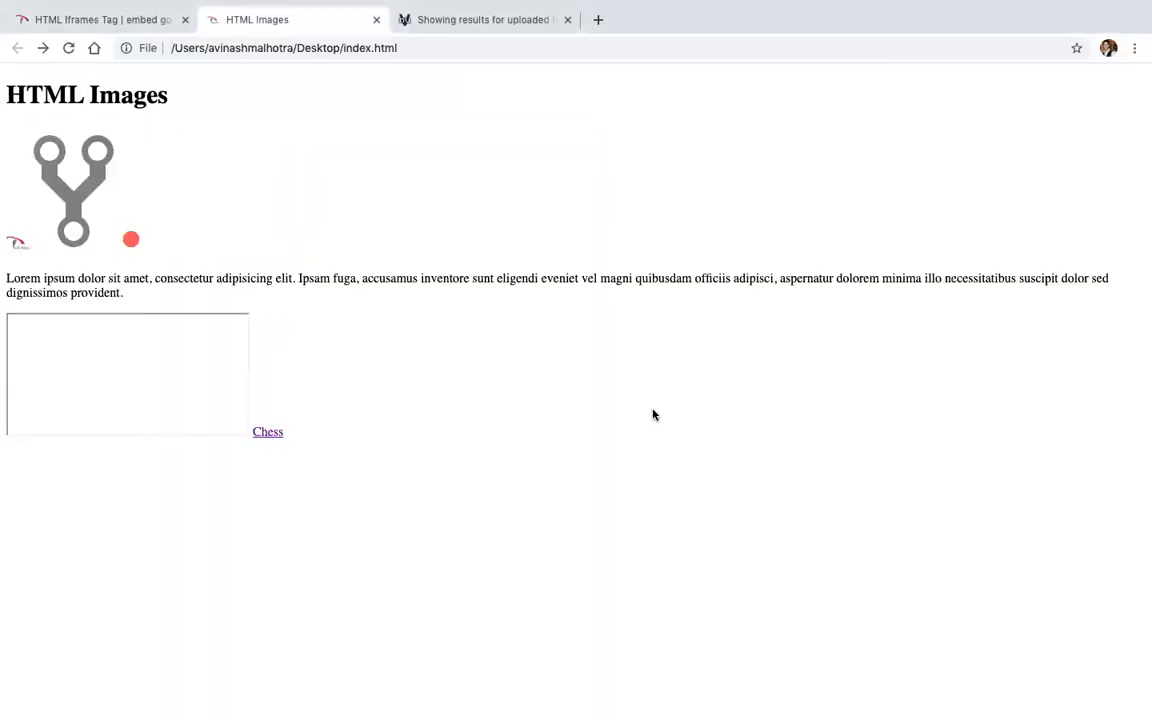
{"action": "left_click", "coordinate": [268, 432]}
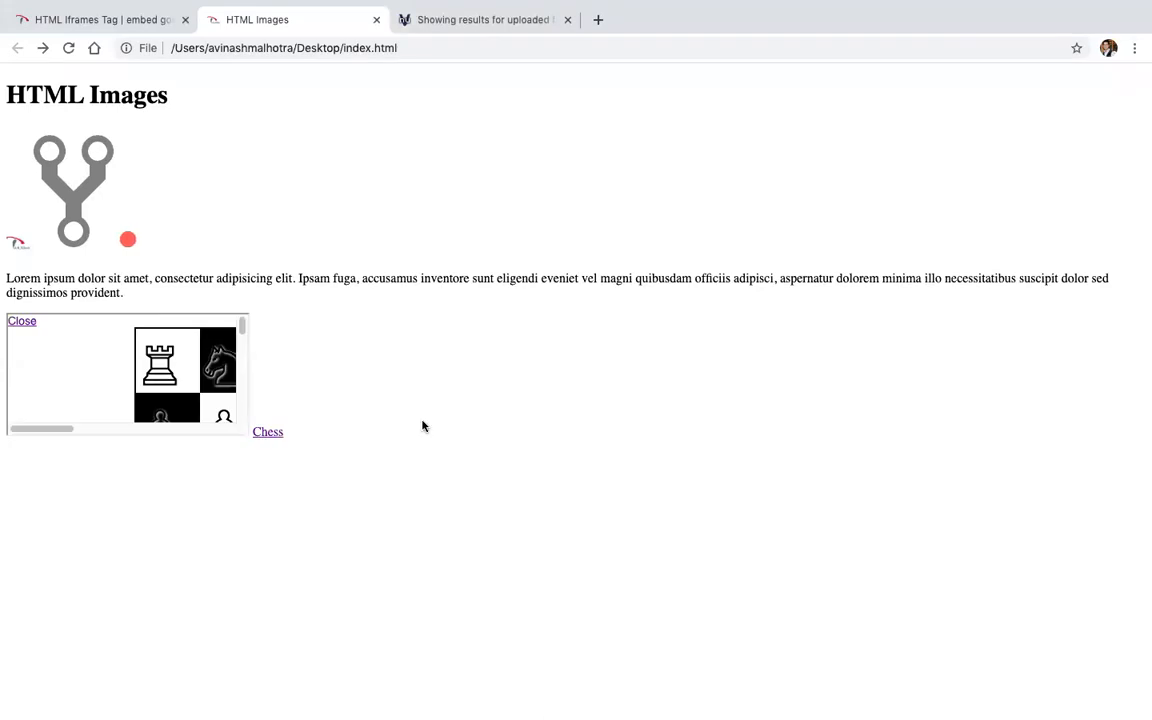
{"action": "left_click", "coordinate": [100, 20]}
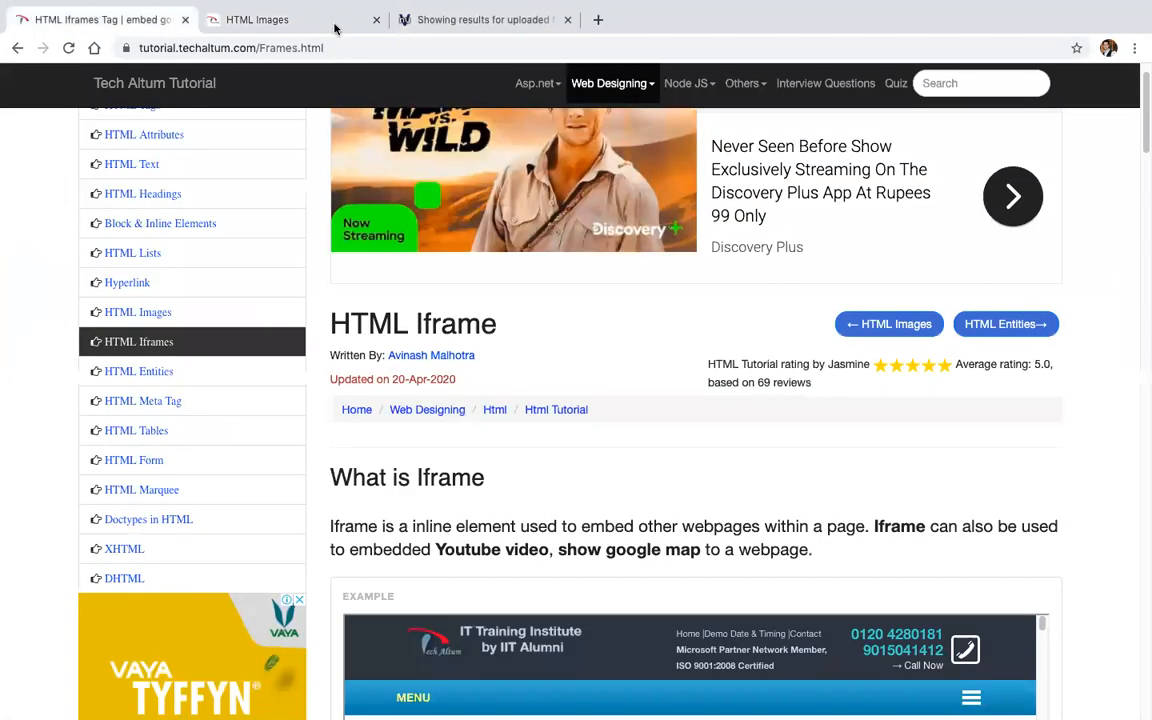
Load Link 4's image into the frame of the Target Iframe on Hyperlink example.
{"action": "scroll", "scroll_direction": "down", "scroll_amount": 3}
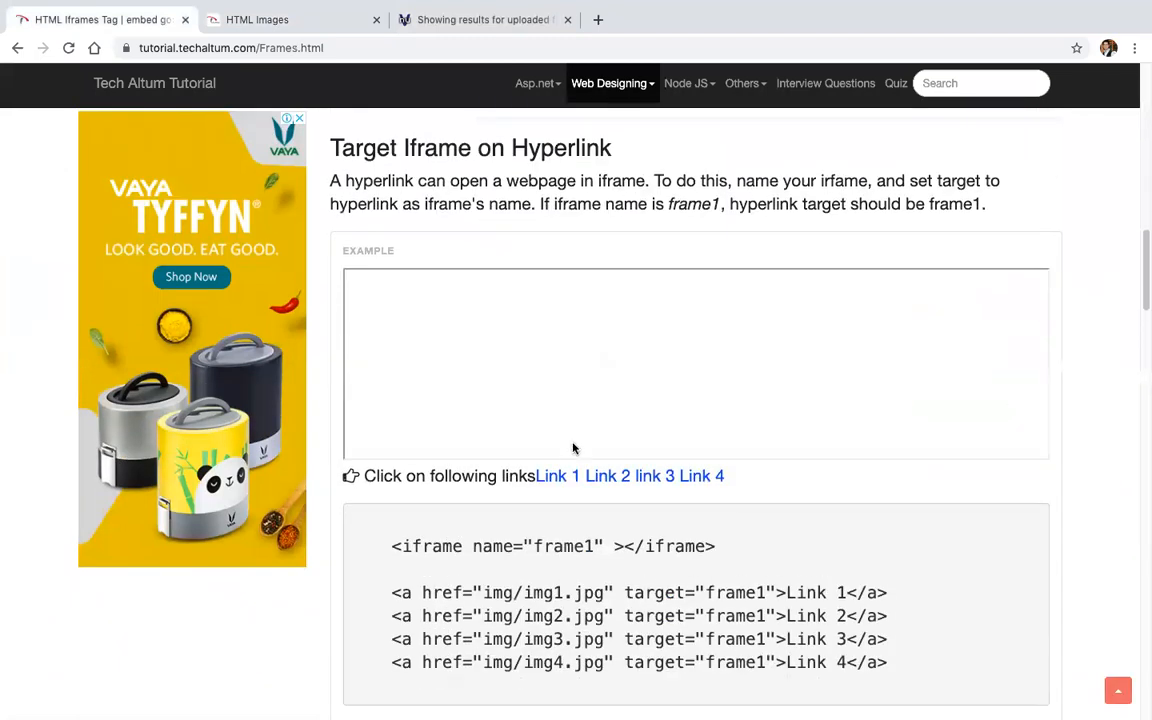
{"action": "left_click", "coordinate": [700, 476]}
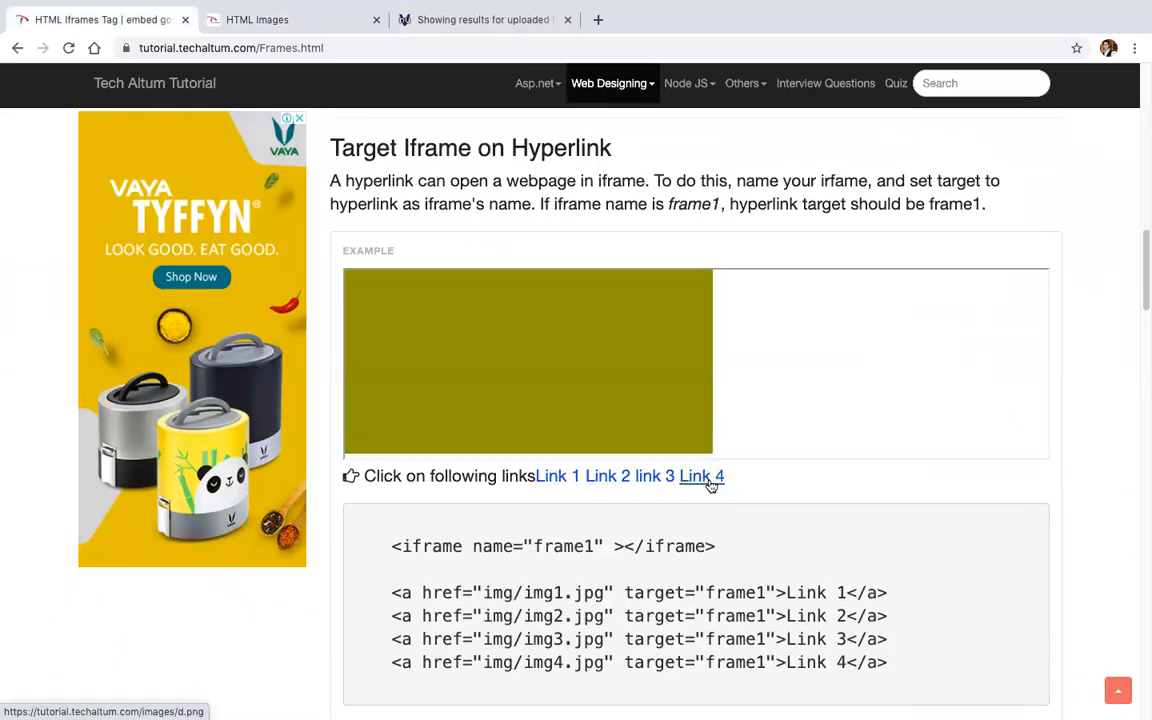
{"action": "scroll", "scroll_direction": "down", "scroll_amount": 3}
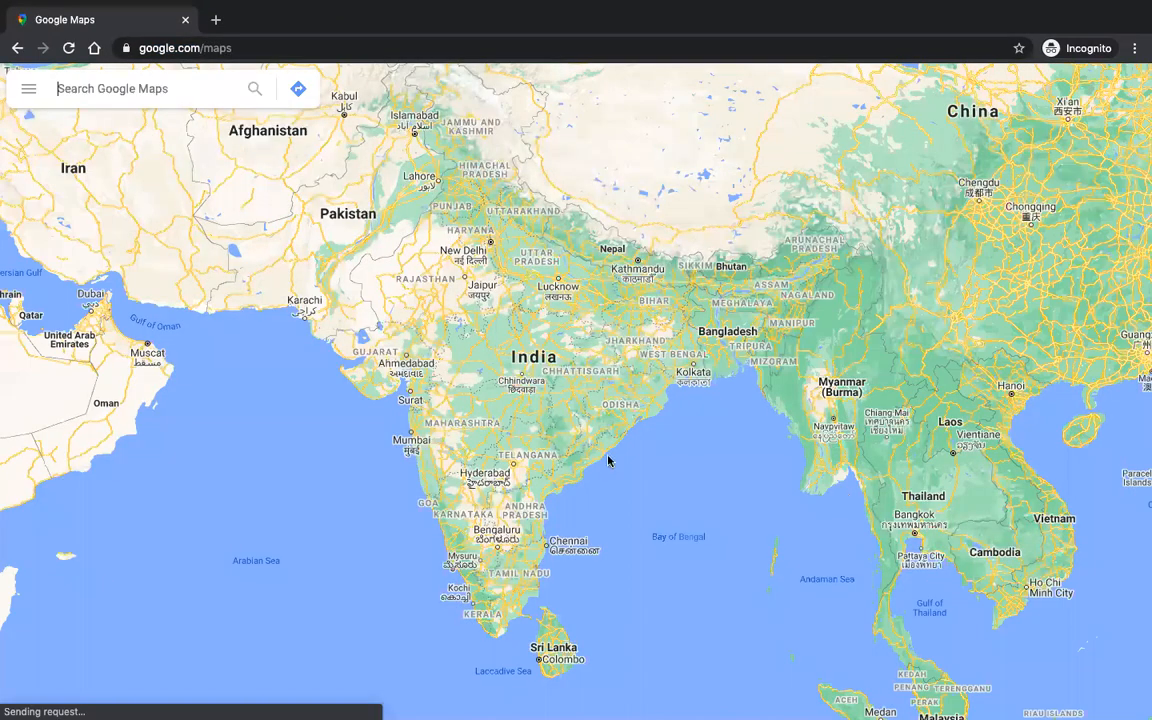
{"action": "mouse_move", "coordinate": [198, 88]}
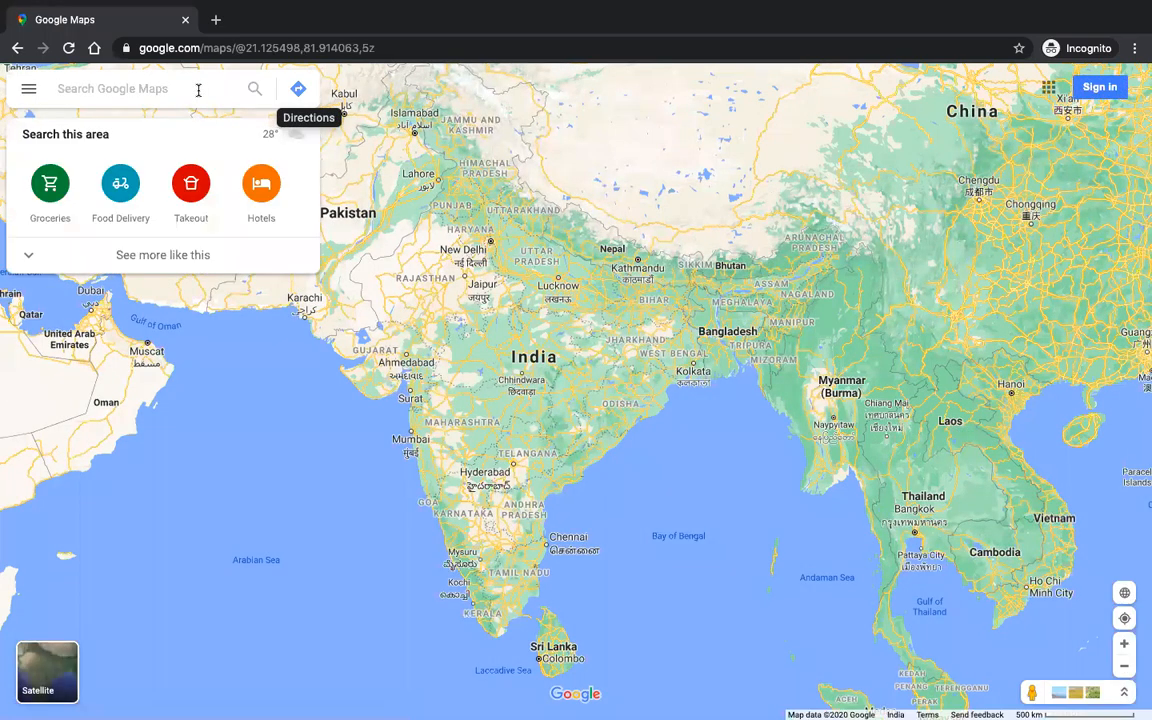
Find the Tech Altum institute on Google Maps and bring up its Share or embed dialog.
{"action": "type", "text": "tech a"}
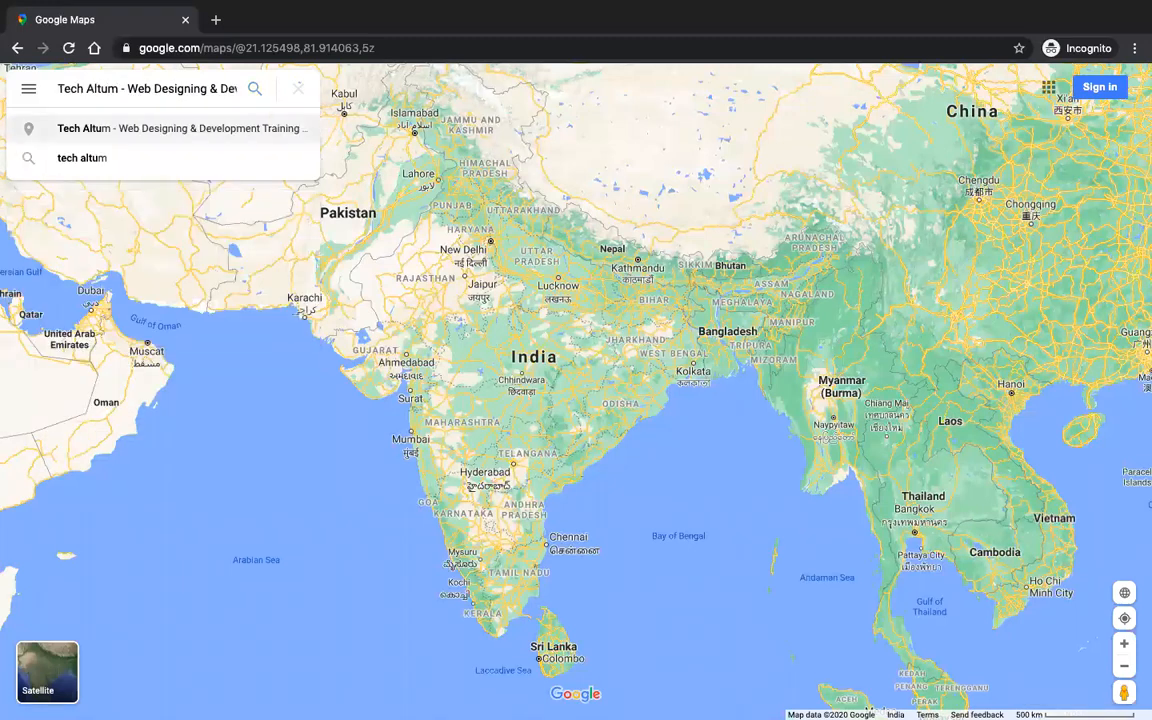
{"action": "left_click", "coordinate": [184, 128]}
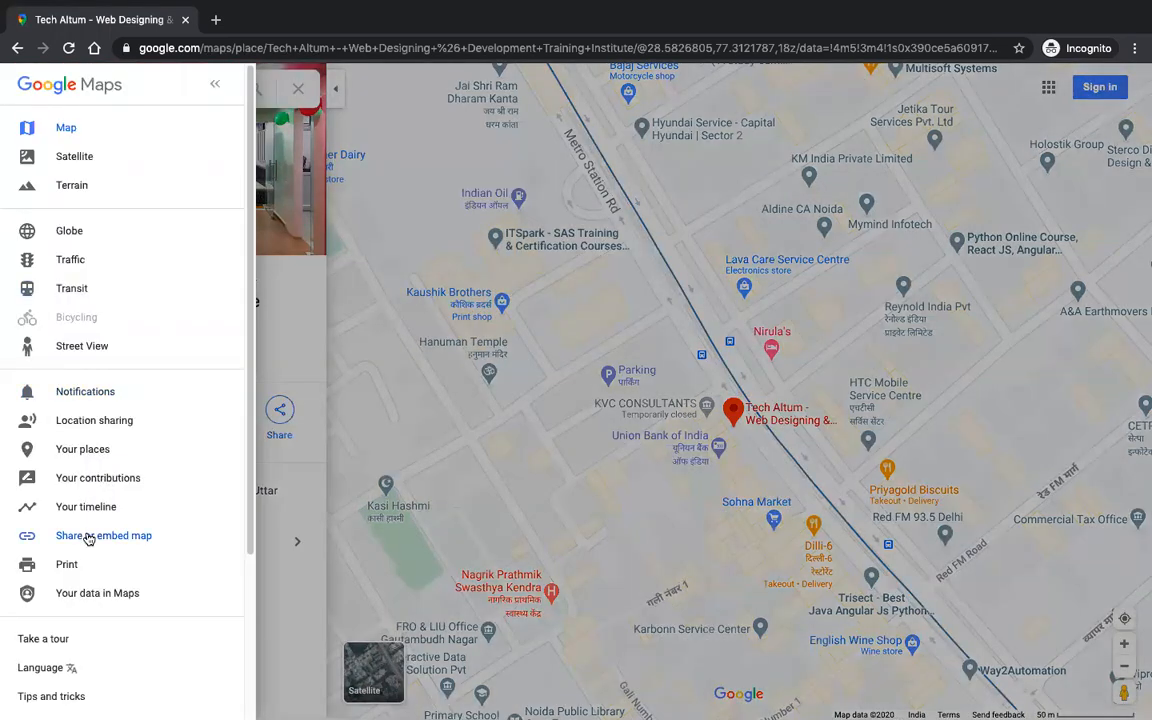
{"action": "left_click", "coordinate": [104, 536]}
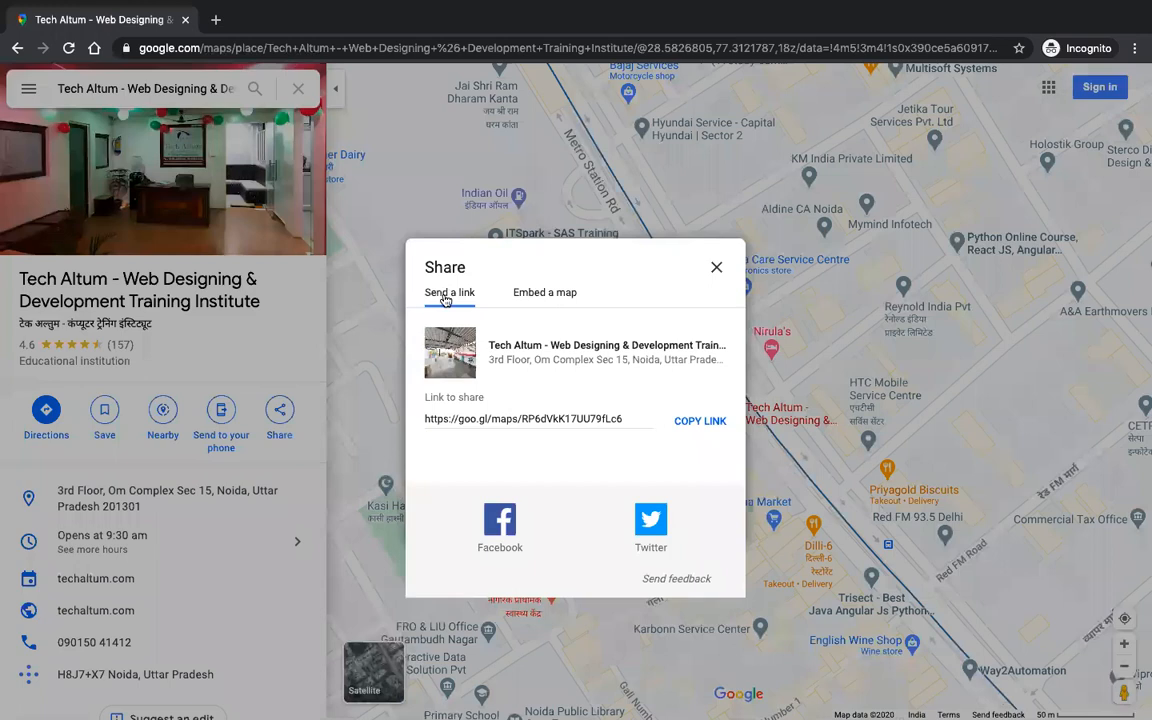
Show the Tech Altum map's iframe embed HTML and choose an embed size.
{"action": "left_click", "coordinate": [524, 420]}
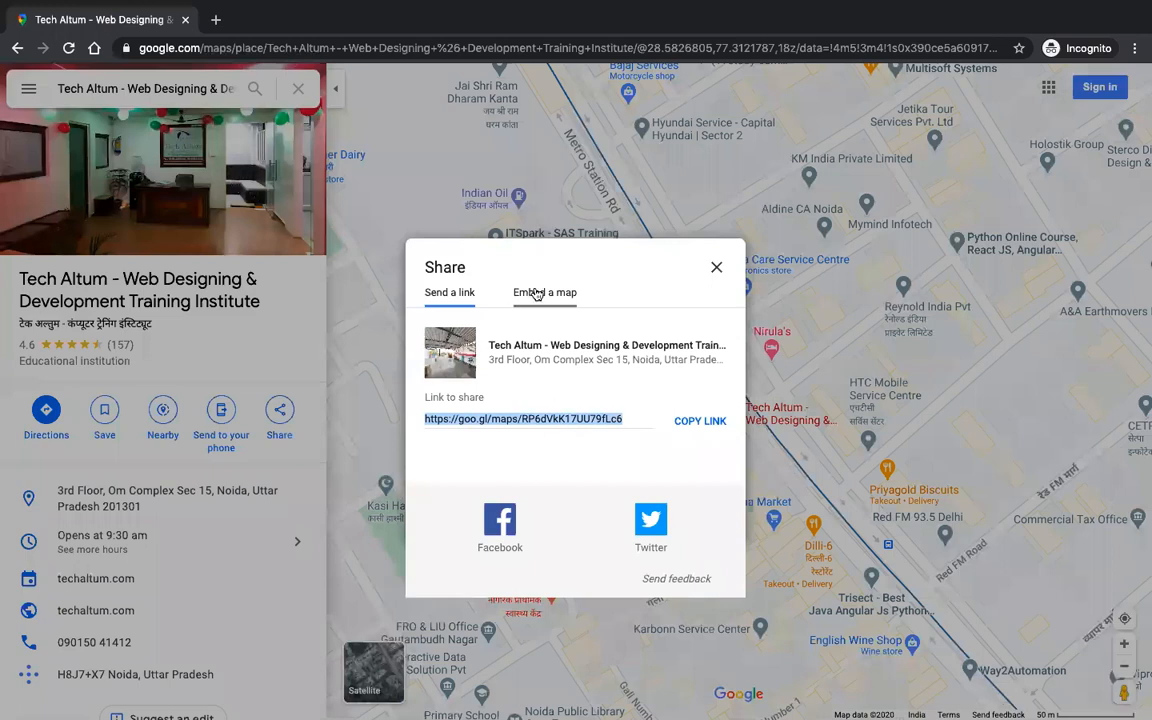
{"action": "left_click", "coordinate": [544, 292]}
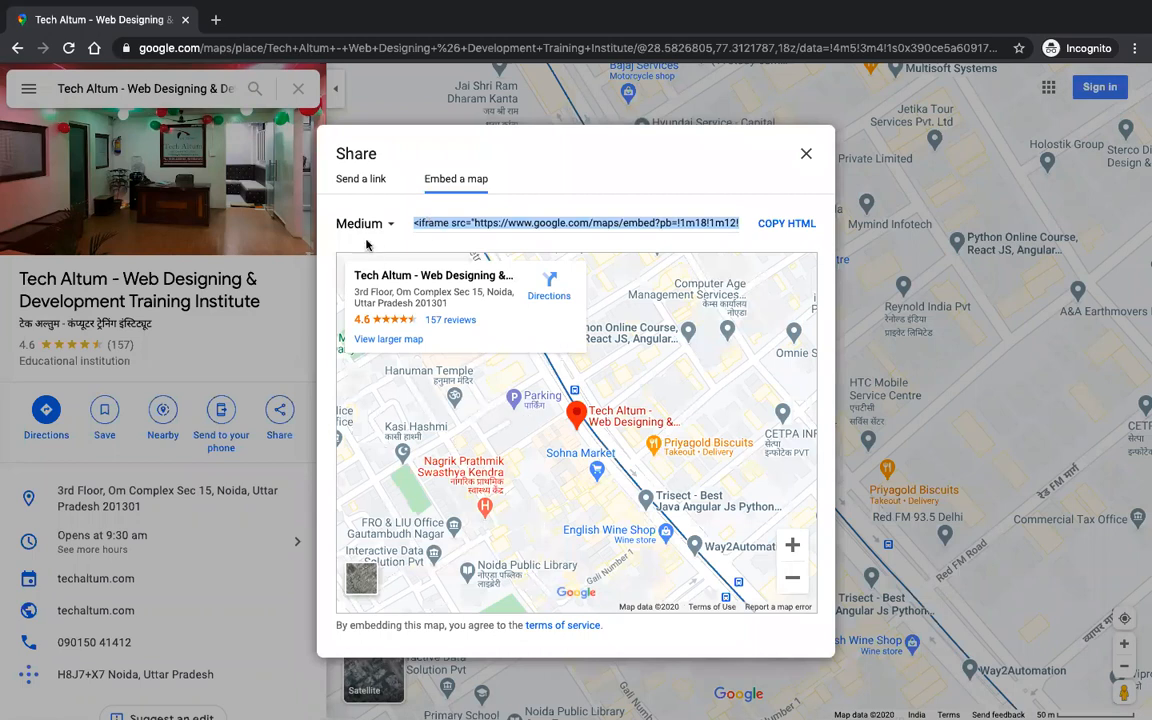
{"action": "left_click", "coordinate": [360, 224]}
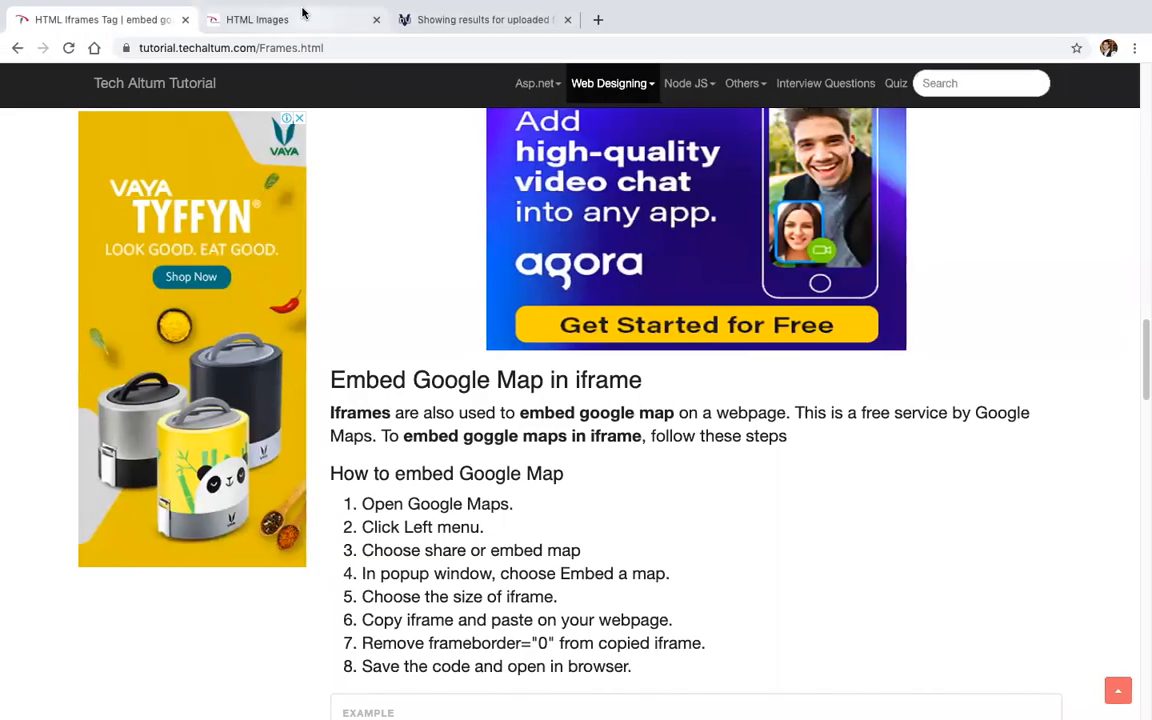
Preview index.html in Chrome, then pick a larger embed size for the Tech Altum map.
{"action": "left_click", "coordinate": [256, 20]}
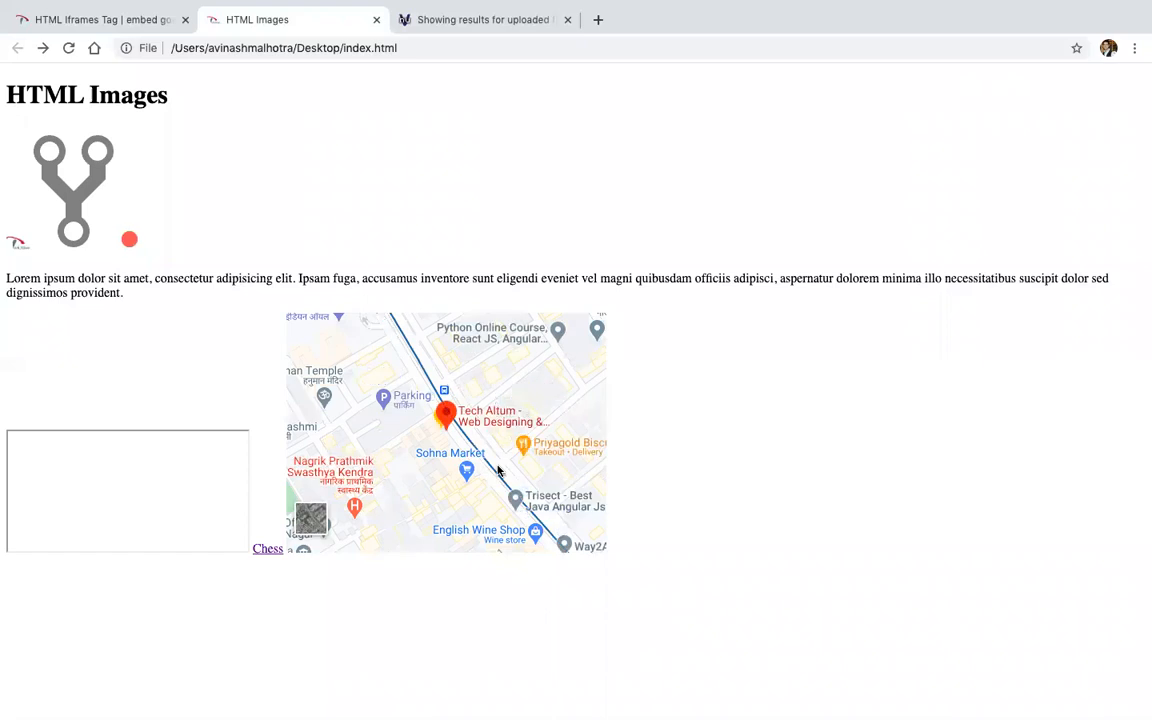
{"action": "left_click", "coordinate": [446, 414]}
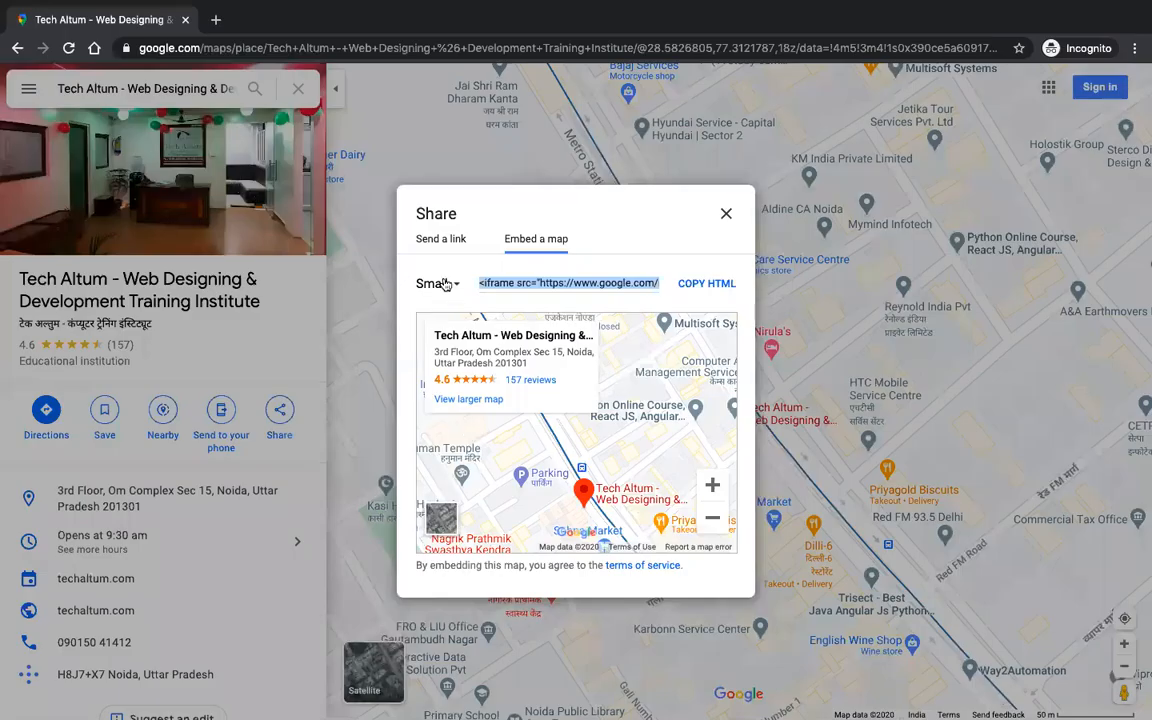
{"action": "left_click", "coordinate": [436, 284]}
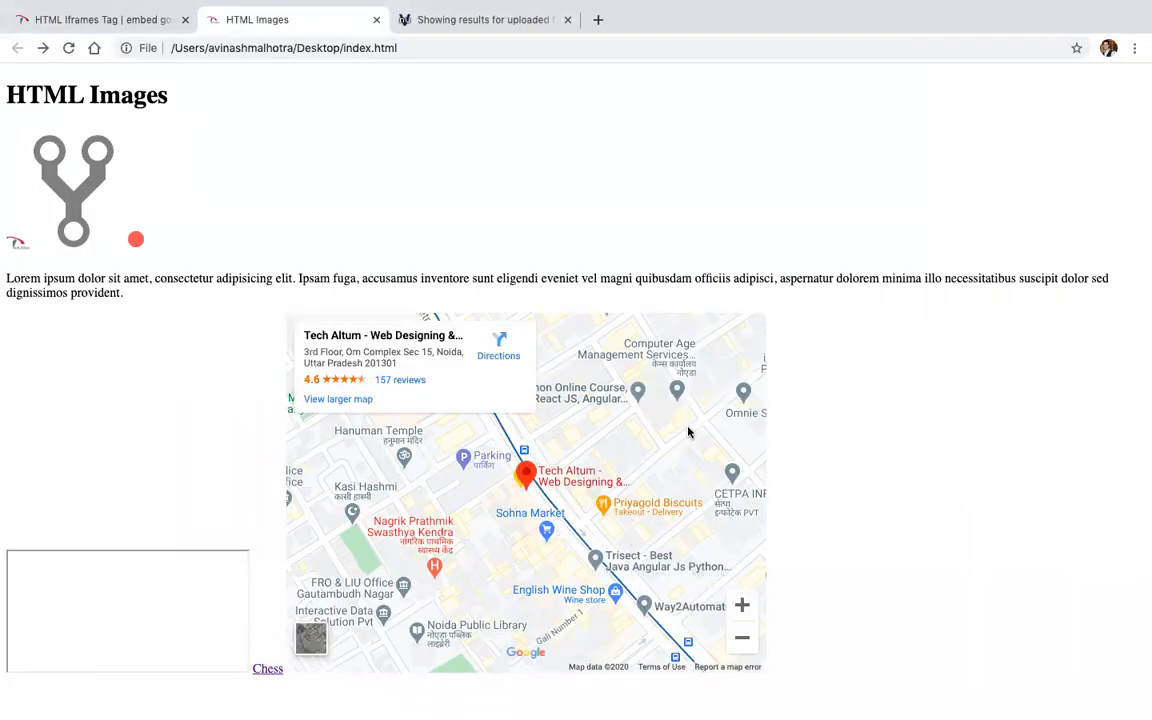
{"action": "mouse_move", "coordinate": [592, 444]}
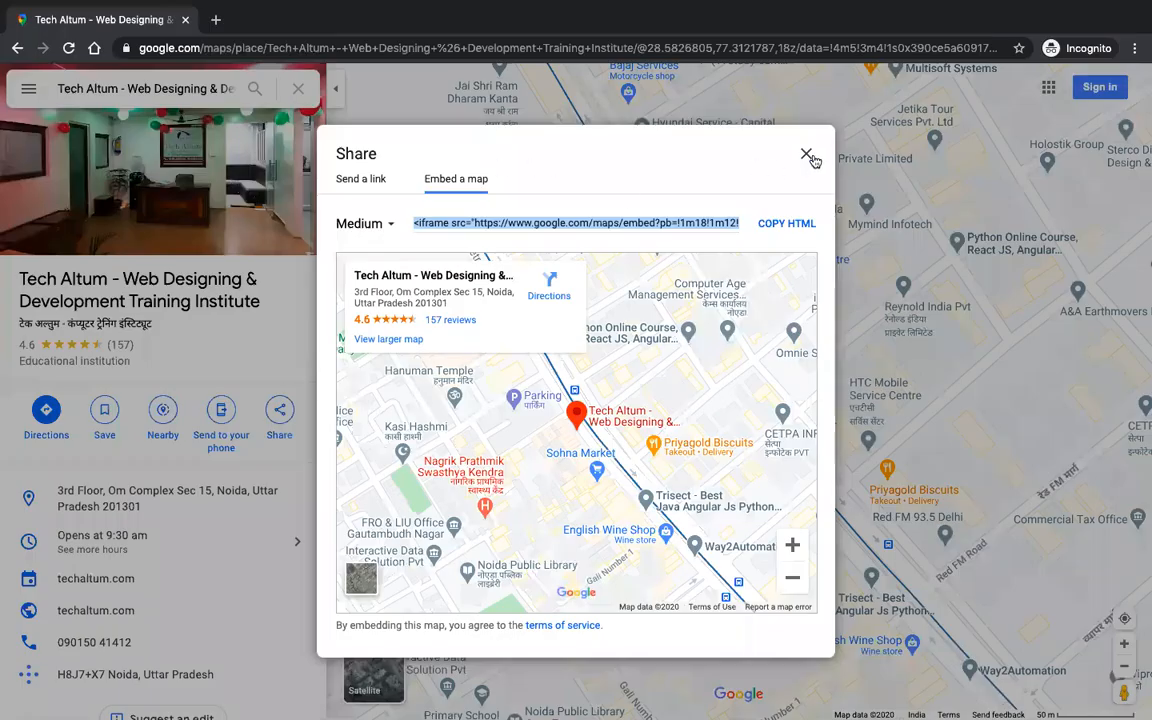
Search Google Maps for 201301, then for New Delhi from the suggestions.
{"action": "left_click", "coordinate": [808, 156]}
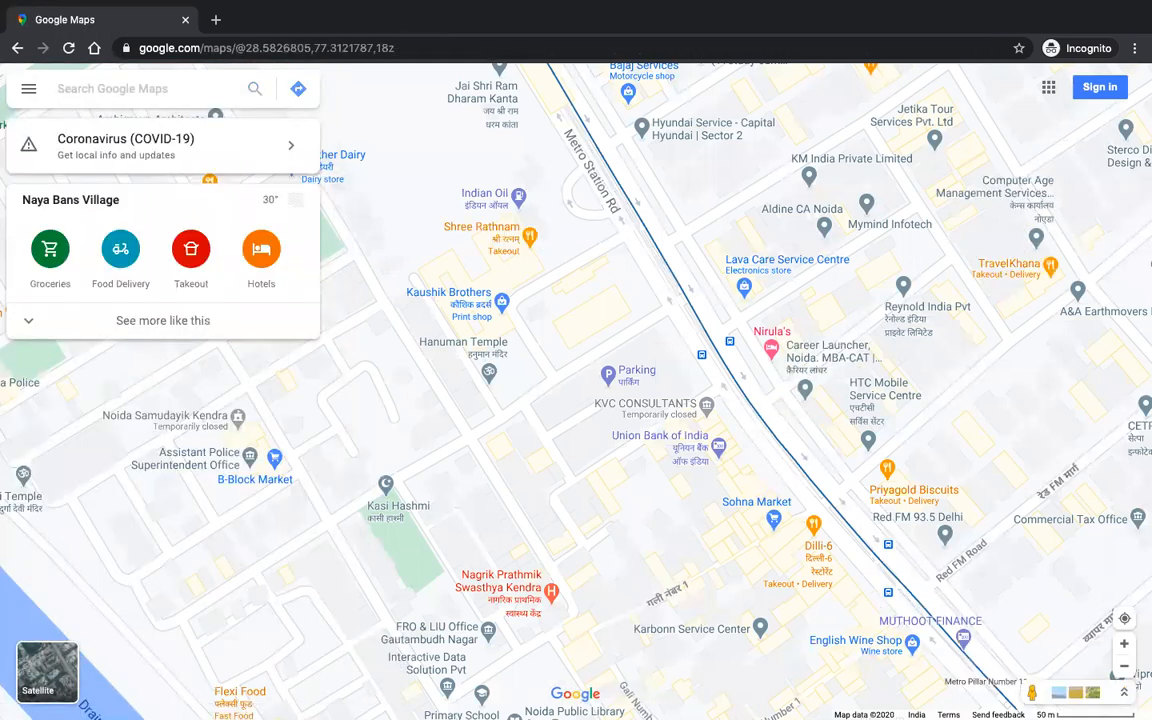
{"action": "type", "text": "201301"}
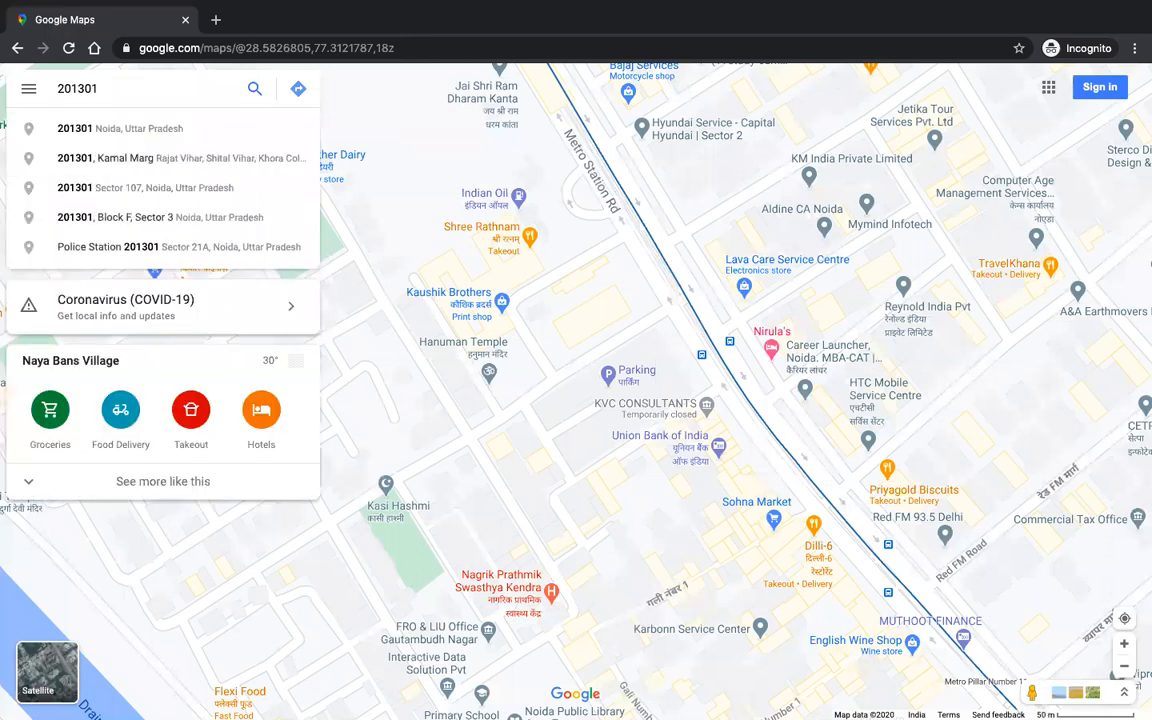
{"action": "left_click", "coordinate": [120, 128]}
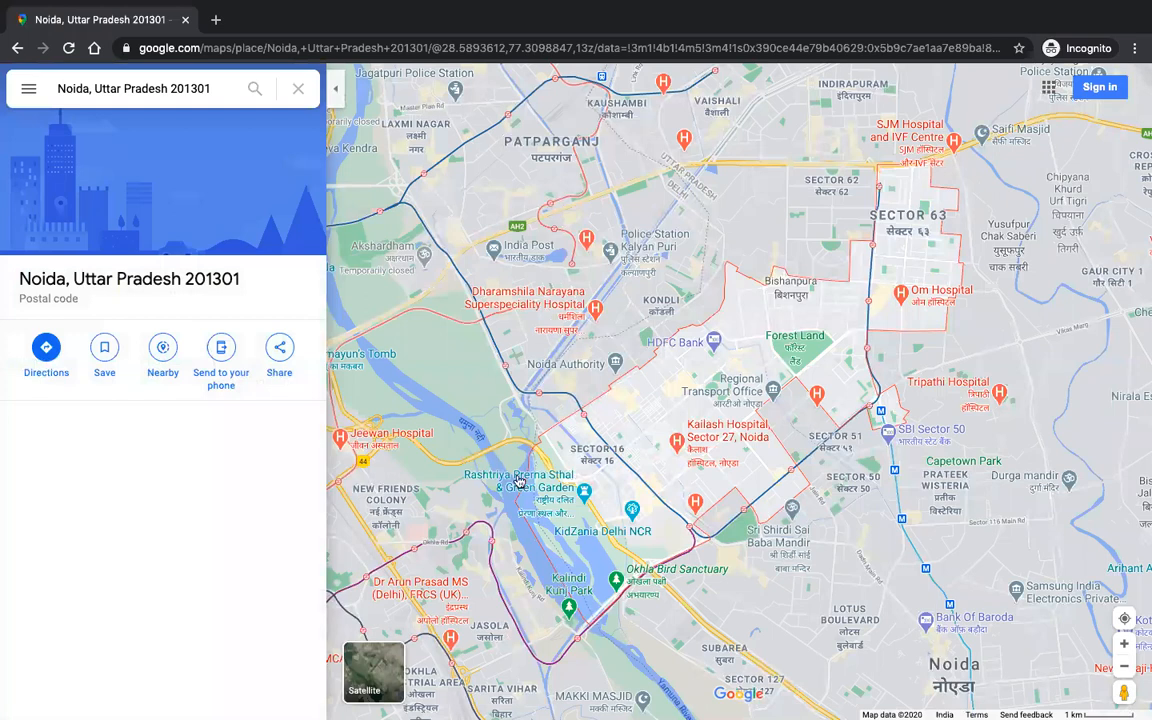
{"action": "mouse_move", "coordinate": [232, 114]}
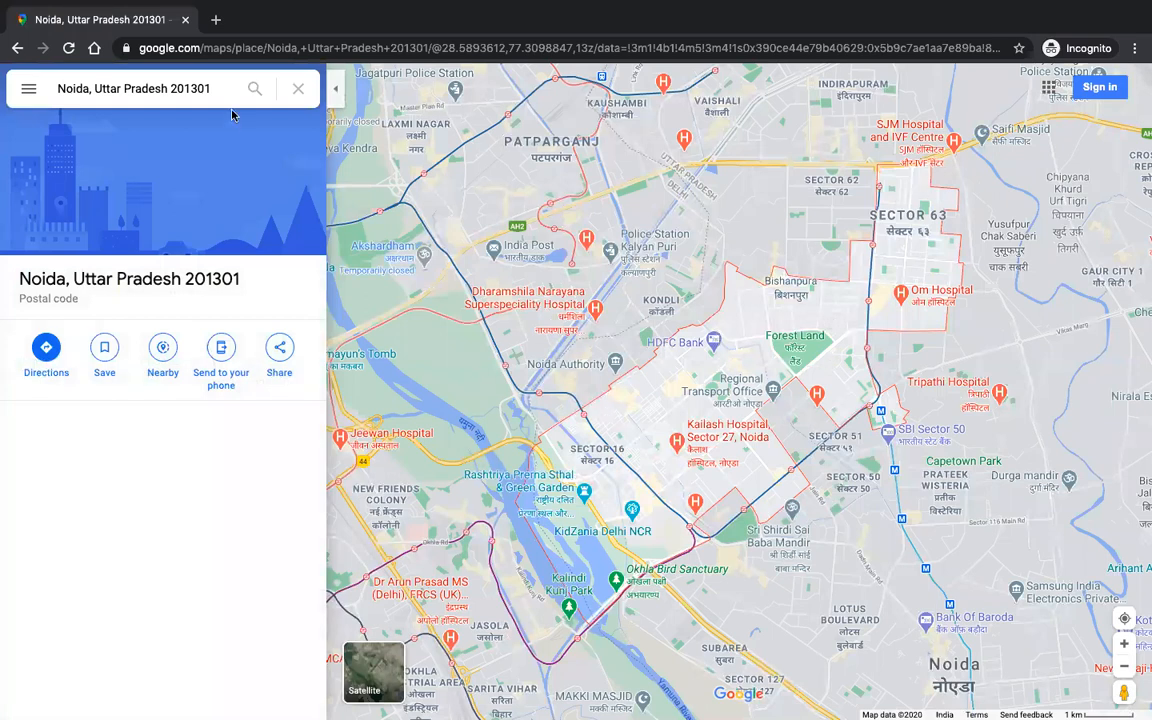
{"action": "type", "text": "new"}
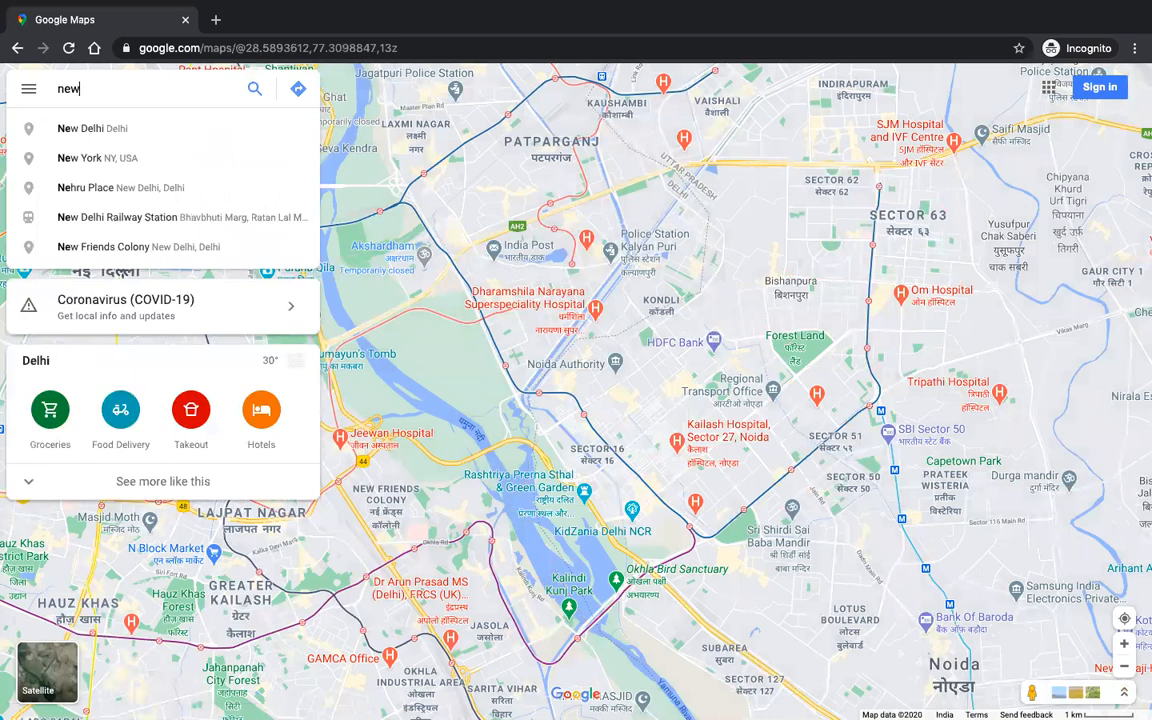
{"action": "left_click", "coordinate": [92, 128]}
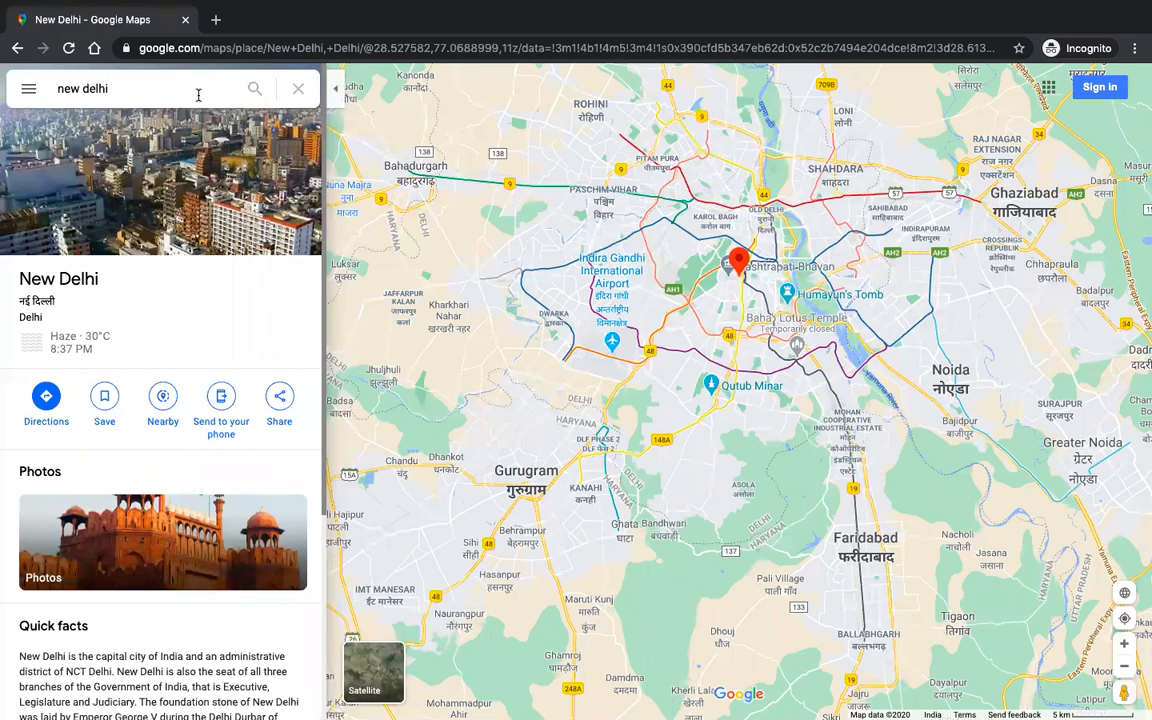
Search for Noida sec 15, zoom the map out and return to the index.html preview.
{"action": "left_click", "coordinate": [136, 88]}
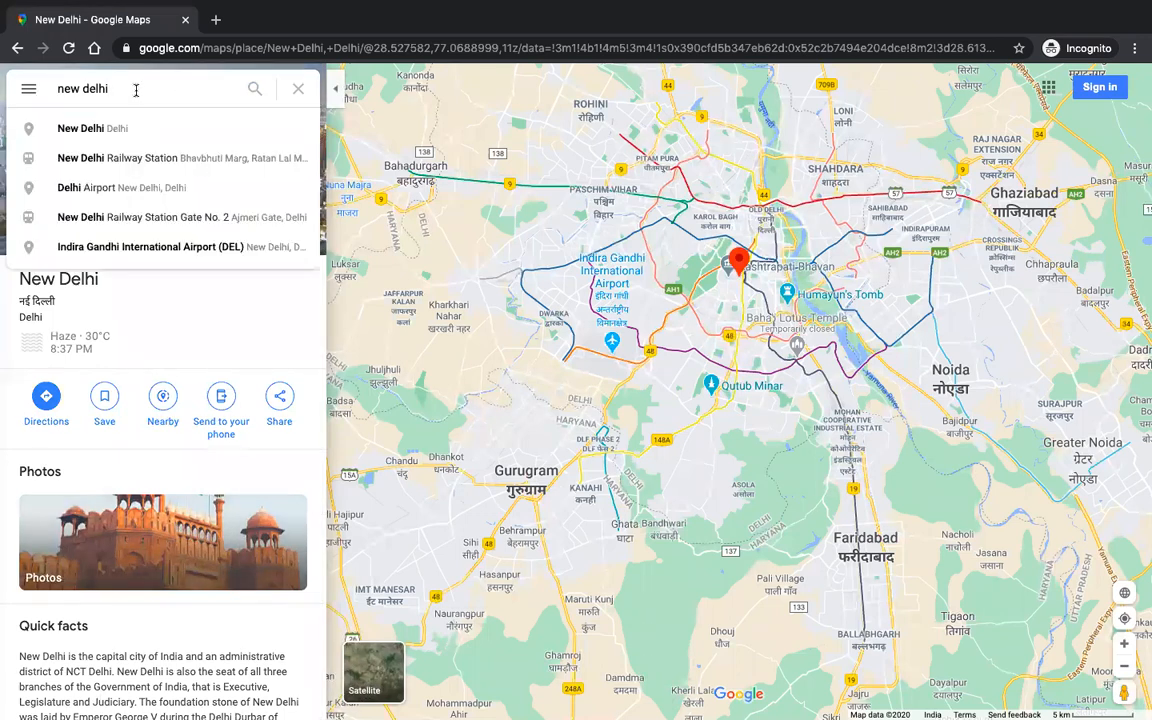
{"action": "type", "text": "sec 15"}
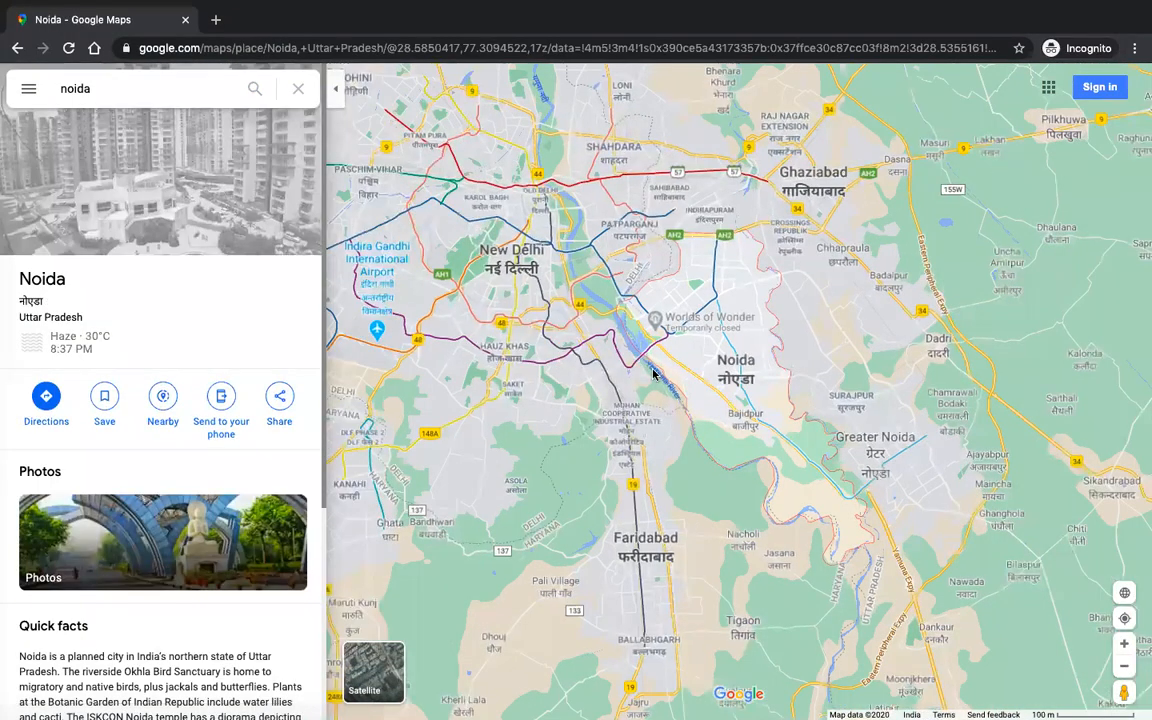
{"action": "scroll", "scroll_direction": "down", "scroll_amount": 3}
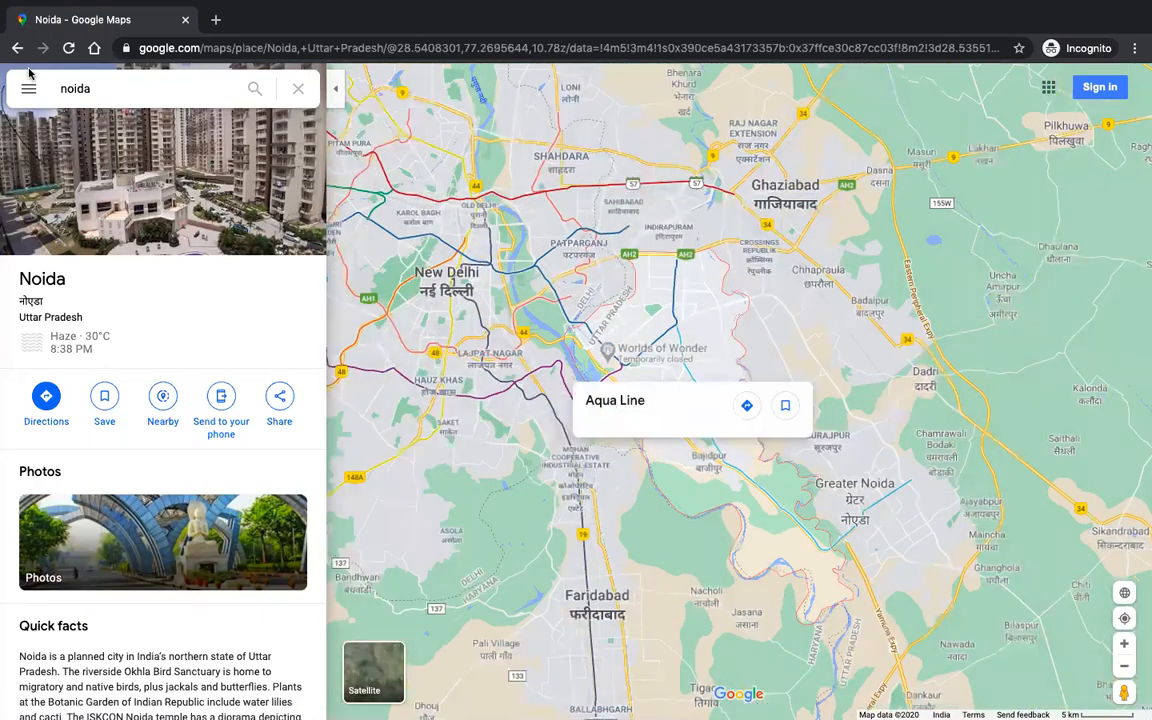
{"action": "left_click", "coordinate": [28, 88]}
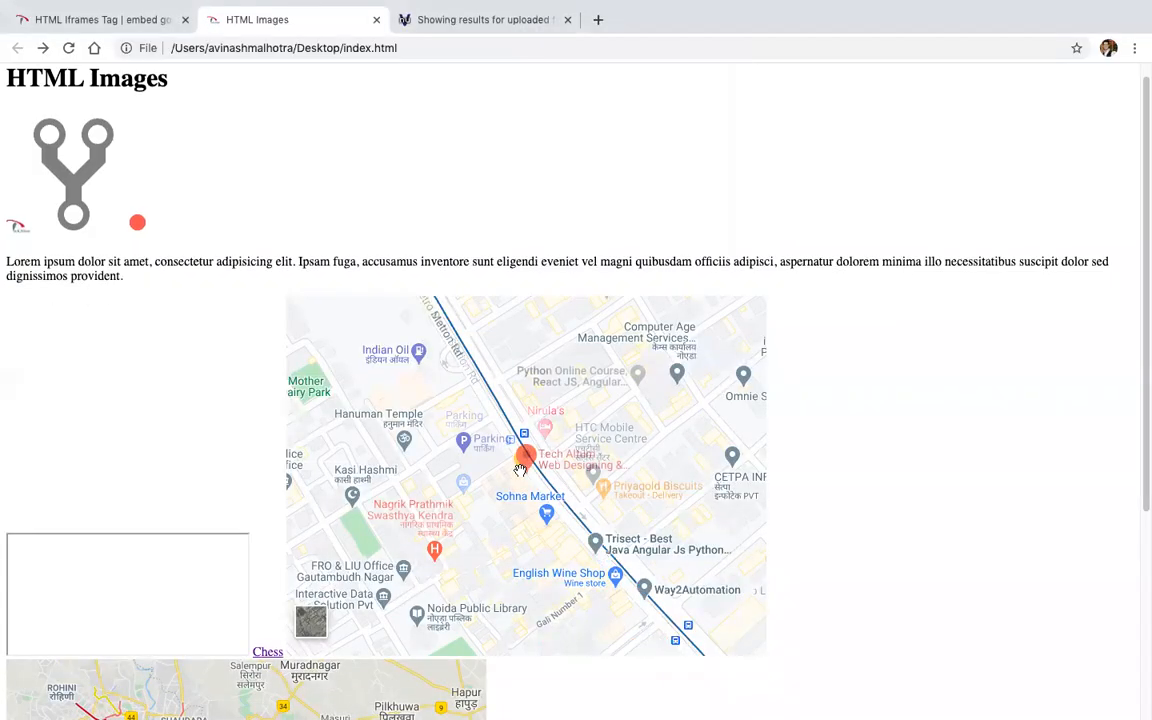
Check the embedded Tech Altum map in the preview and return to the iframe tutorial.
{"action": "scroll", "scroll_direction": "down", "scroll_amount": 3}
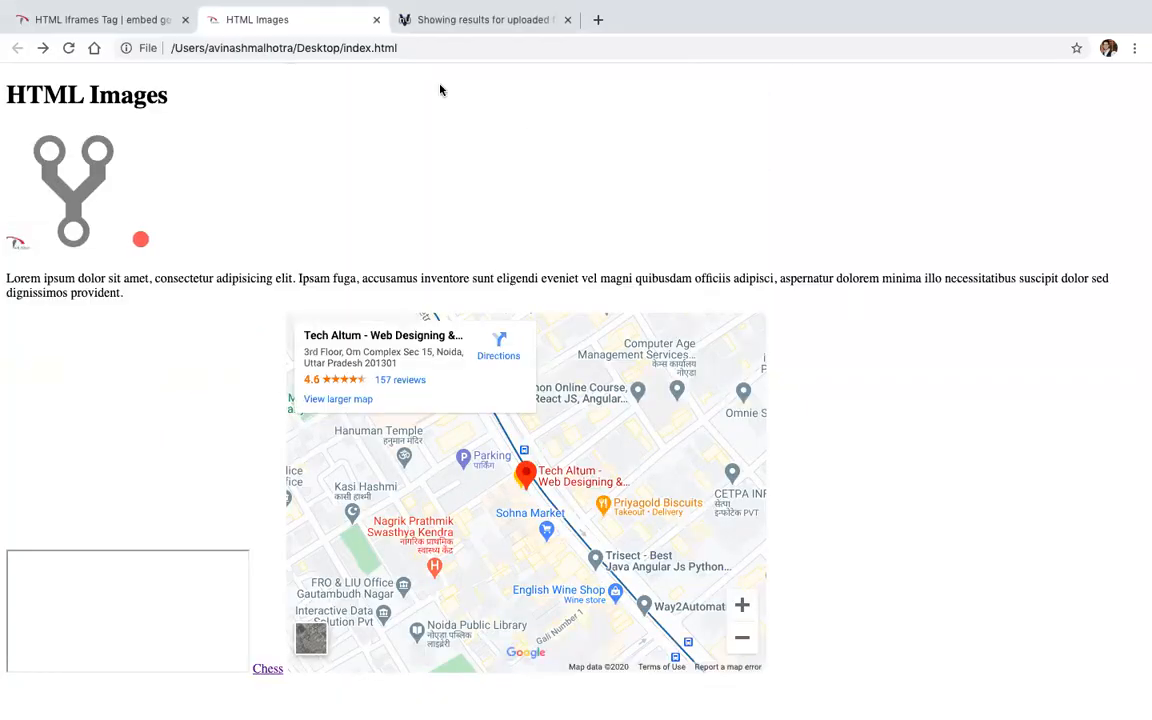
{"action": "left_click", "coordinate": [100, 20]}
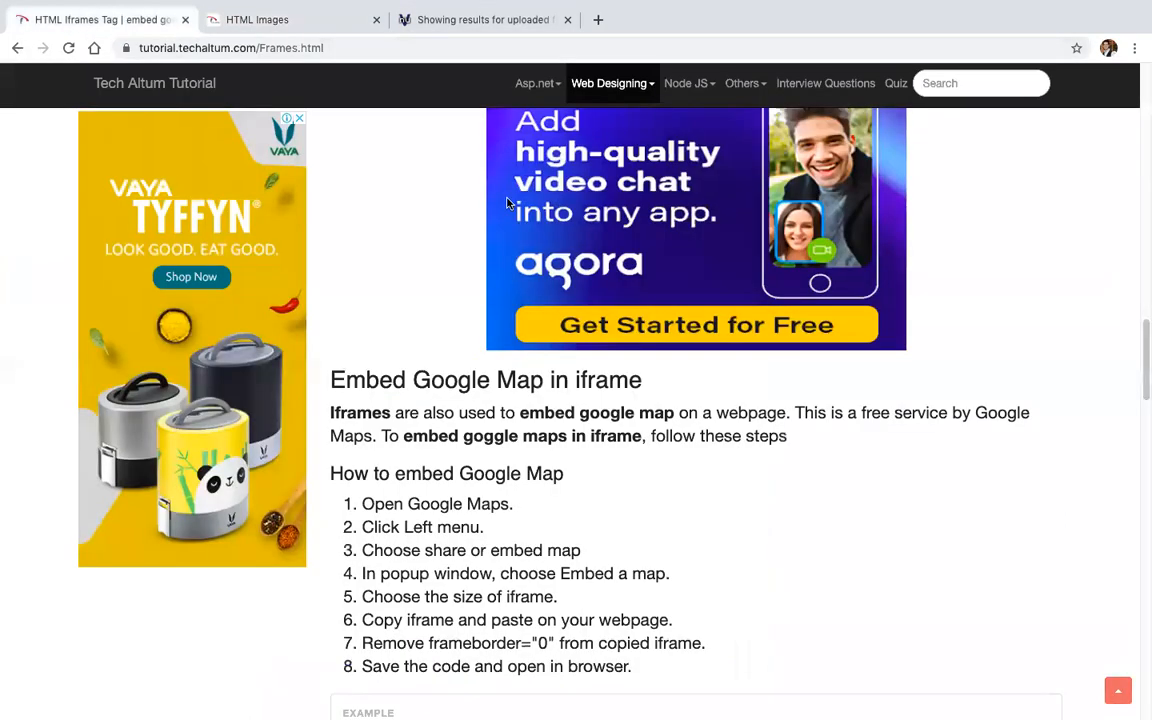
Highlight the frameborder="0" step and the Embed youtube video in iframe heading.
{"action": "scroll", "scroll_direction": "down", "scroll_amount": 3}
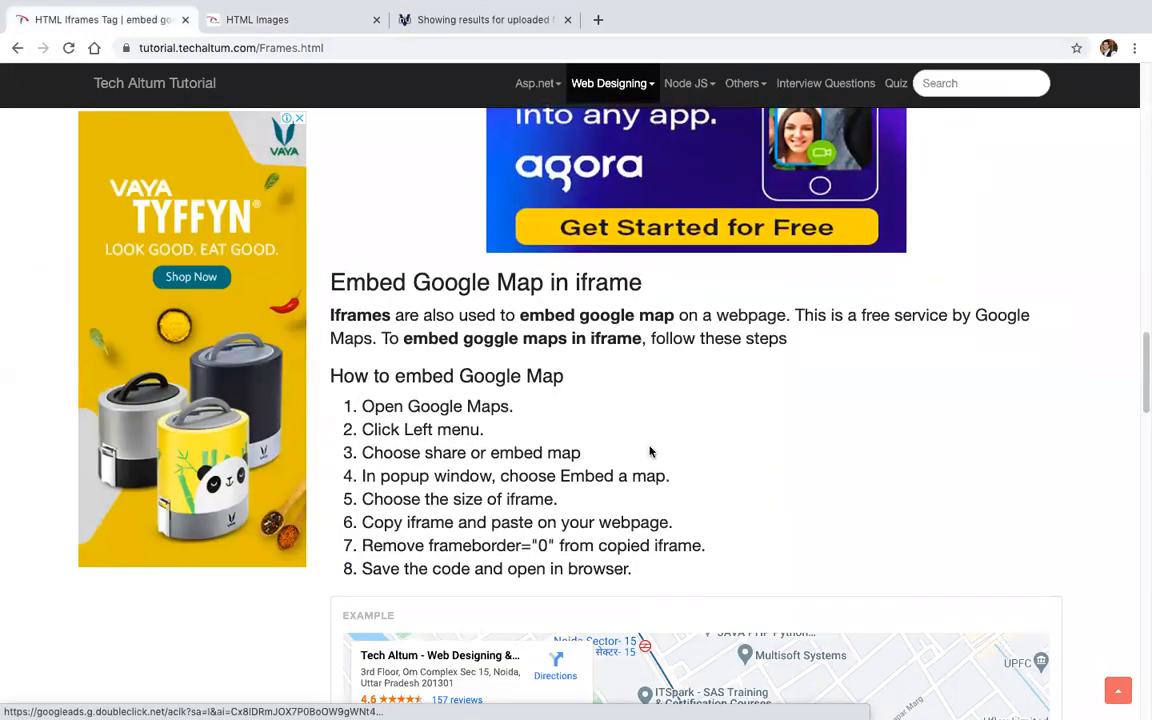
{"action": "mouse_move", "coordinate": [364, 406]}
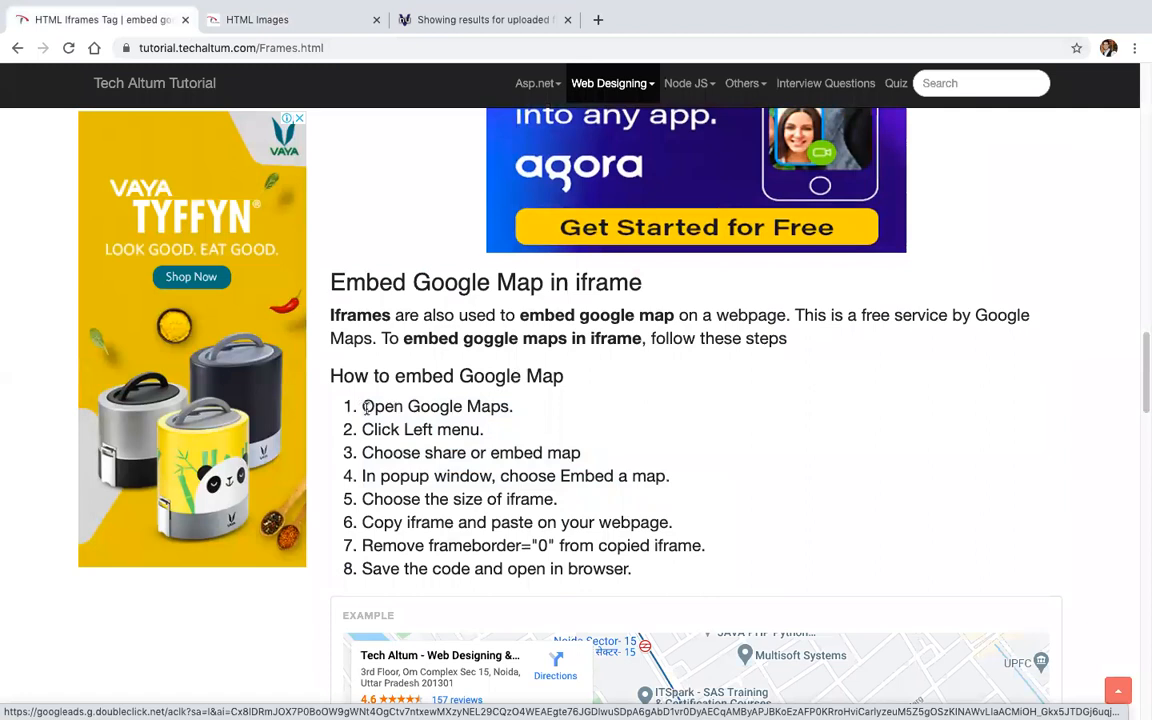
{"action": "mouse_move", "coordinate": [630, 460]}
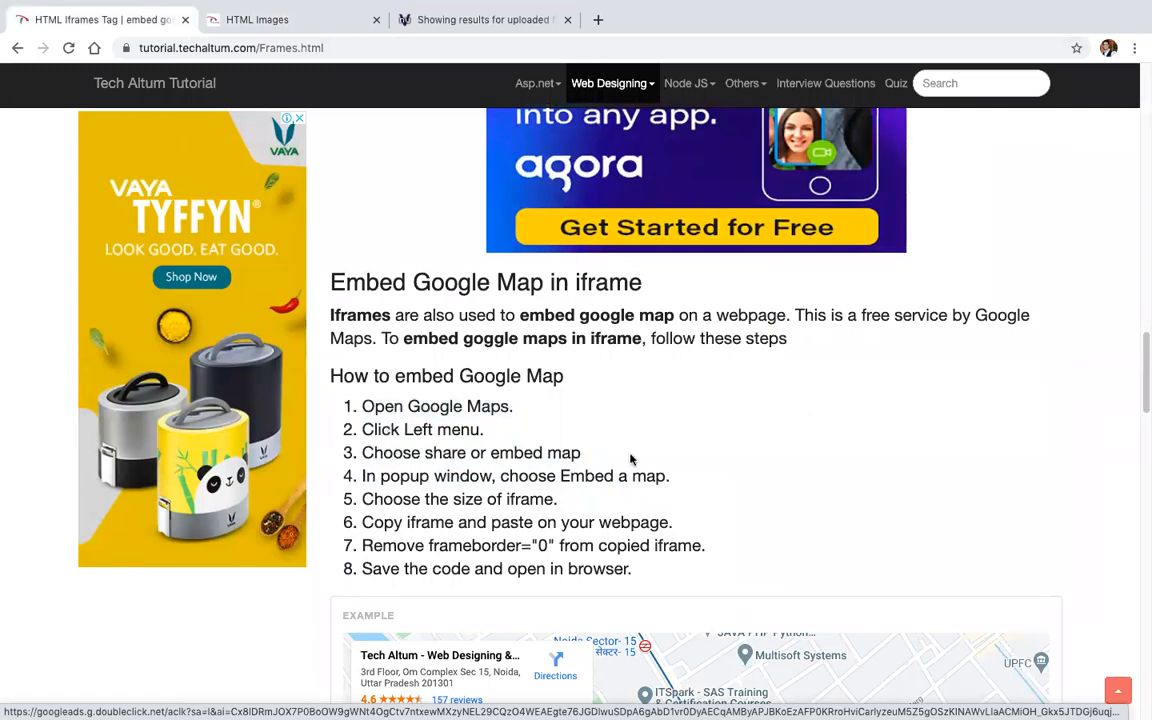
{"action": "left_click_drag", "start_coordinate": [380, 476], "coordinate": [668, 476]}
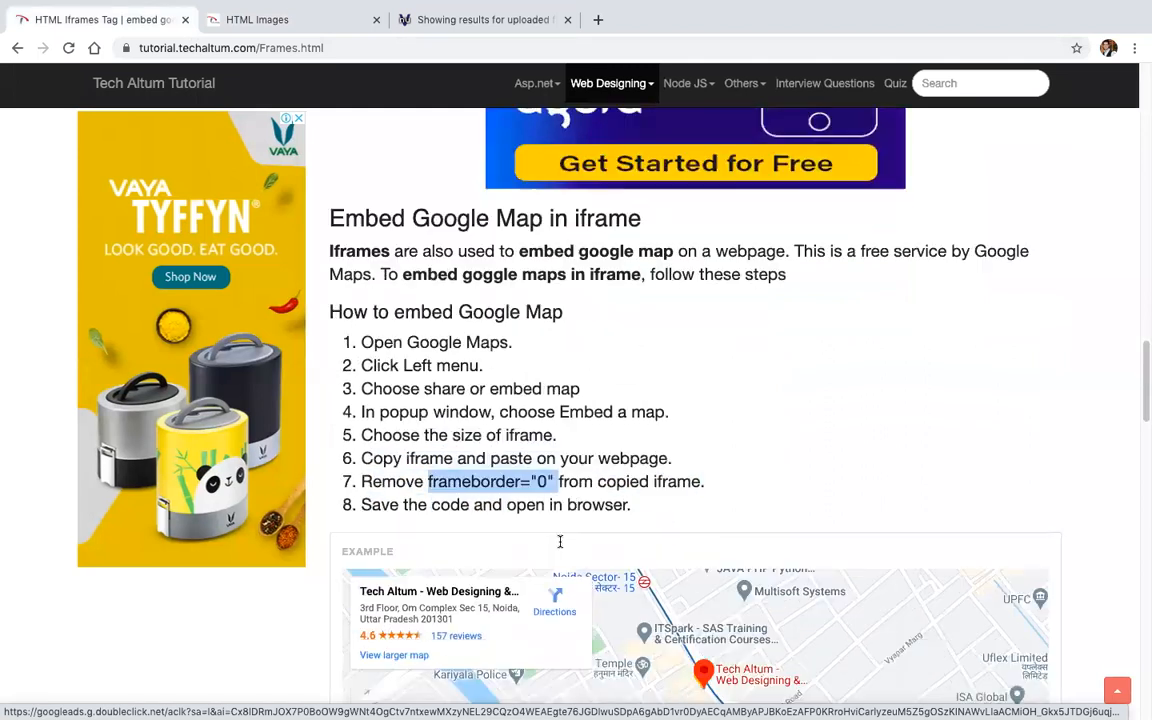
{"action": "scroll", "scroll_direction": "down", "scroll_amount": 3}
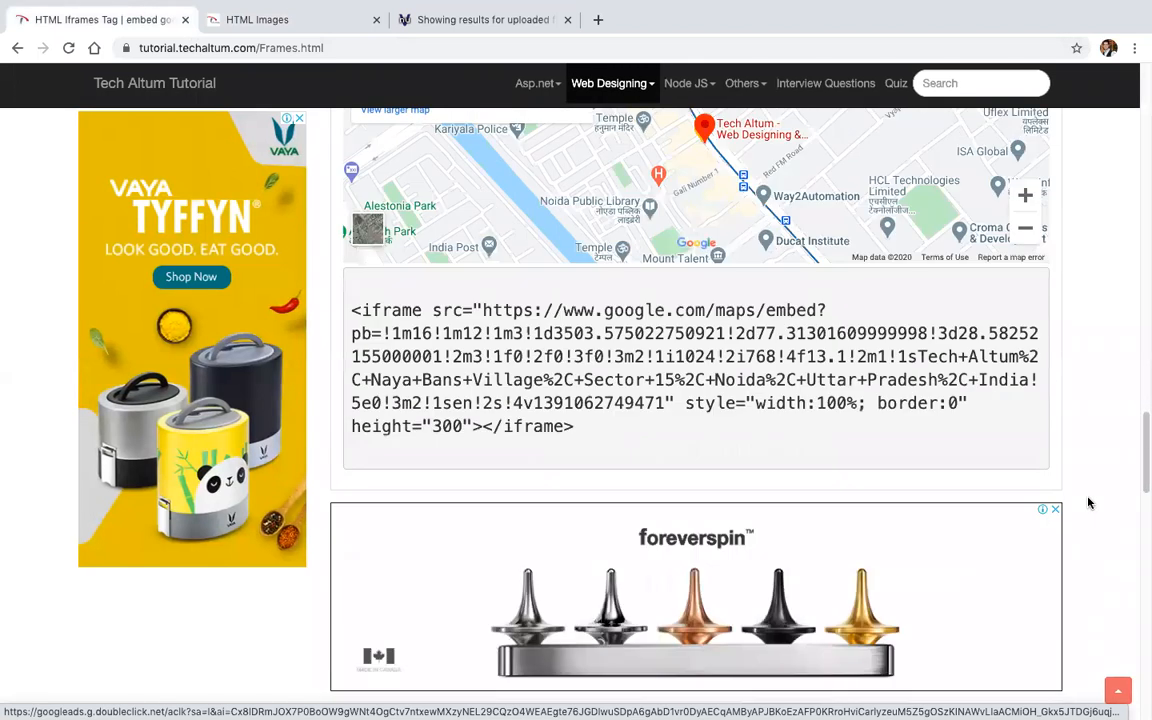
{"action": "scroll", "scroll_direction": "down", "scroll_amount": 3}
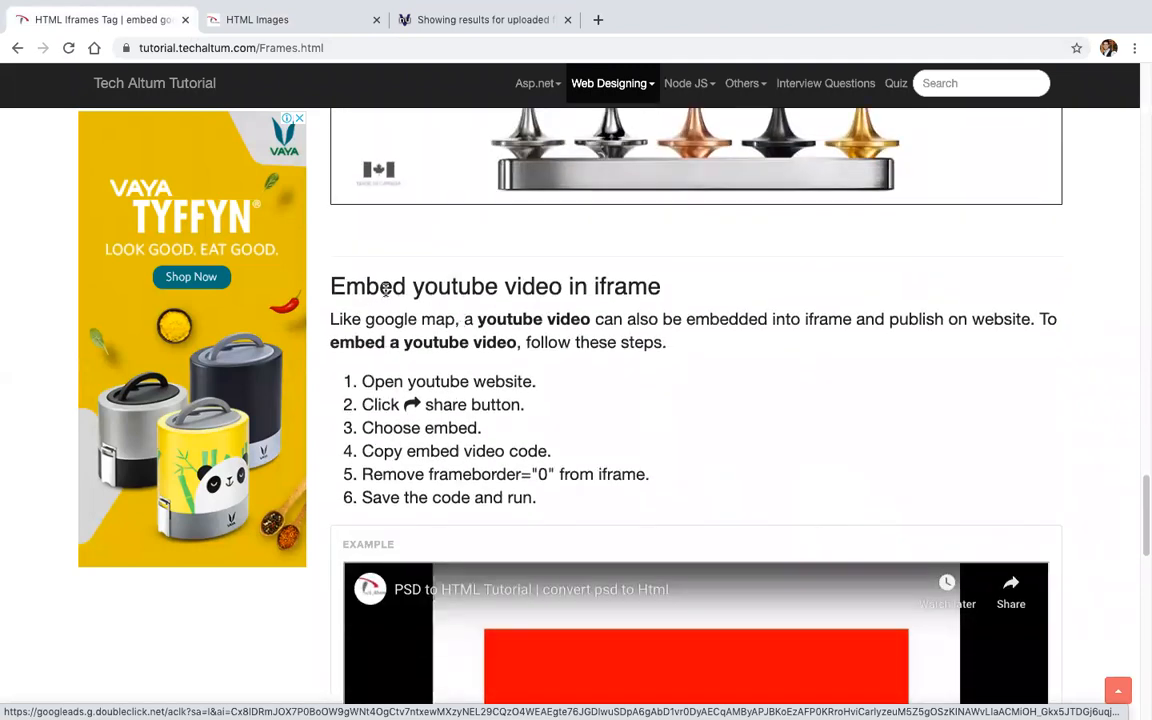
{"action": "left_click_drag", "start_coordinate": [376, 286], "coordinate": [618, 286]}
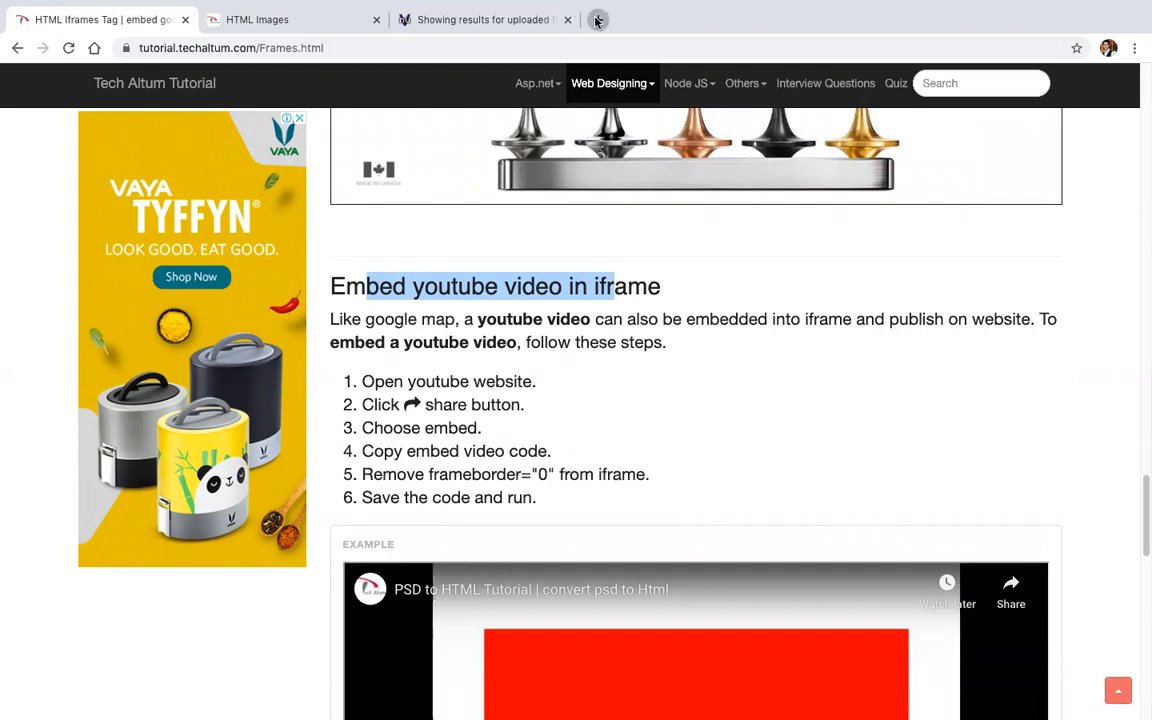
Visit youtube.com/c/techaltumtutorial in a new tab and search the channel for javascript.
{"action": "left_click", "coordinate": [598, 20]}
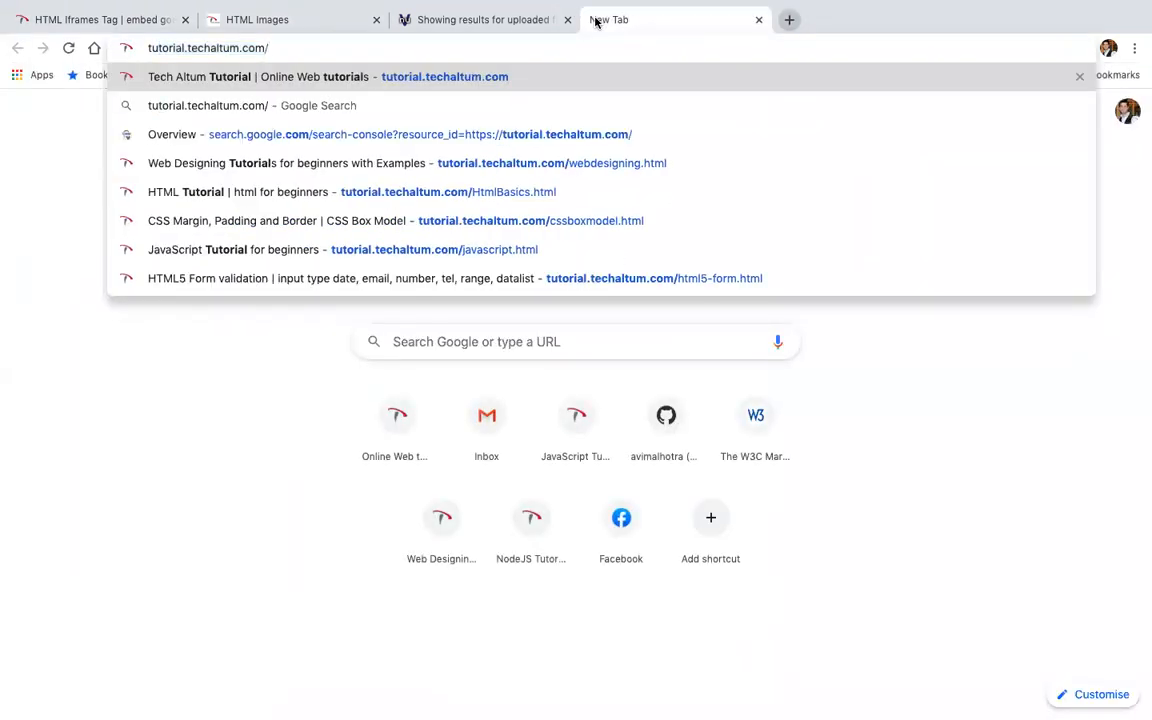
{"action": "type", "text": "youtube.com/c/techaltumtutorial"}
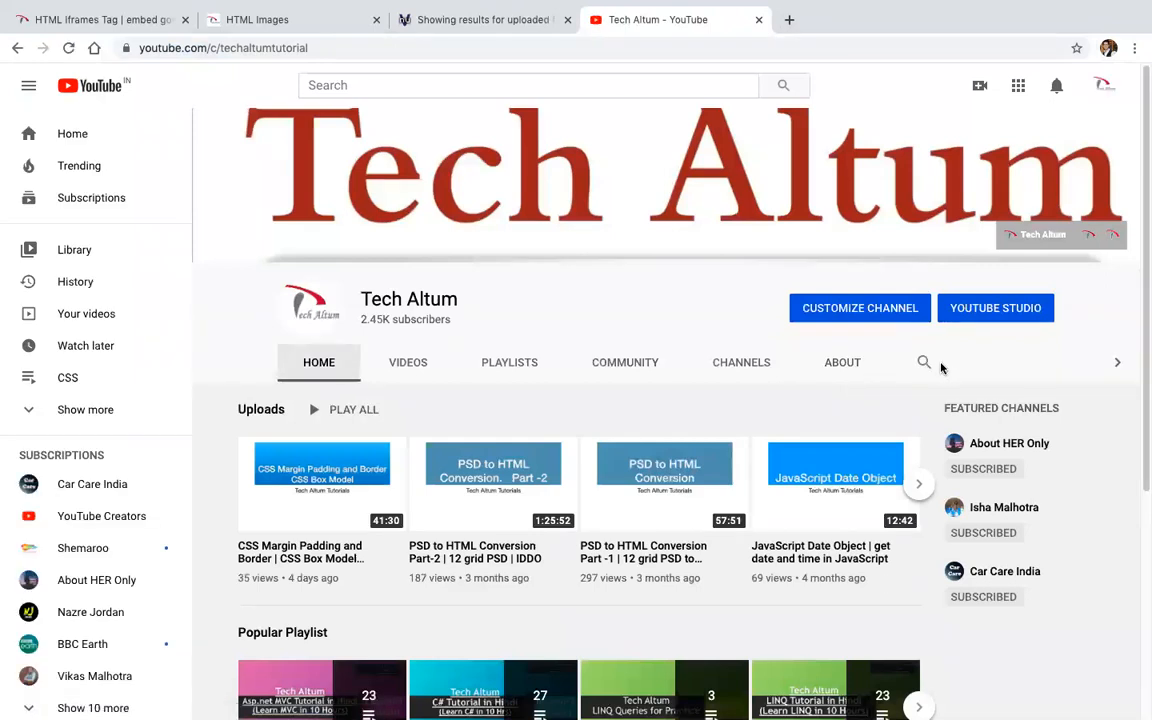
{"action": "type", "text": "javascript"}
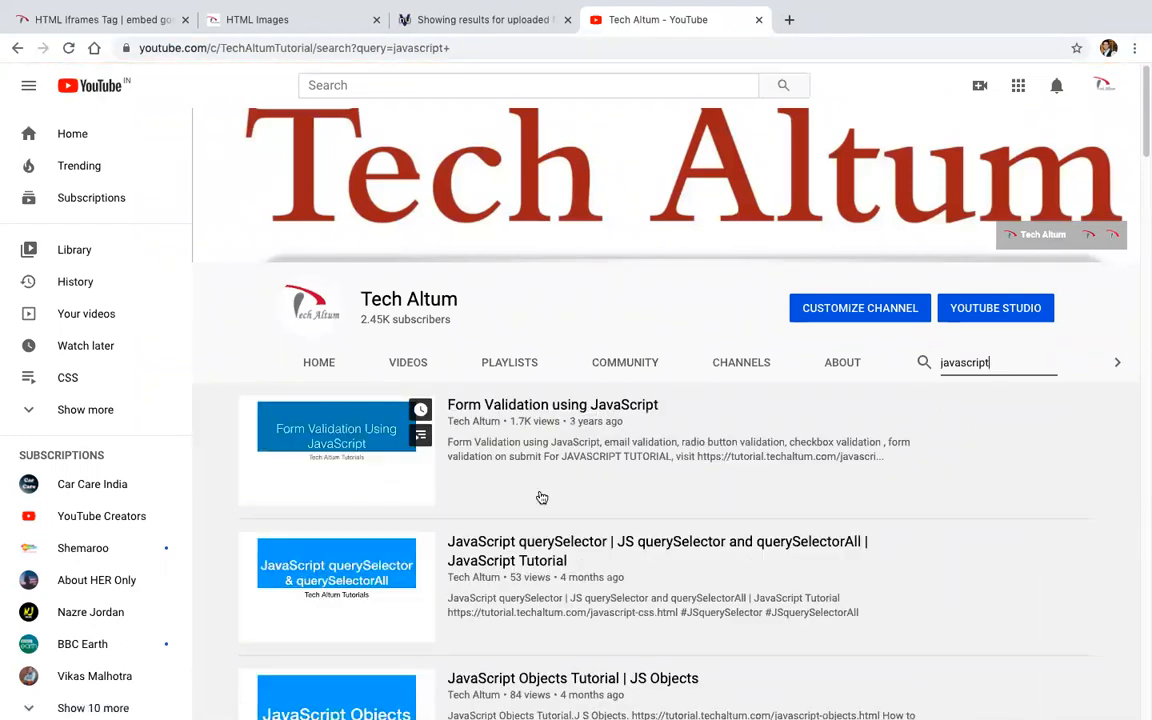
{"action": "scroll", "scroll_direction": "down", "scroll_amount": 3}
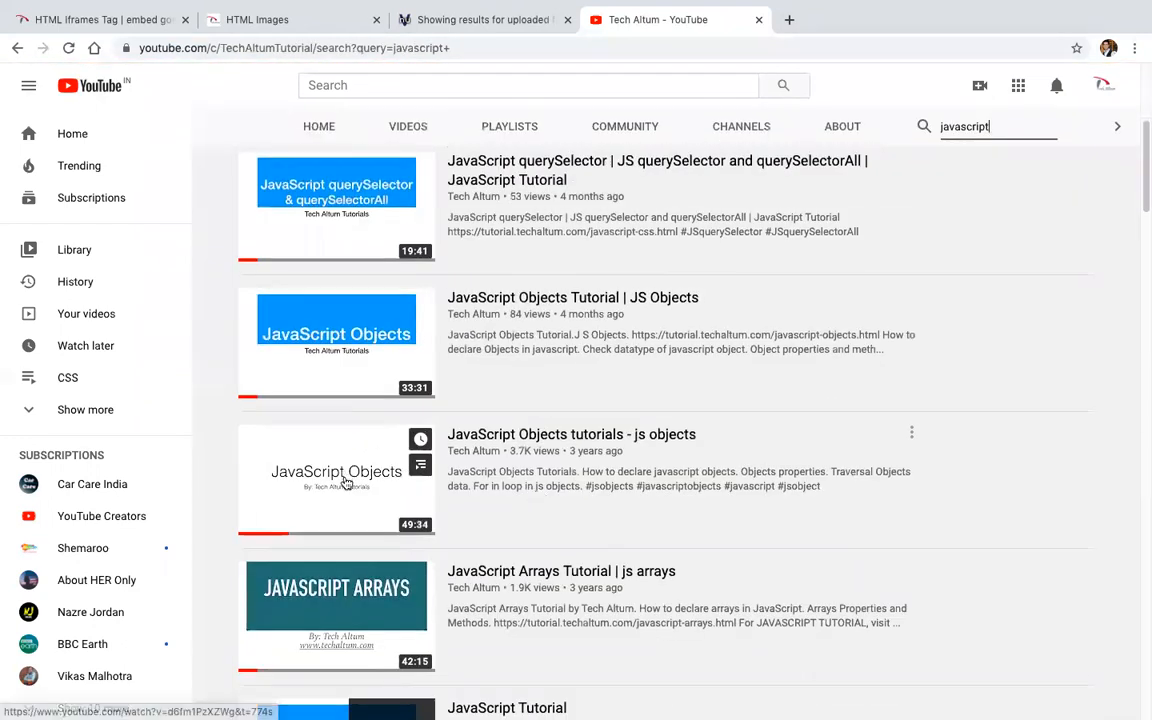
{"action": "scroll", "scroll_direction": "down", "scroll_amount": 3}
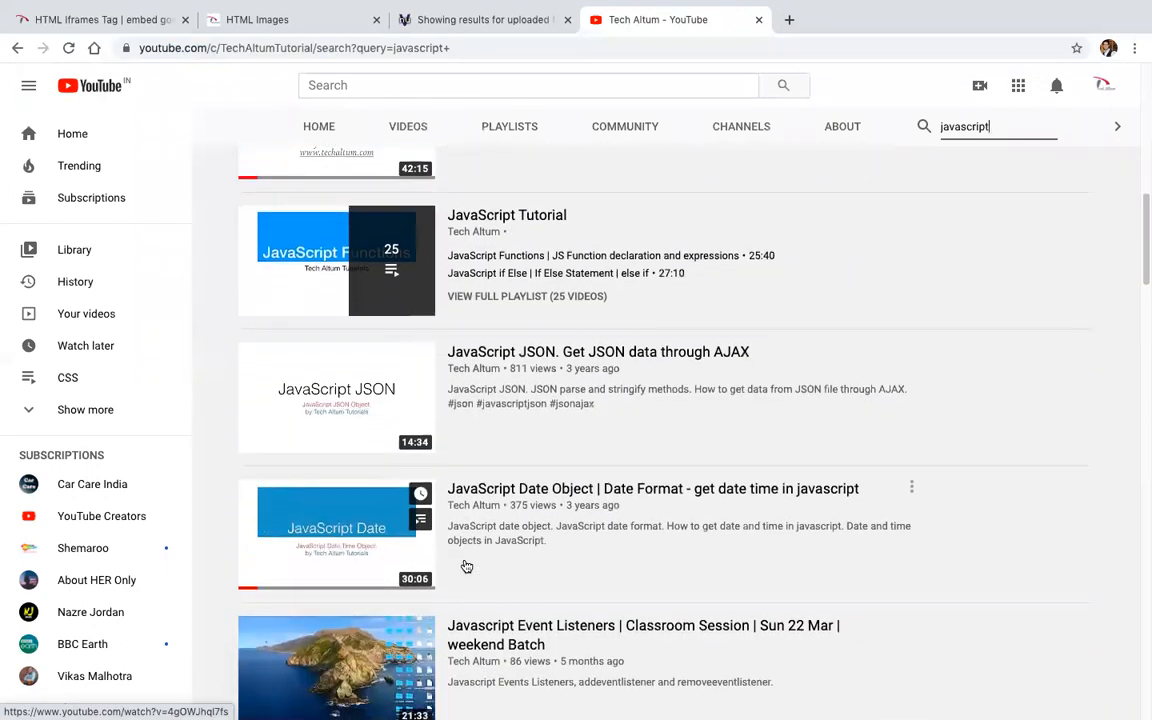
{"action": "scroll", "scroll_direction": "down", "scroll_amount": 3}
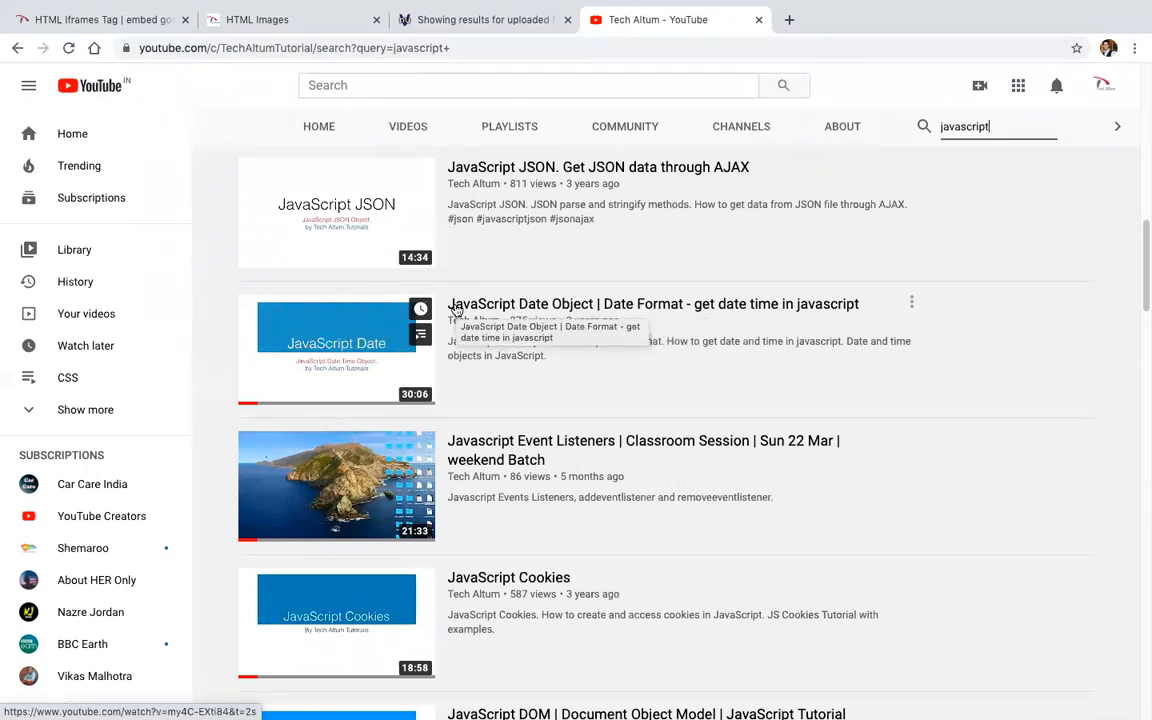
Return to the iframe tutorial and highlight the copy-embed-code step in the map section.
{"action": "left_click", "coordinate": [100, 20]}
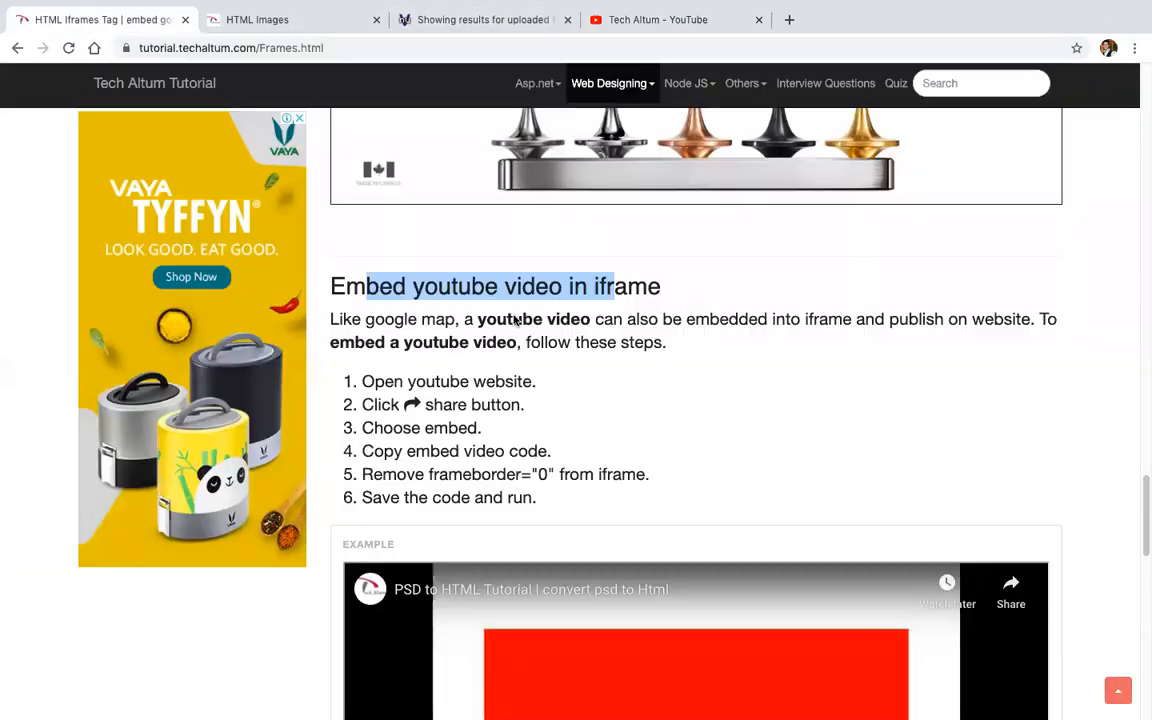
{"action": "scroll", "scroll_direction": "down", "scroll_amount": 3}
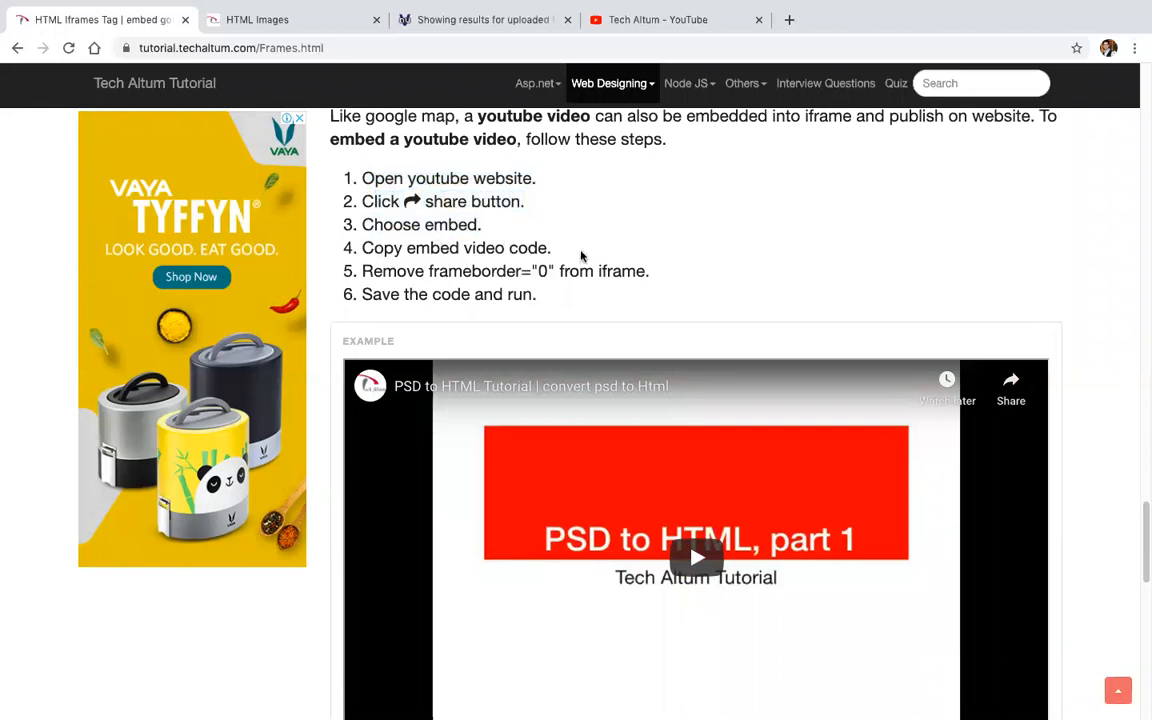
{"action": "left_click_drag", "start_coordinate": [360, 248], "coordinate": [550, 248]}
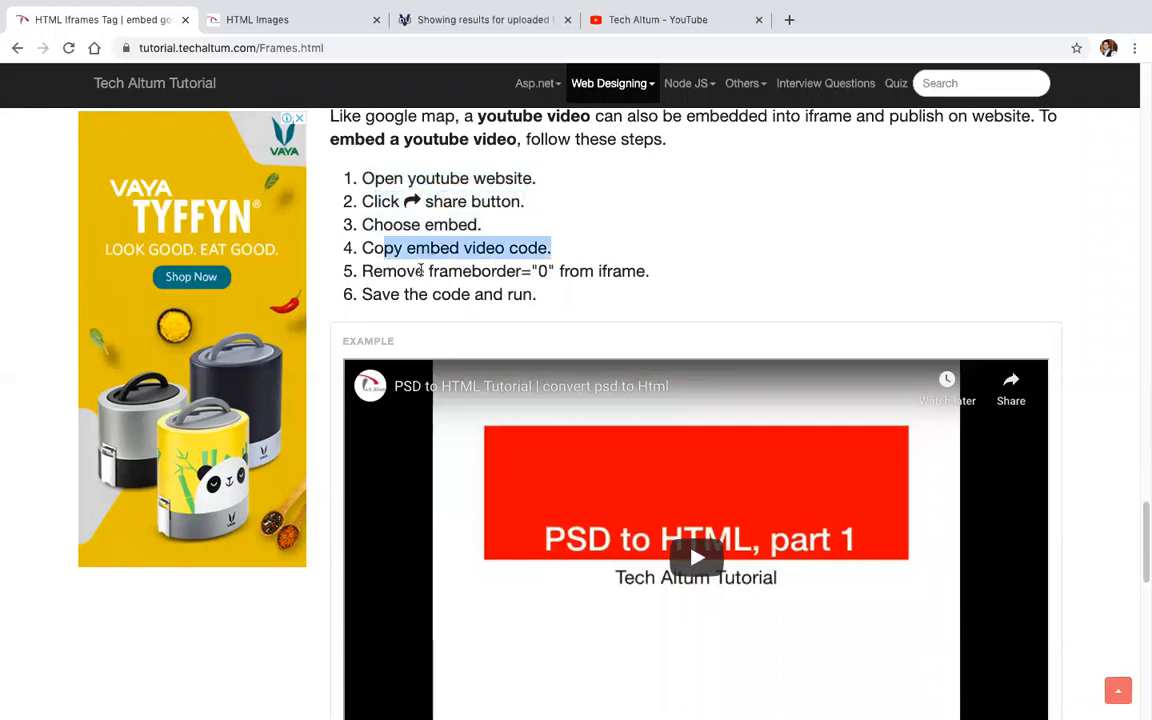
{"action": "scroll", "scroll_direction": "down", "scroll_amount": 3}
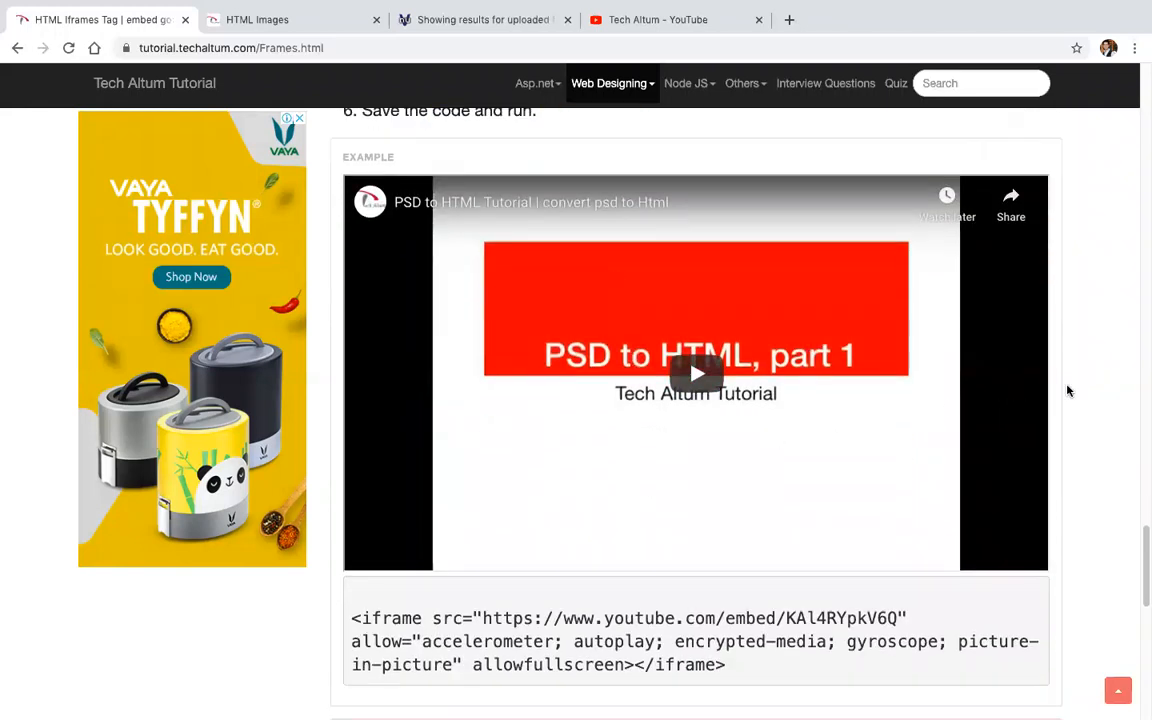
{"action": "scroll", "scroll_direction": "down", "scroll_amount": 3}
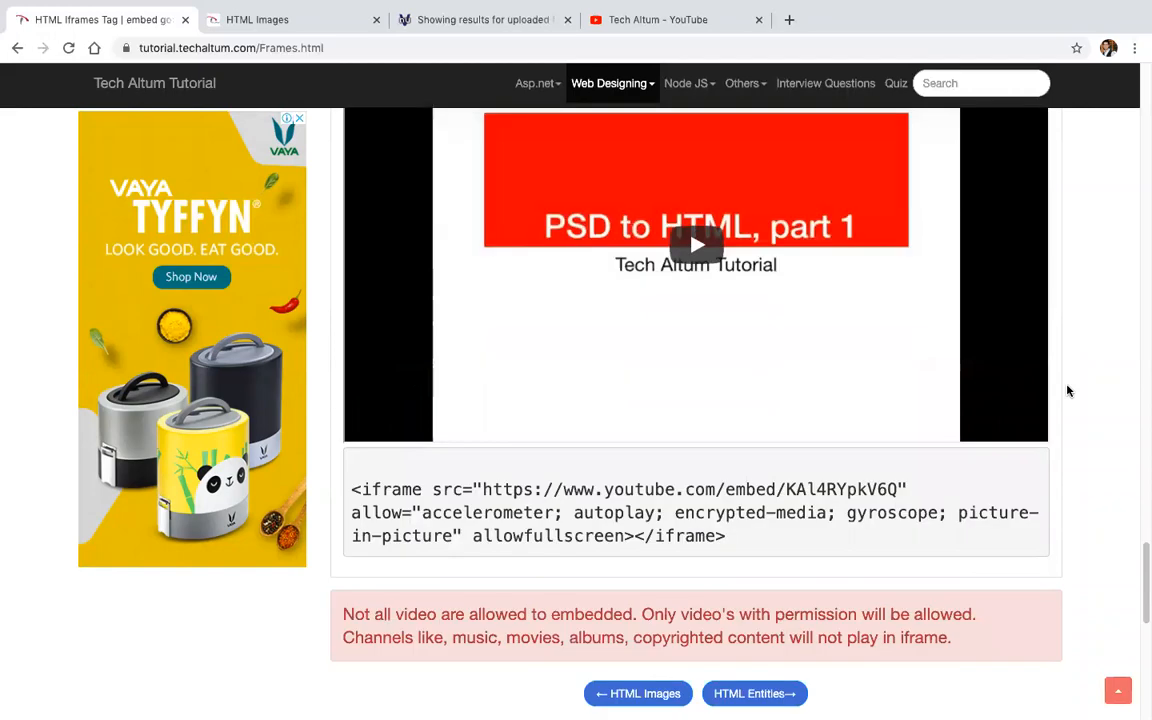
{"action": "scroll", "scroll_direction": "down", "scroll_amount": 3}
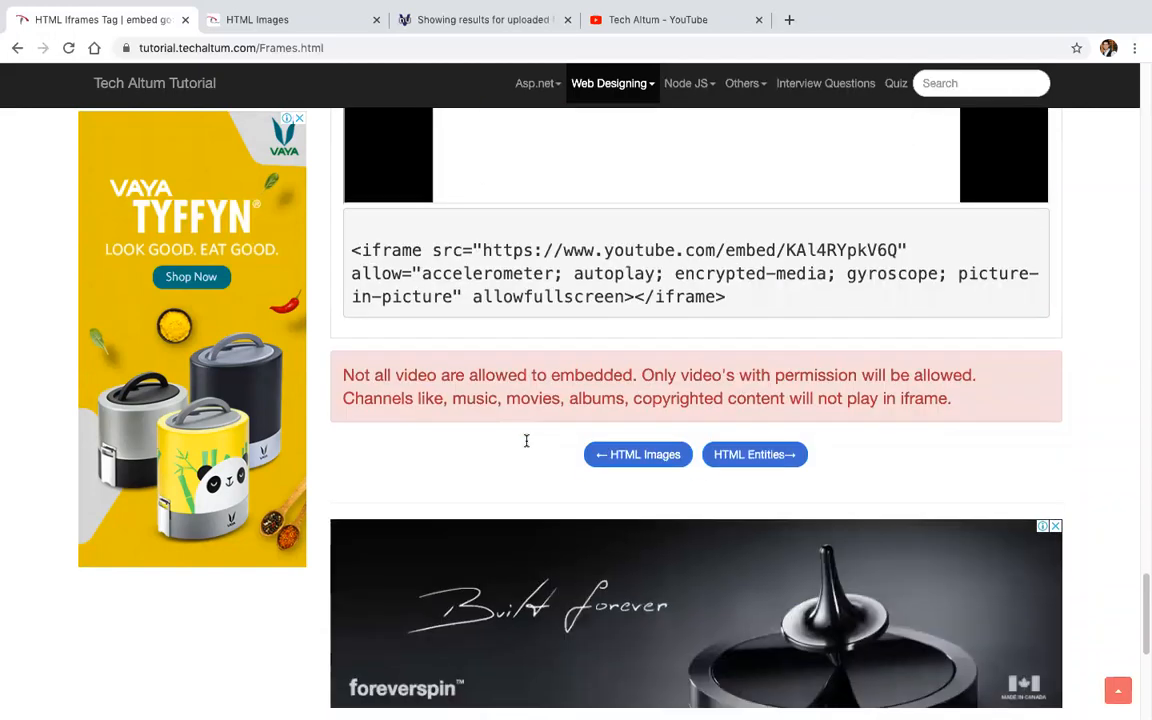
Review the Embed youtube video section and scroll back toward the top of the lesson.
{"action": "scroll", "scroll_direction": "up", "scroll_amount": 3}
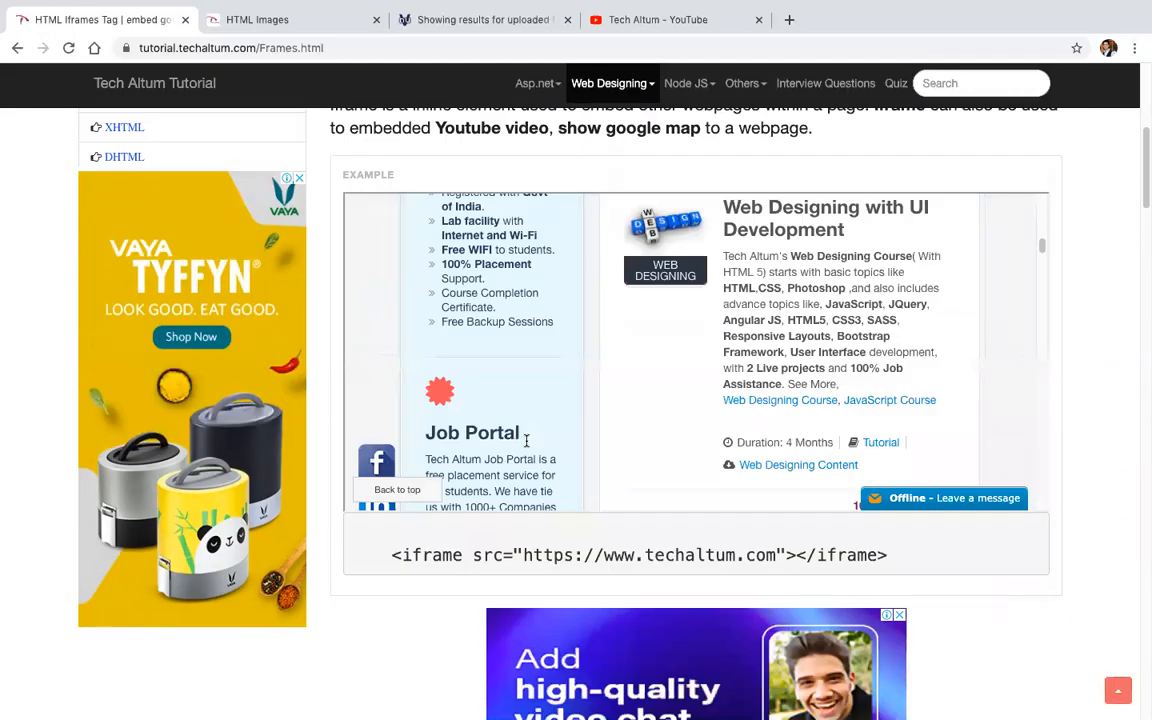
{"action": "scroll", "scroll_direction": "down", "scroll_amount": 3}
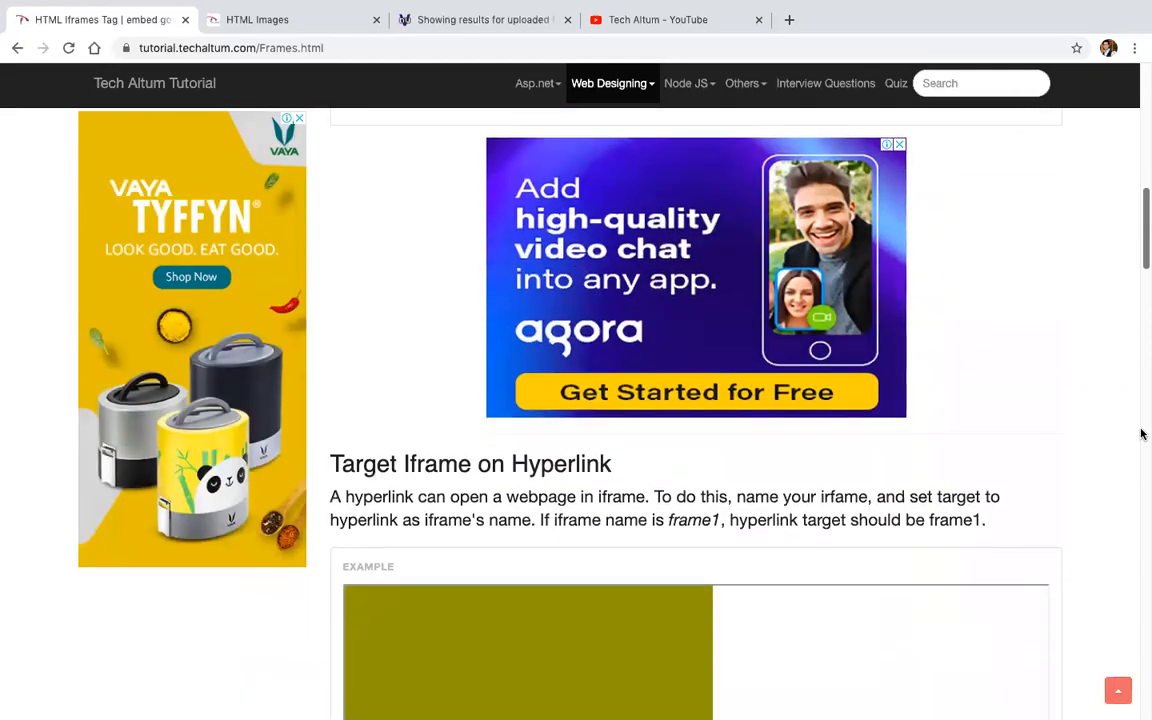
{"action": "scroll", "scroll_direction": "down", "scroll_amount": 3}
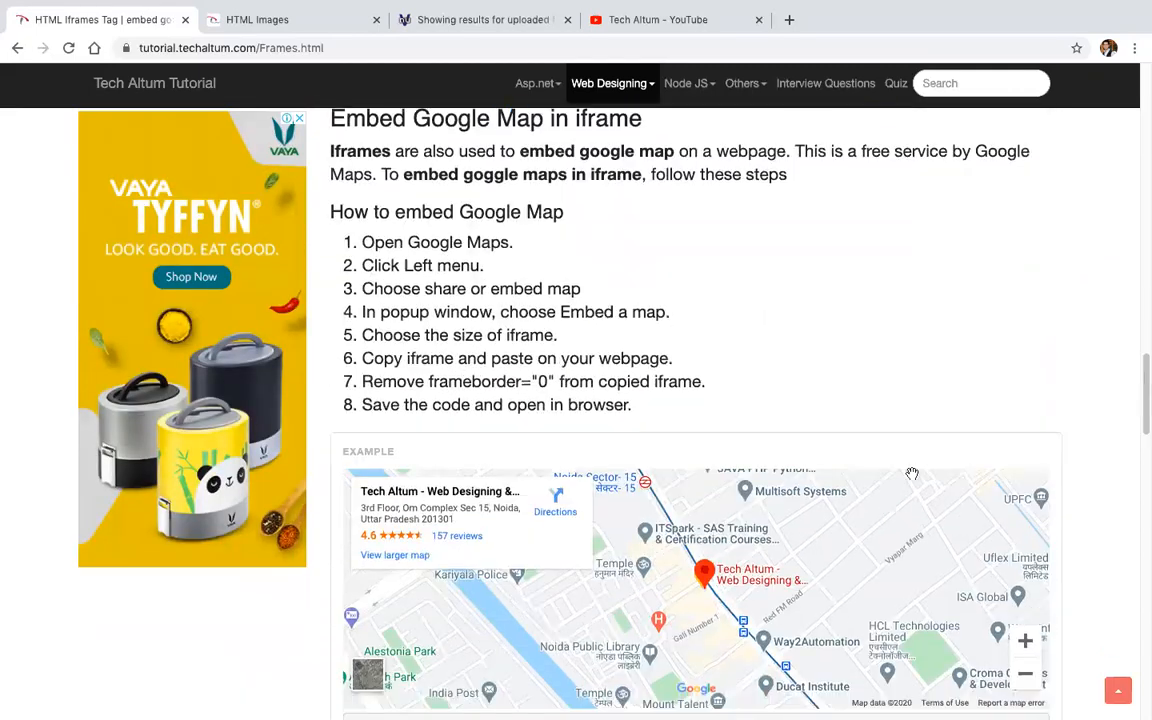
{"action": "scroll", "scroll_direction": "down", "scroll_amount": 3}
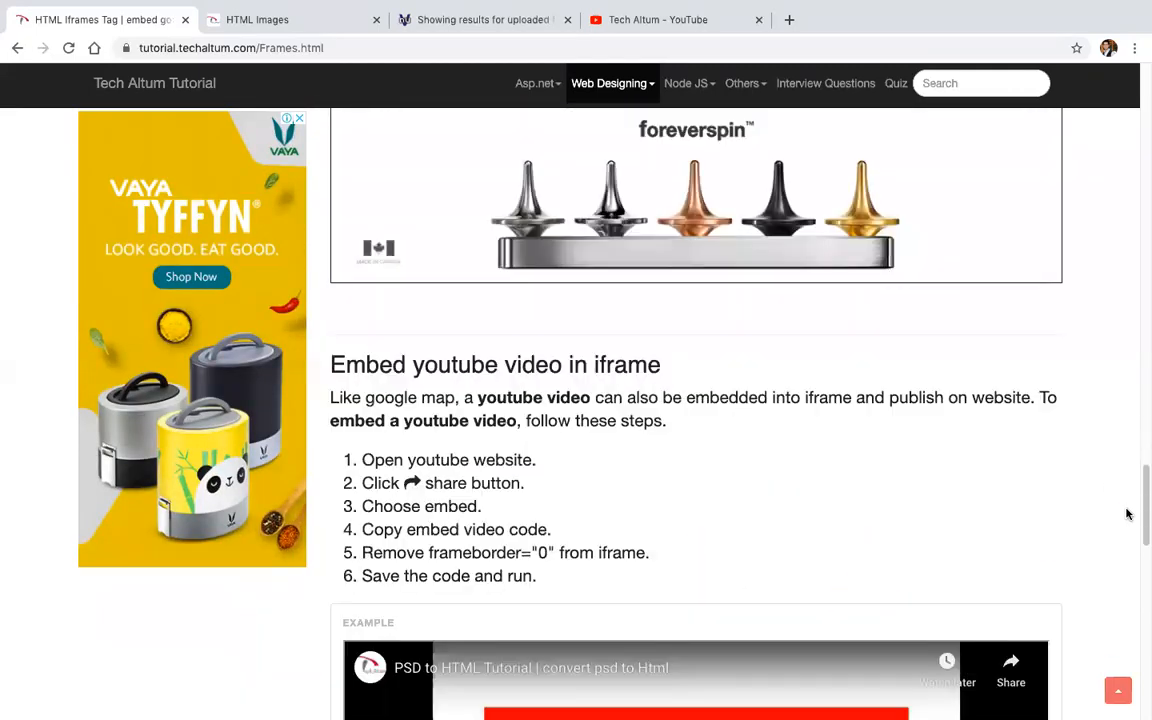
{"action": "scroll", "scroll_direction": "down", "scroll_amount": 3}
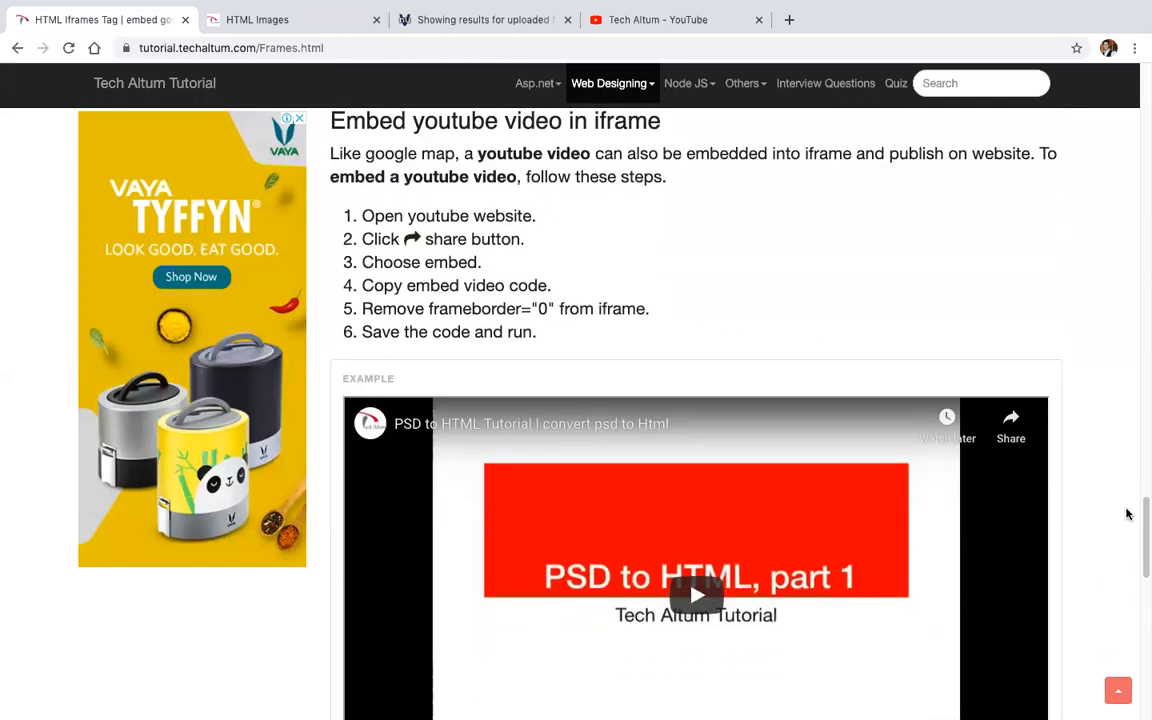
{"action": "mouse_move", "coordinate": [1118, 558]}
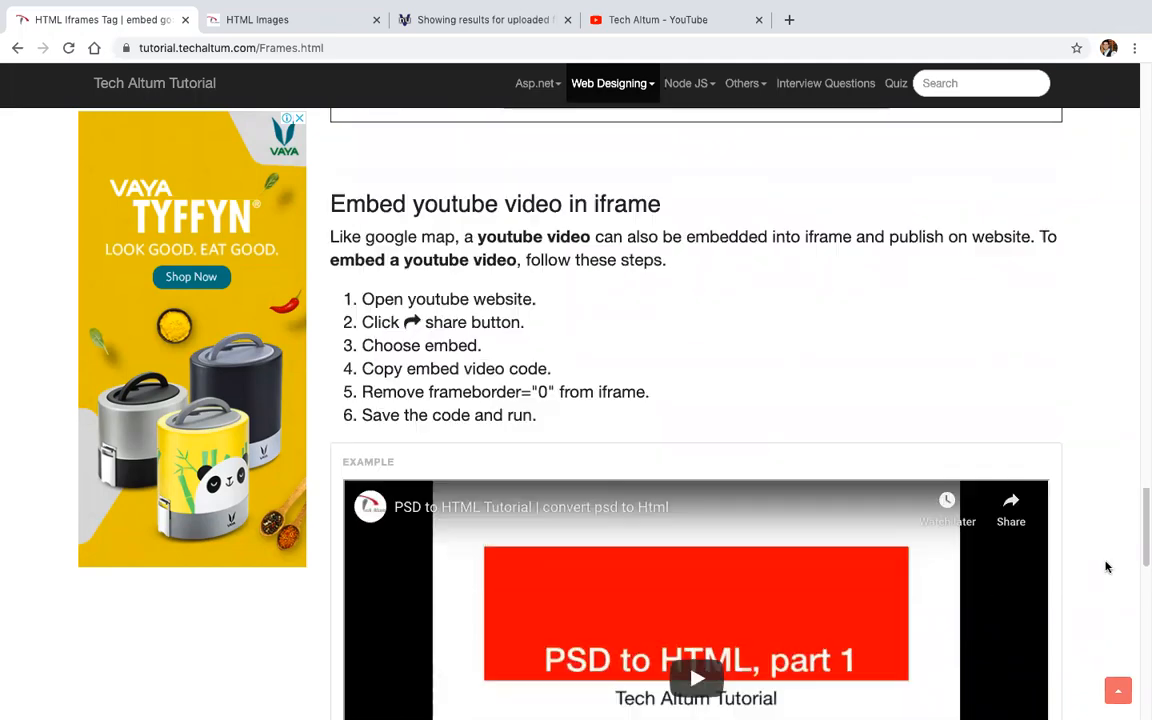
{"action": "scroll", "scroll_direction": "down", "scroll_amount": 3}
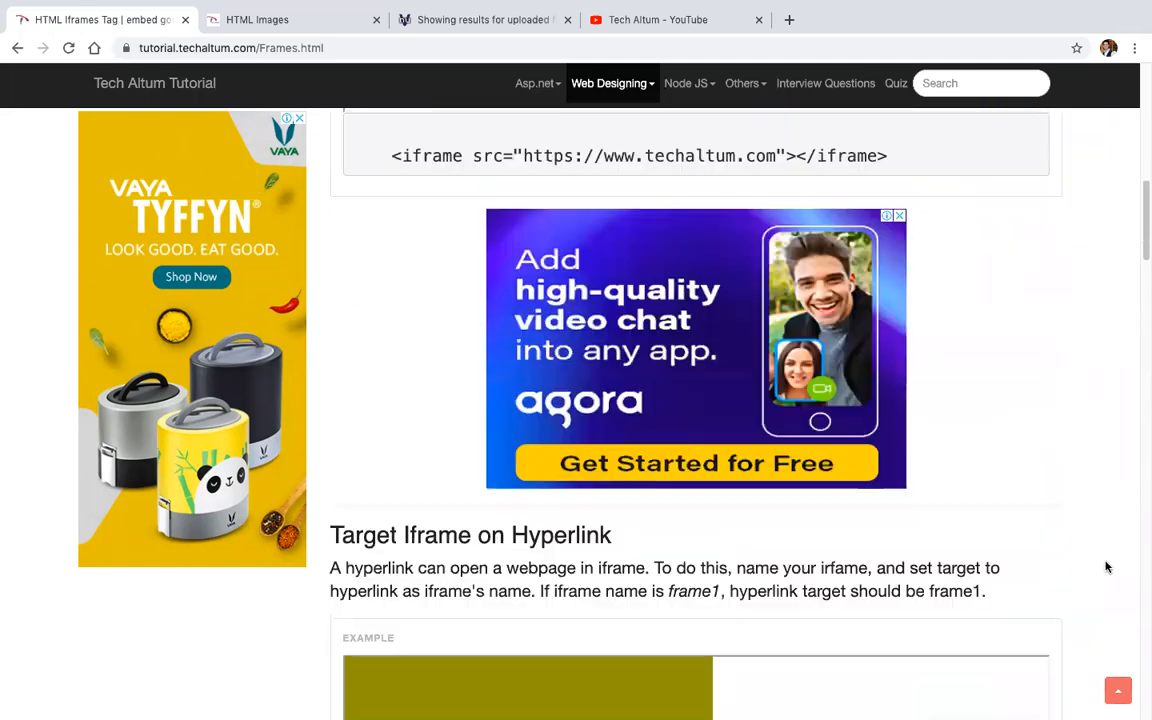
{"action": "scroll", "scroll_direction": "up", "scroll_amount": 3}
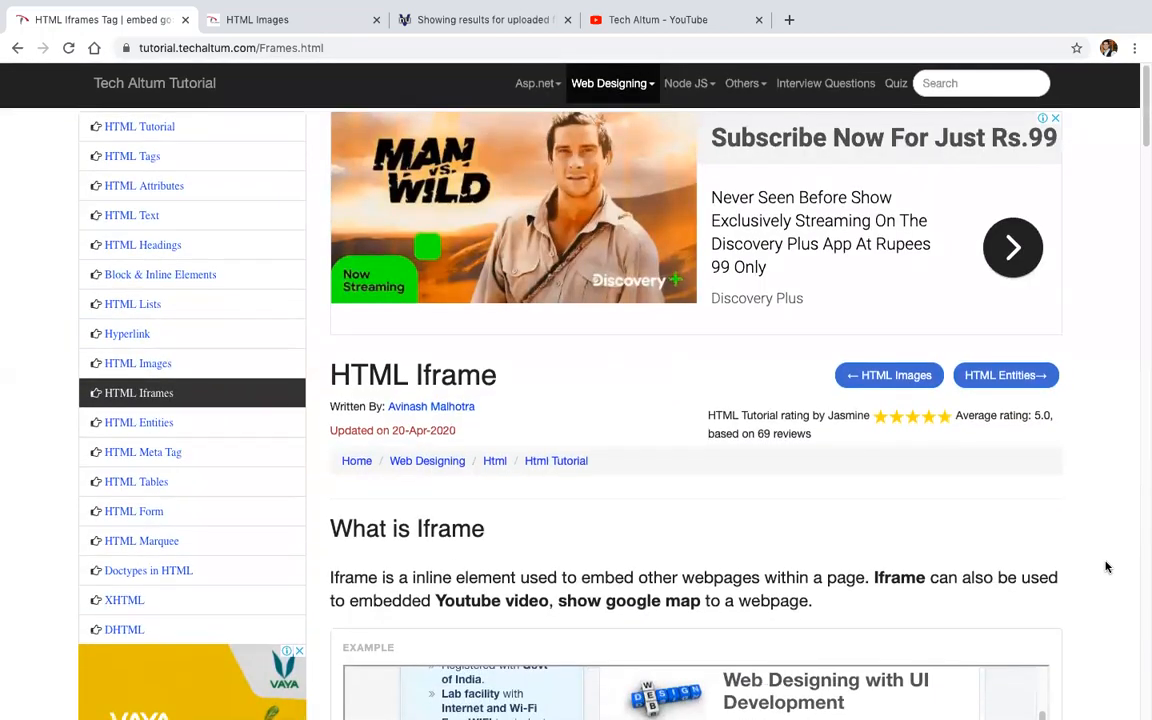
Select the word Iframe in the heading and close the YouTube tab.
{"action": "scroll", "scroll_direction": "down", "scroll_amount": 3}
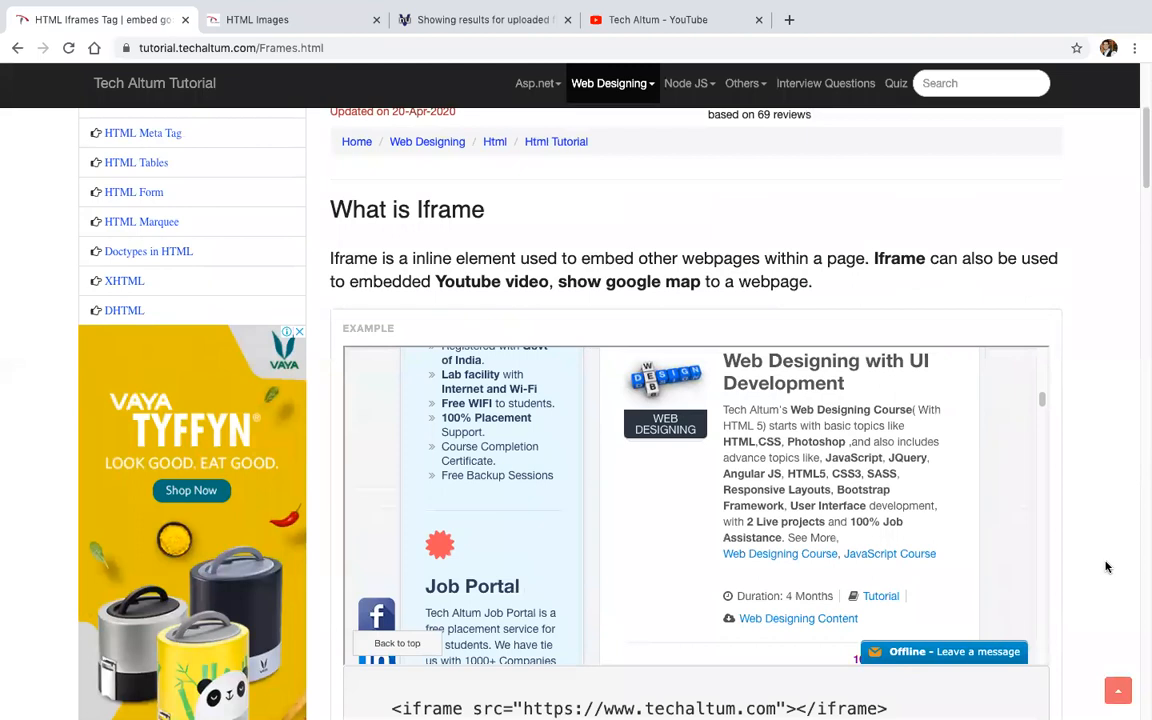
{"action": "mouse_move", "coordinate": [1038, 322]}
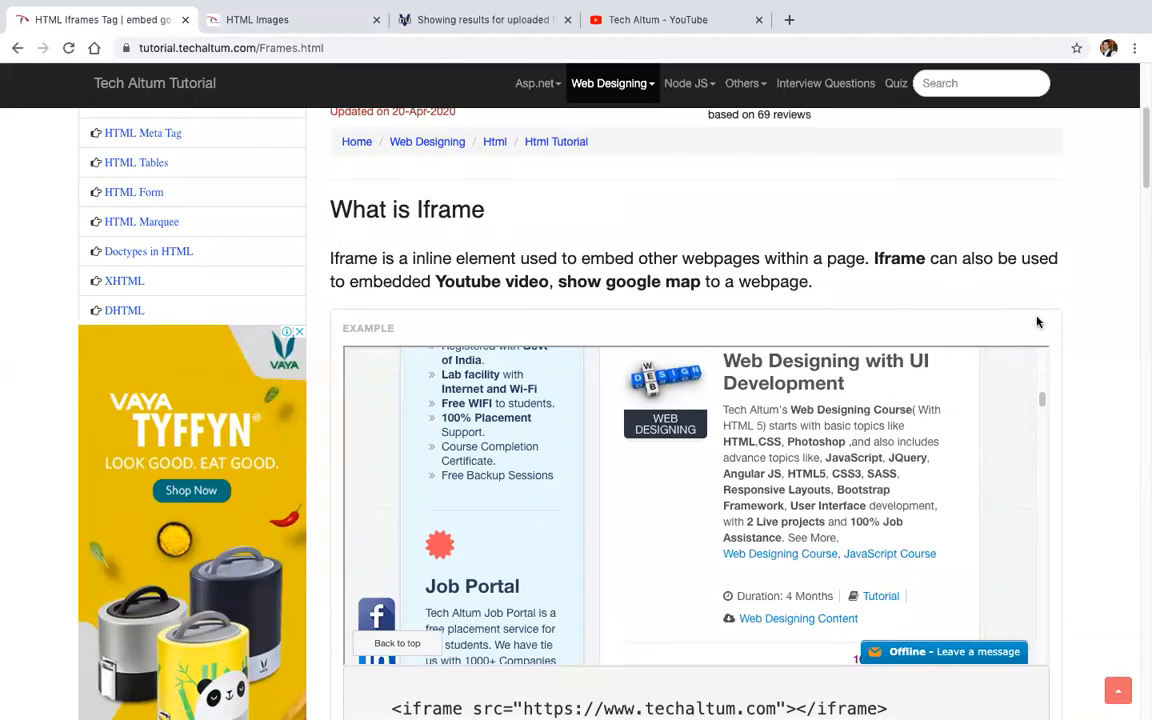
{"action": "double_click", "coordinate": [448, 210]}
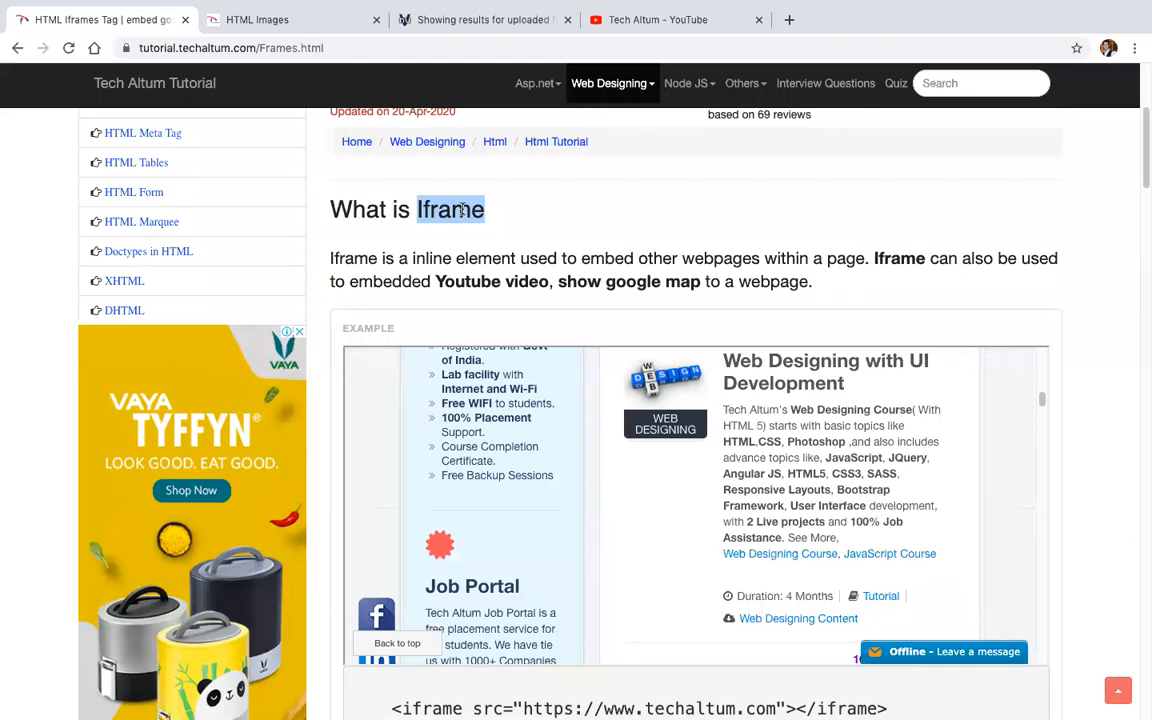
{"action": "scroll", "scroll_direction": "down", "scroll_amount": 3}
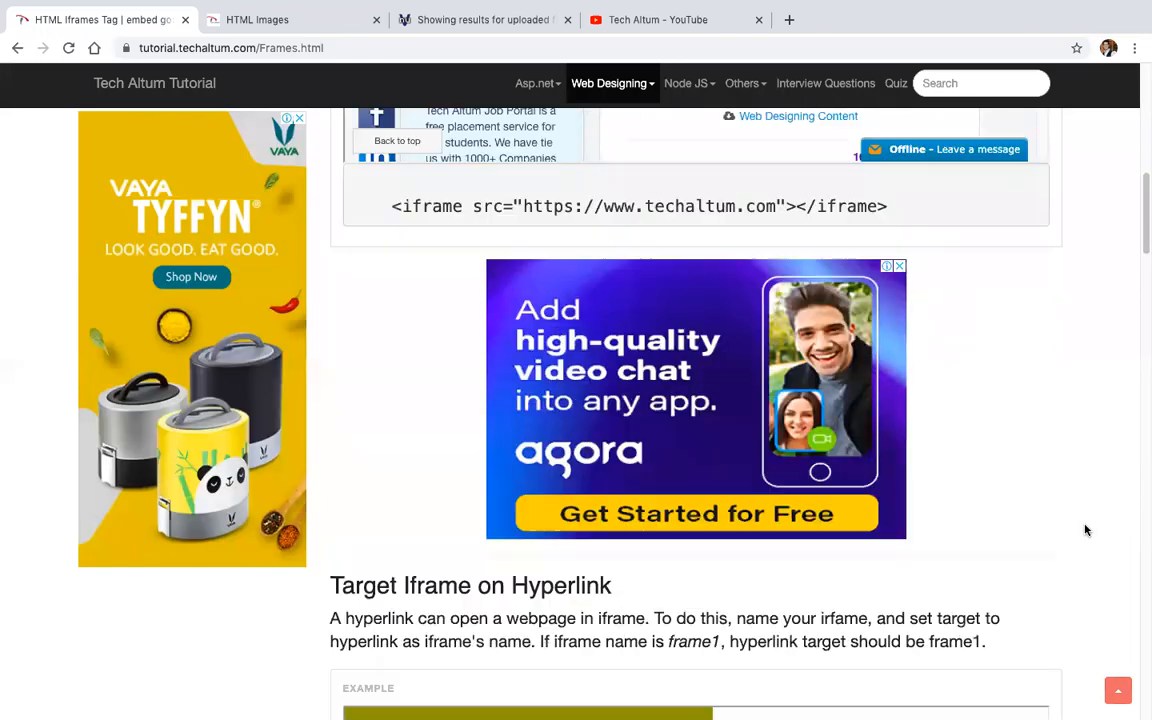
{"action": "scroll", "scroll_direction": "down", "scroll_amount": 3}
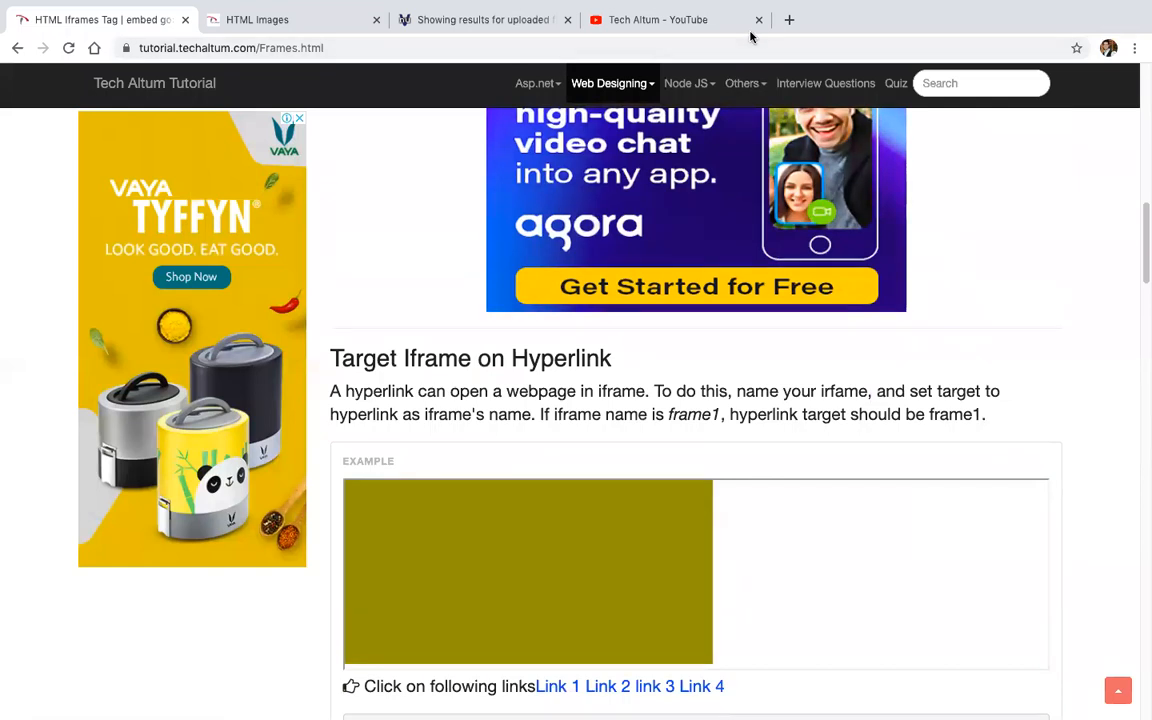
{"action": "left_click", "coordinate": [758, 20]}
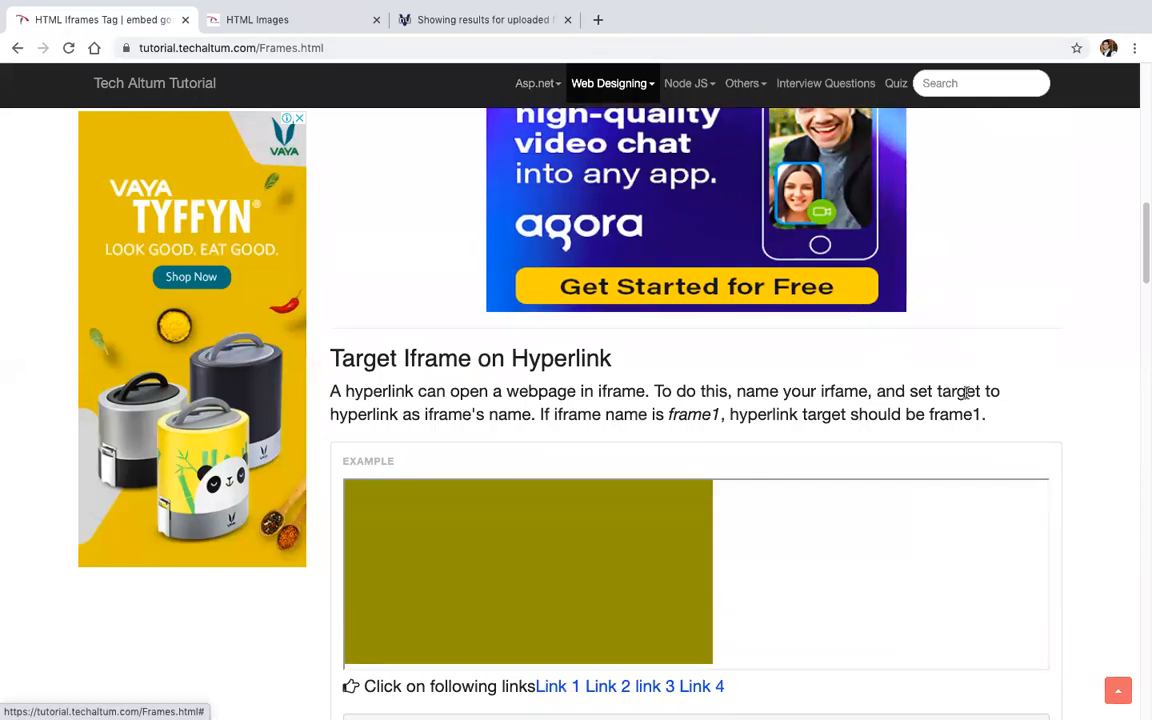
{"action": "mouse_move", "coordinate": [956, 110]}
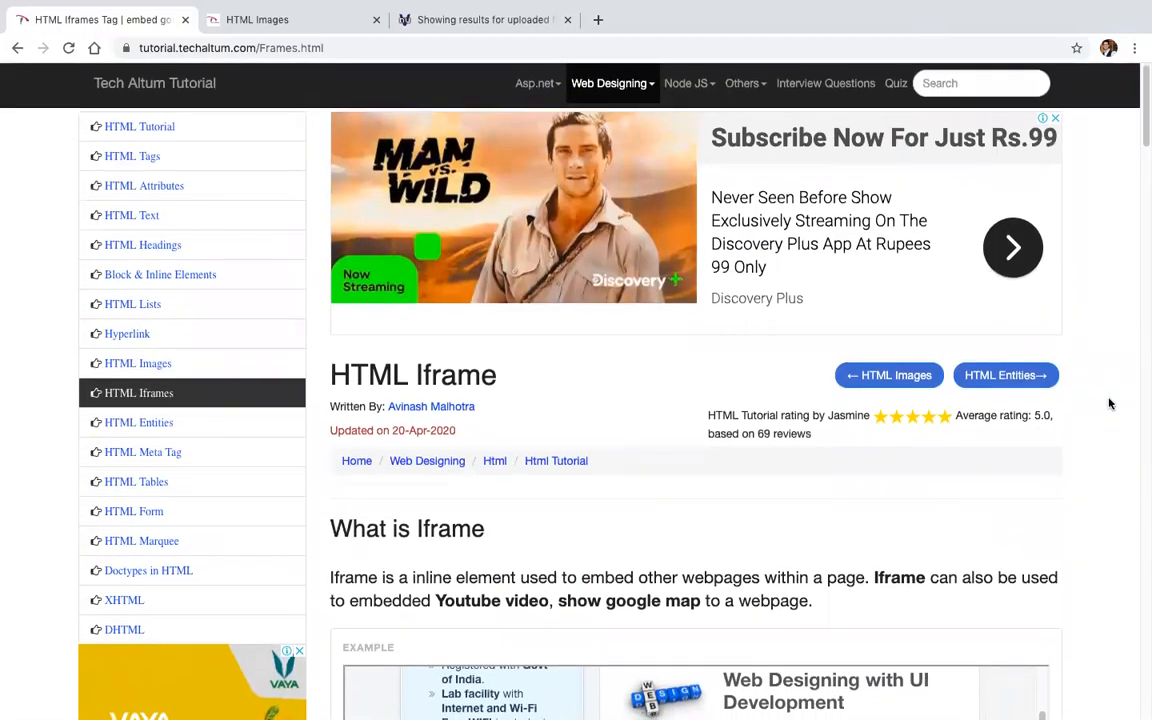
{"action": "scroll", "scroll_direction": "down", "scroll_amount": 3}
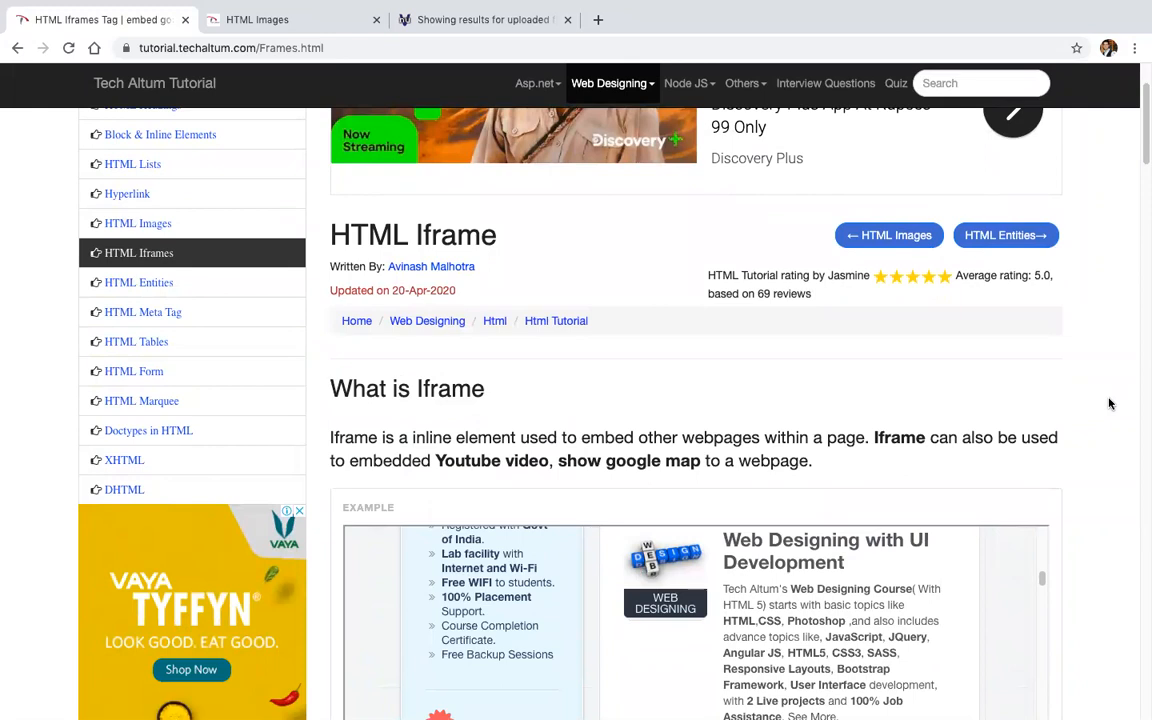
{"action": "mouse_move", "coordinate": [1090, 556]}
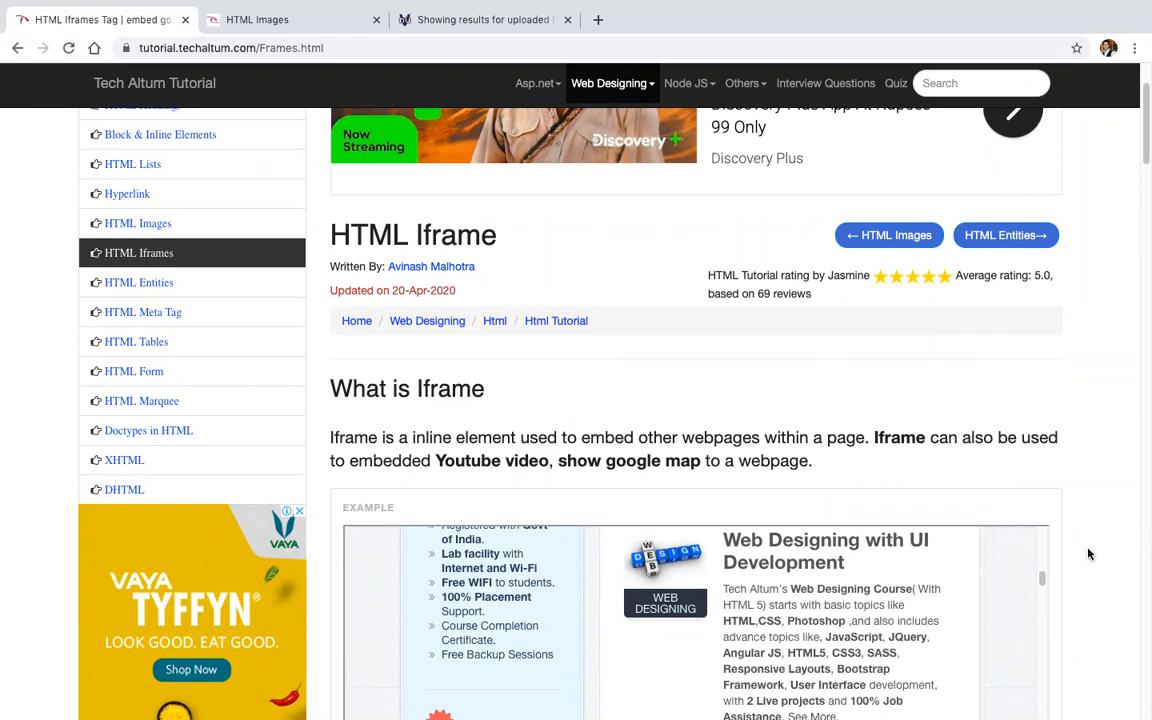
{"action": "mouse_move", "coordinate": [1016, 578]}
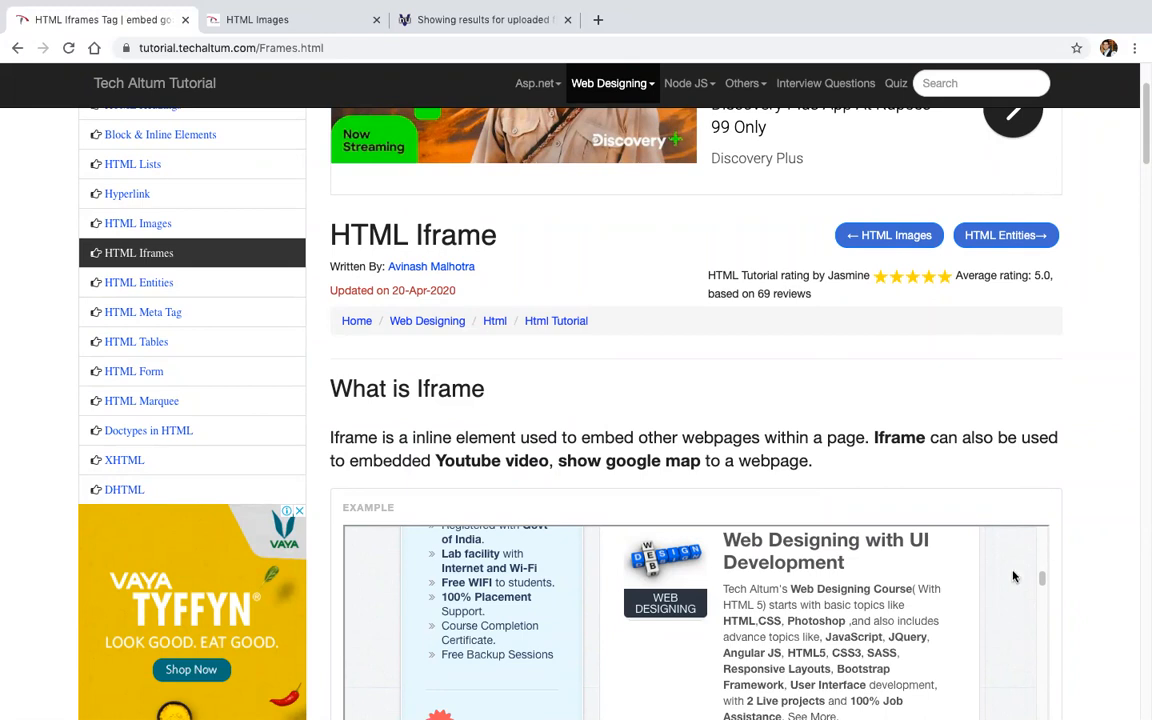
{"action": "scroll", "scroll_direction": "down", "scroll_amount": 3}
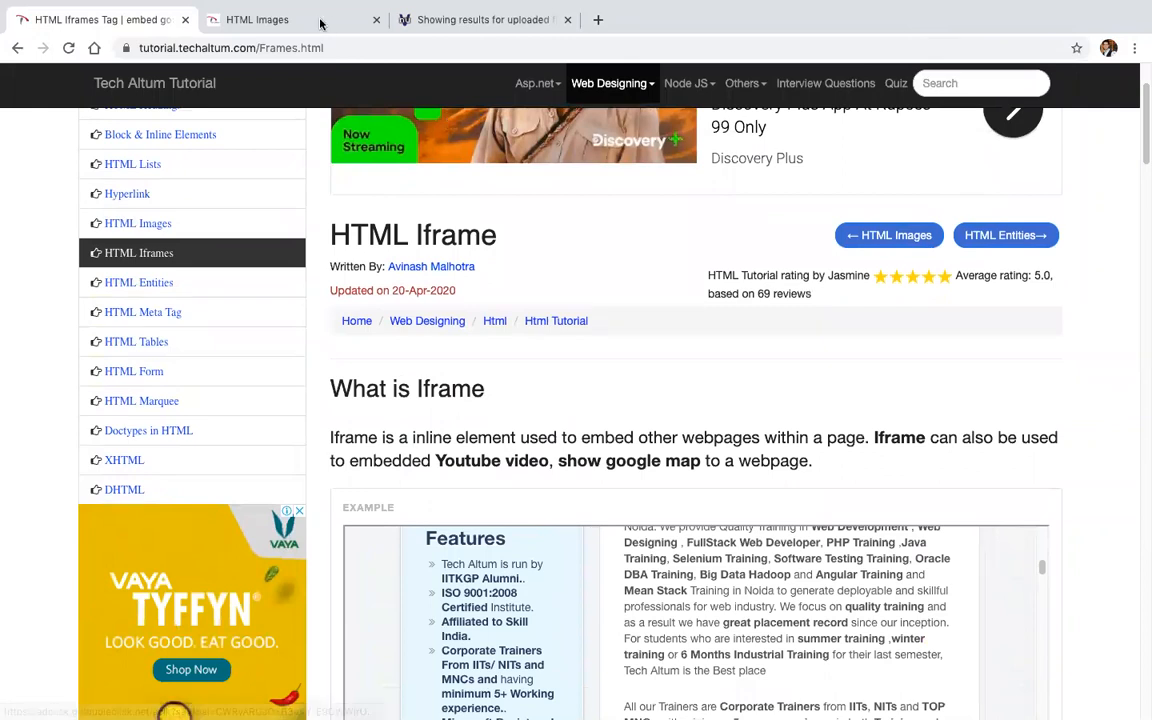
Switch to the HTML Images tab showing the local index.html preview.
{"action": "left_click", "coordinate": [256, 20]}
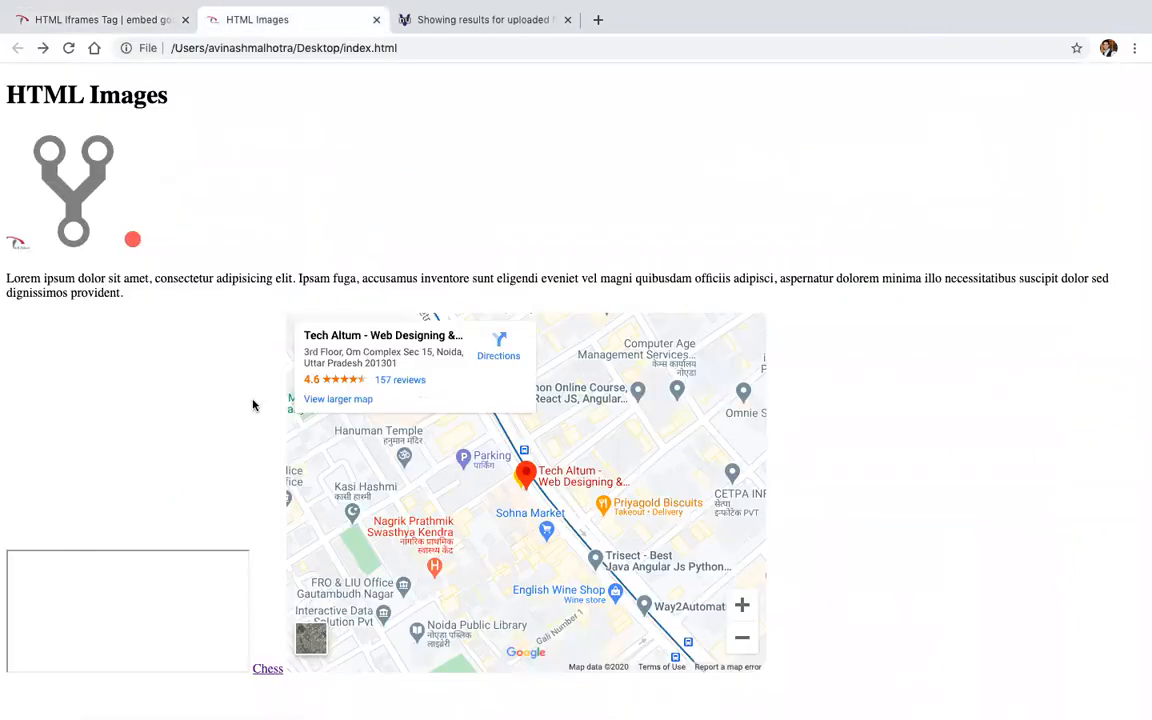
{"action": "mouse_move", "coordinate": [30, 580]}
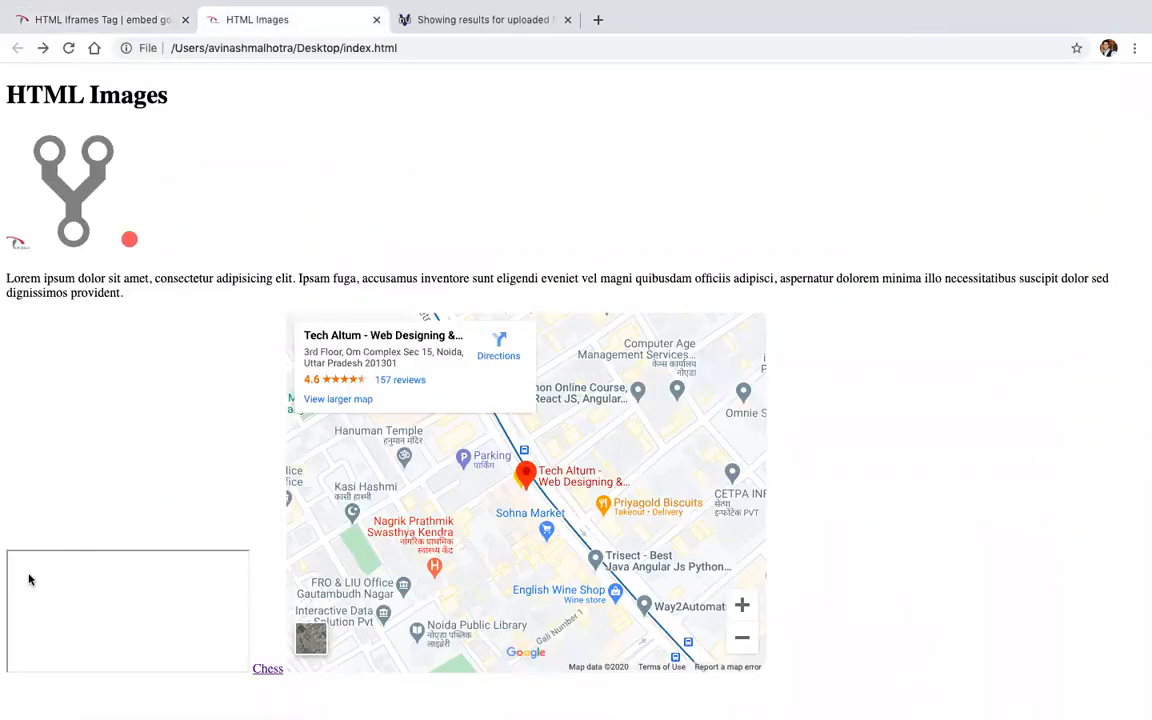
{"action": "mouse_move", "coordinate": [136, 612]}
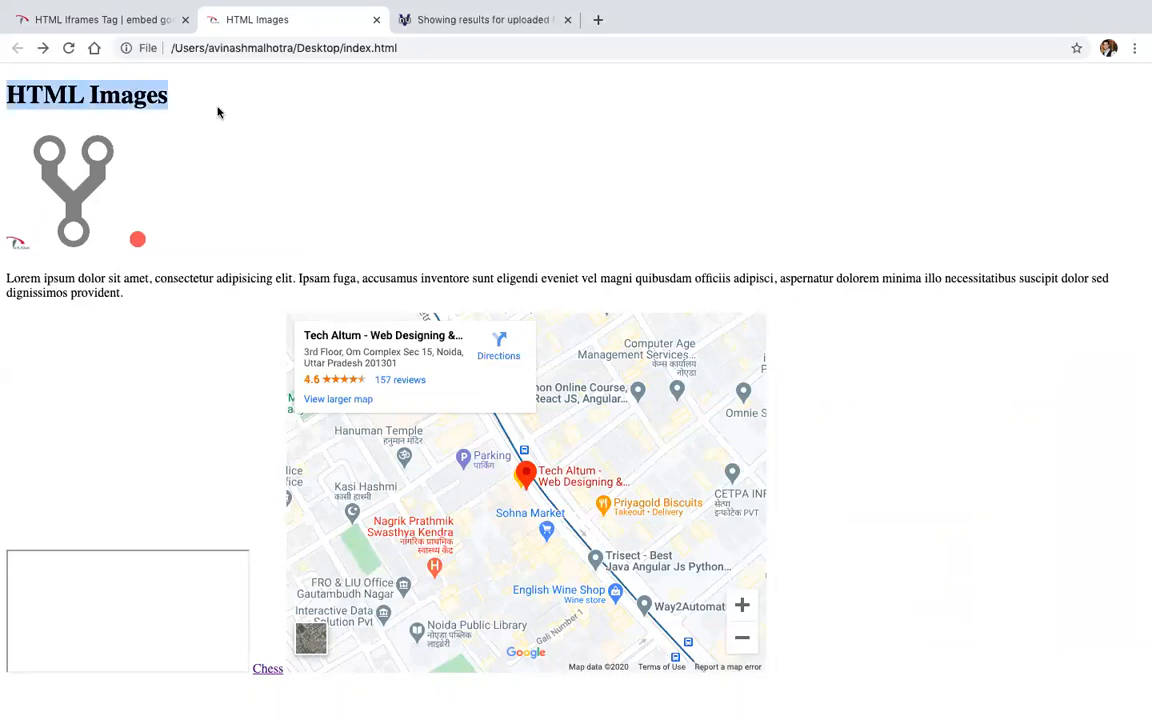
{"action": "mouse_move", "coordinate": [98, 610]}
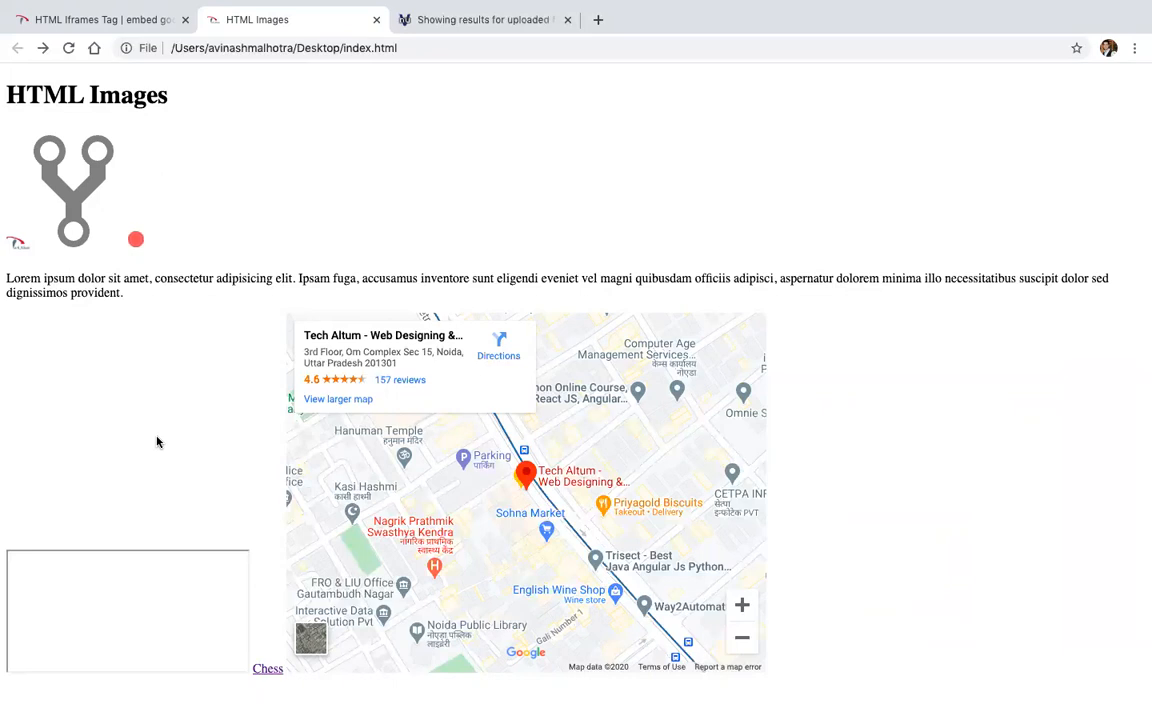
{"action": "mouse_move", "coordinate": [172, 644]}
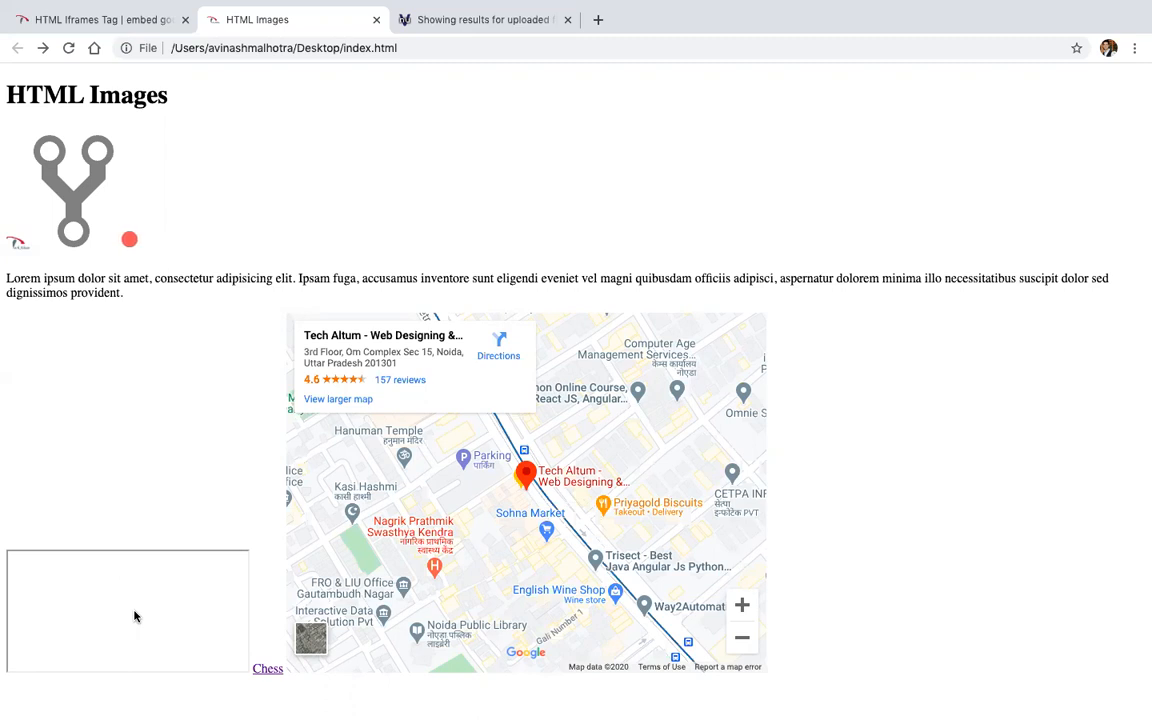
{"action": "mouse_move", "coordinate": [128, 80]}
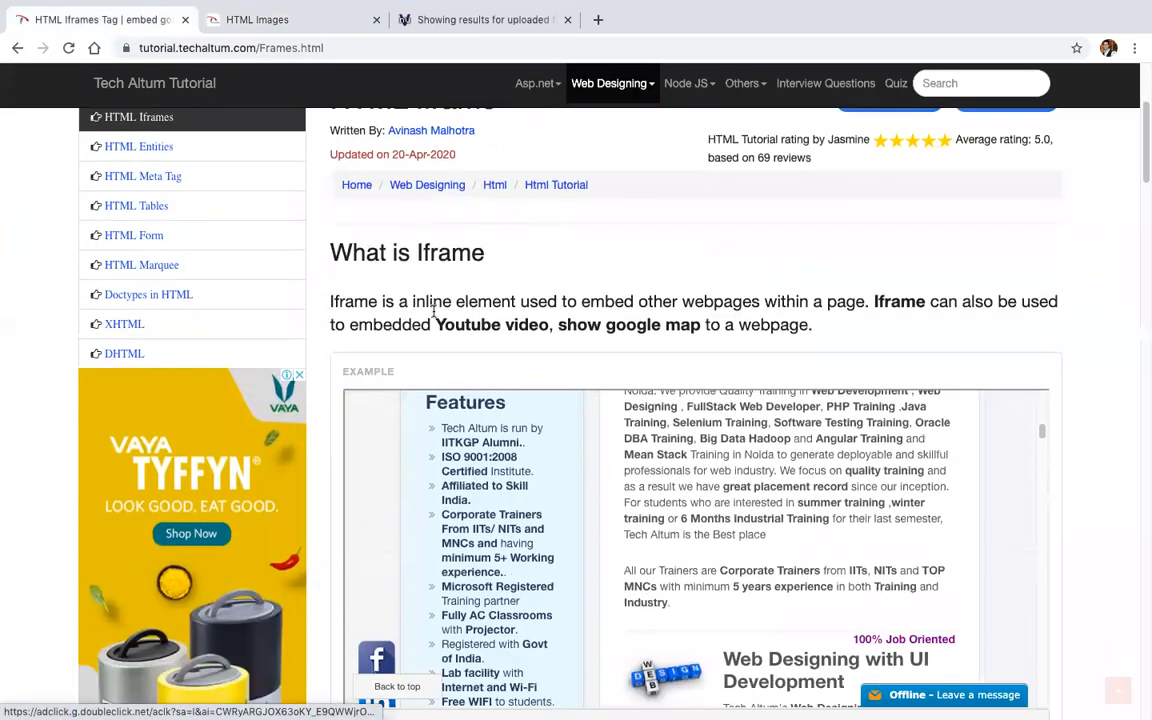
Check the Nu Html Checker's no-errors result, then return to the index.html preview.
{"action": "scroll", "scroll_direction": "down", "scroll_amount": 3}
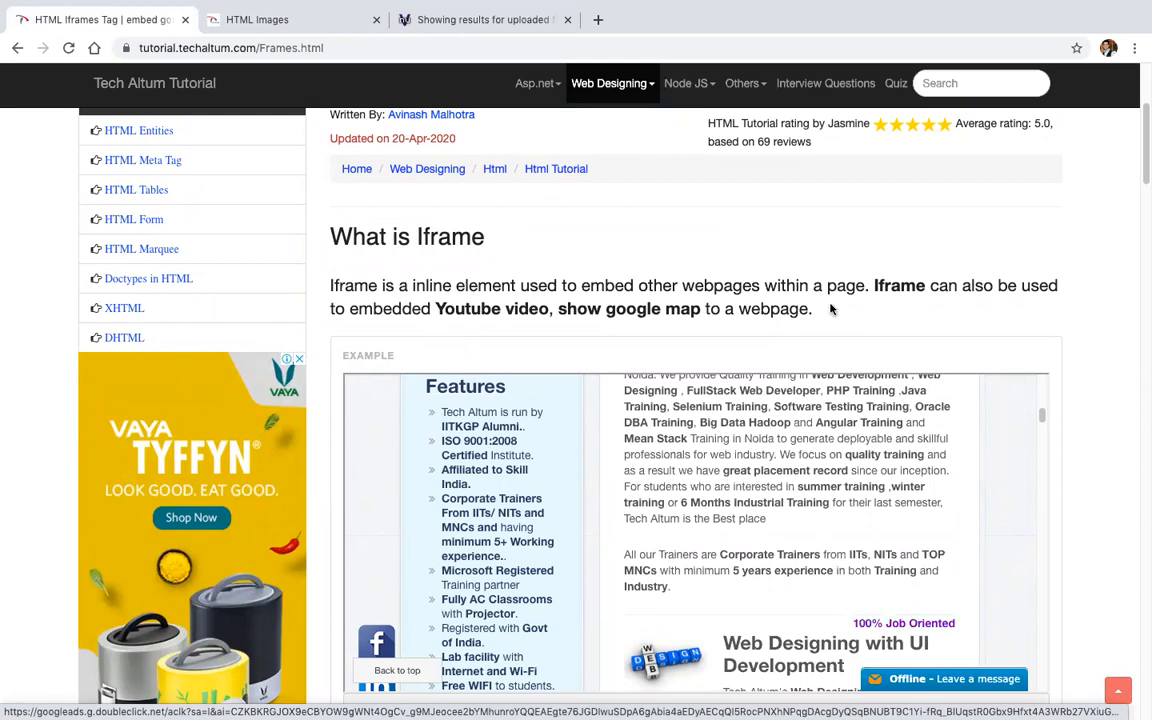
{"action": "left_click", "coordinate": [484, 20]}
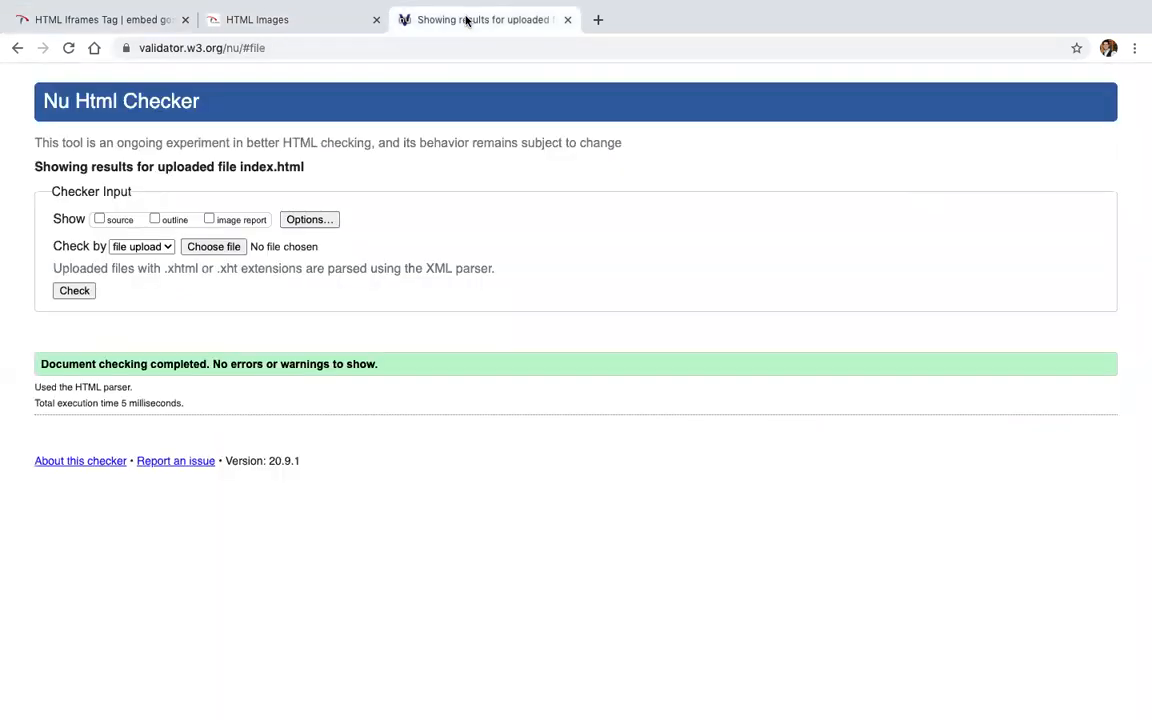
{"action": "left_click", "coordinate": [290, 20]}
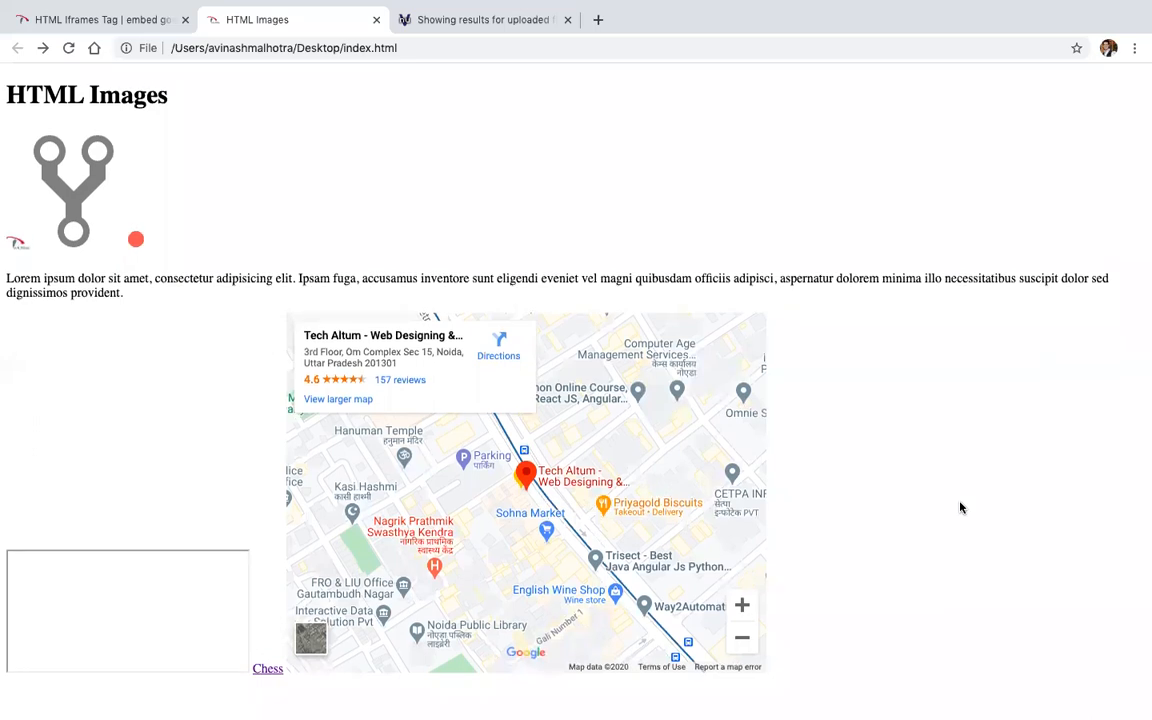
{"action": "mouse_move", "coordinate": [524, 490]}
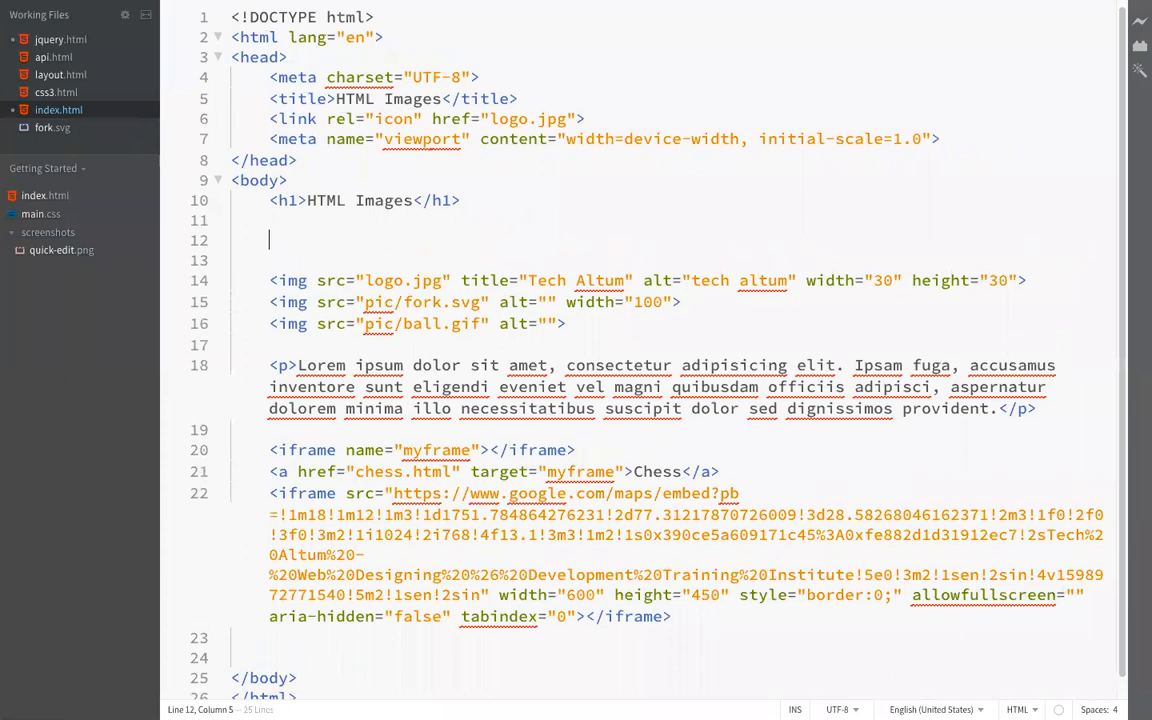
Add <frameset> markup below the h1, then delete those lines again.
{"action": "type", "text": "<frameset>"}
{"action": "left_click", "coordinate": [668, 260]}
{"action": "type", "text": "<frame>"}
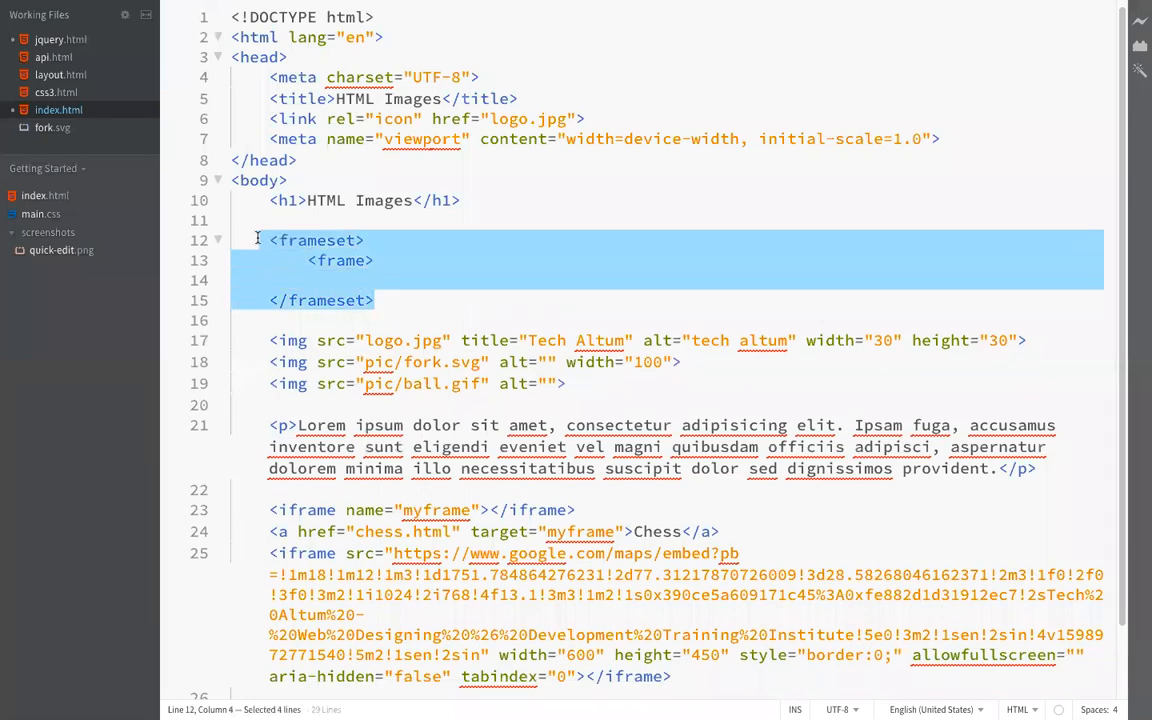
{"action": "key", "text": "Delete"}
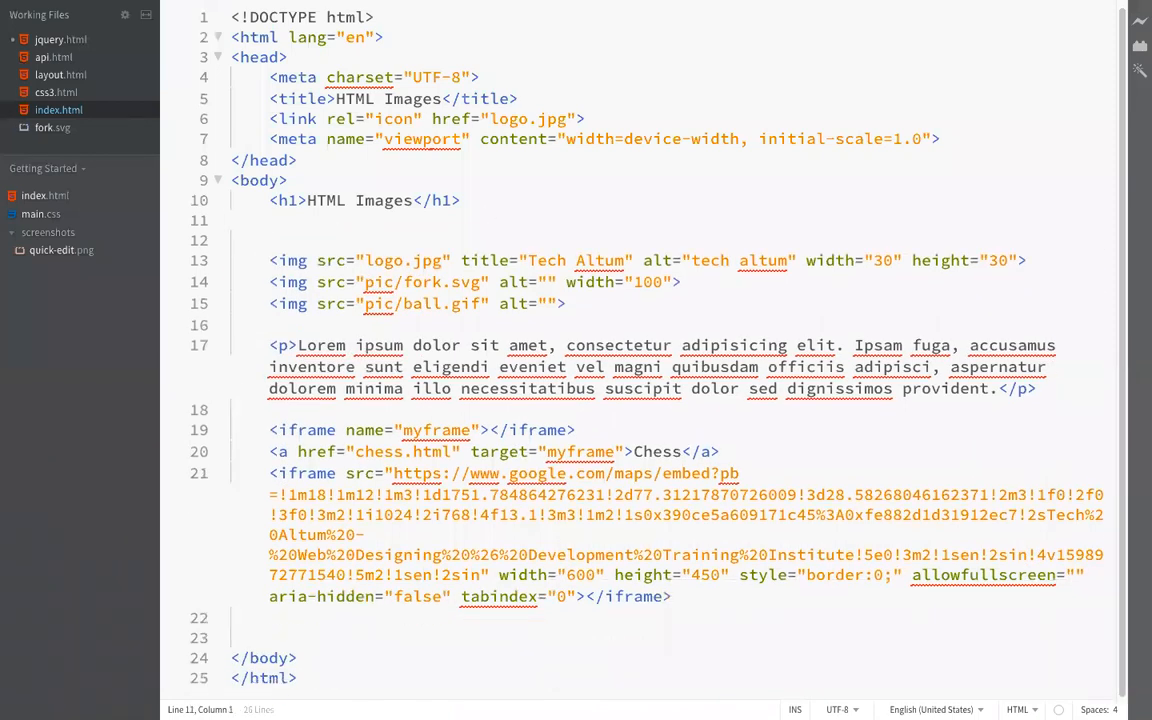